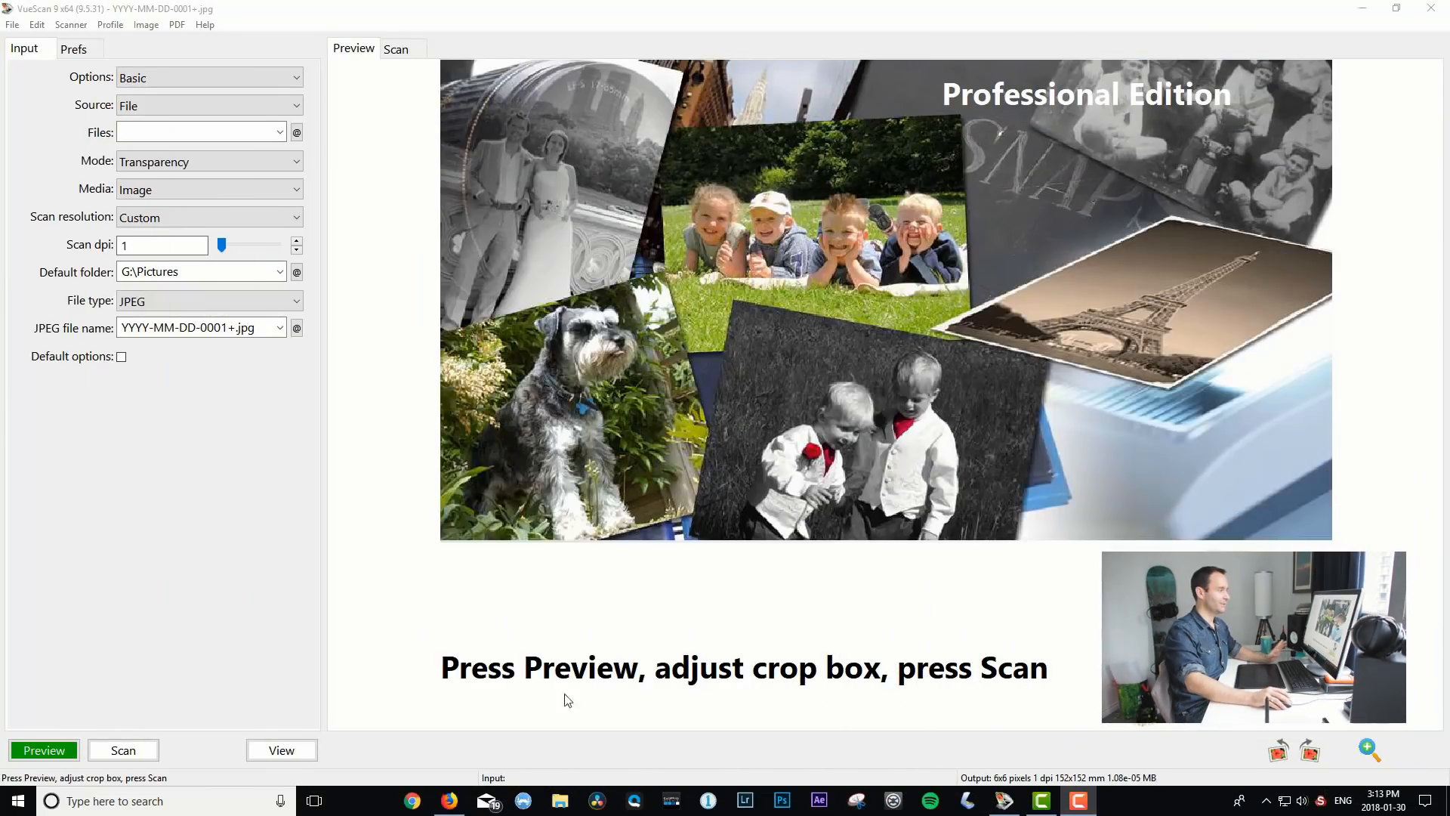
mouse_move(878, 582)
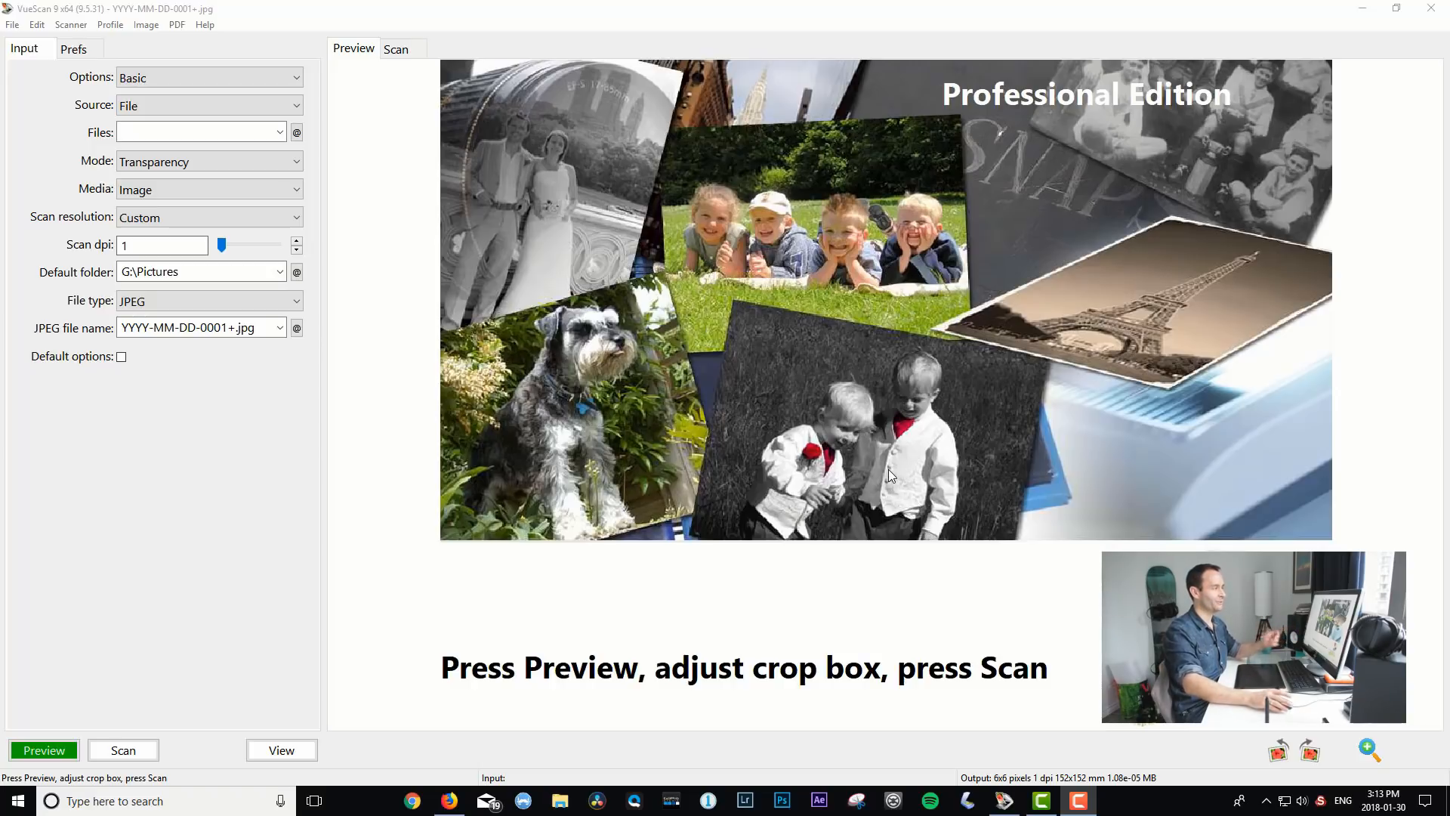
mouse_move(812, 403)
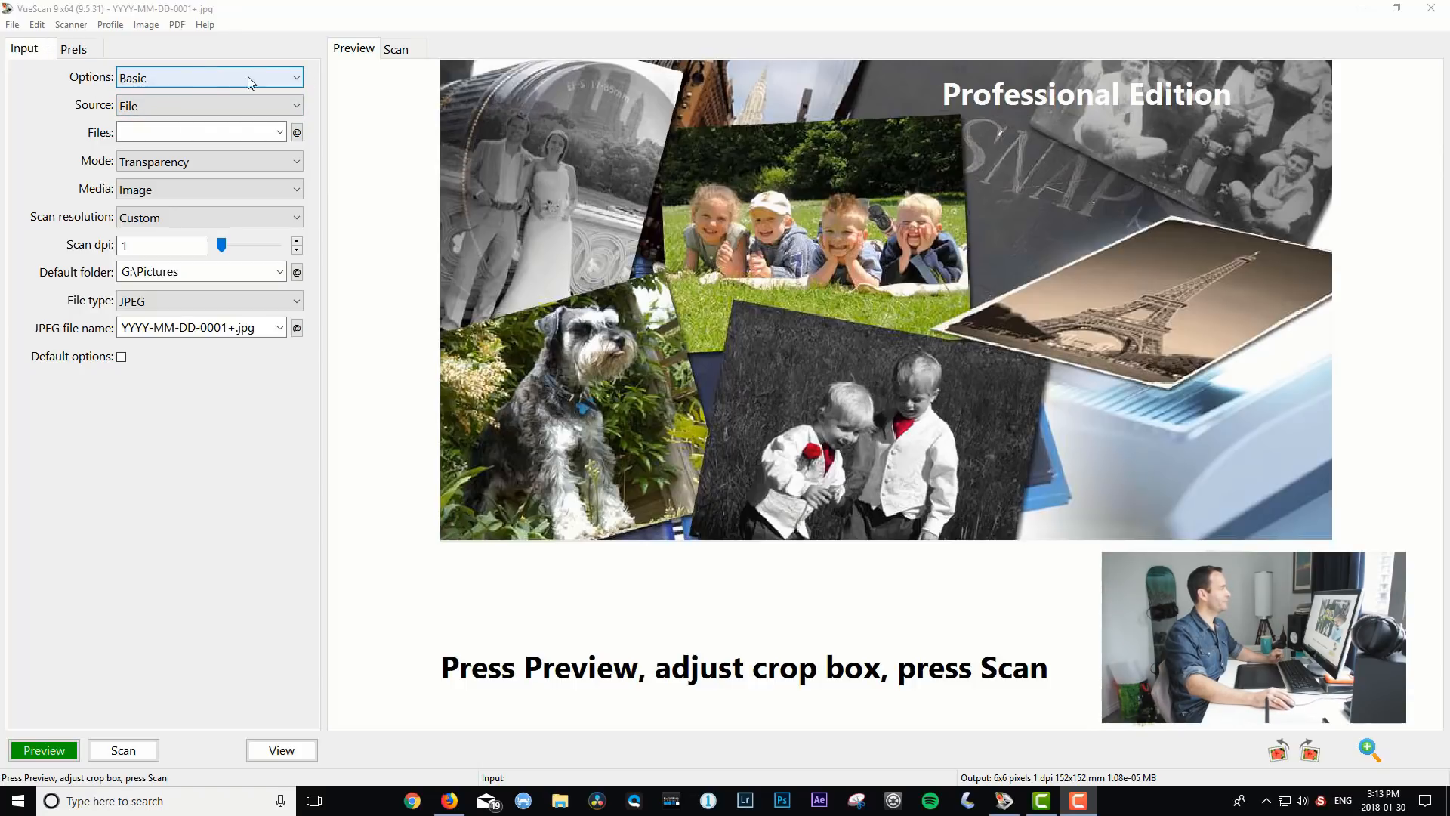
Switch VueScan's options level from the dropdown to Professional
left_click(207, 77)
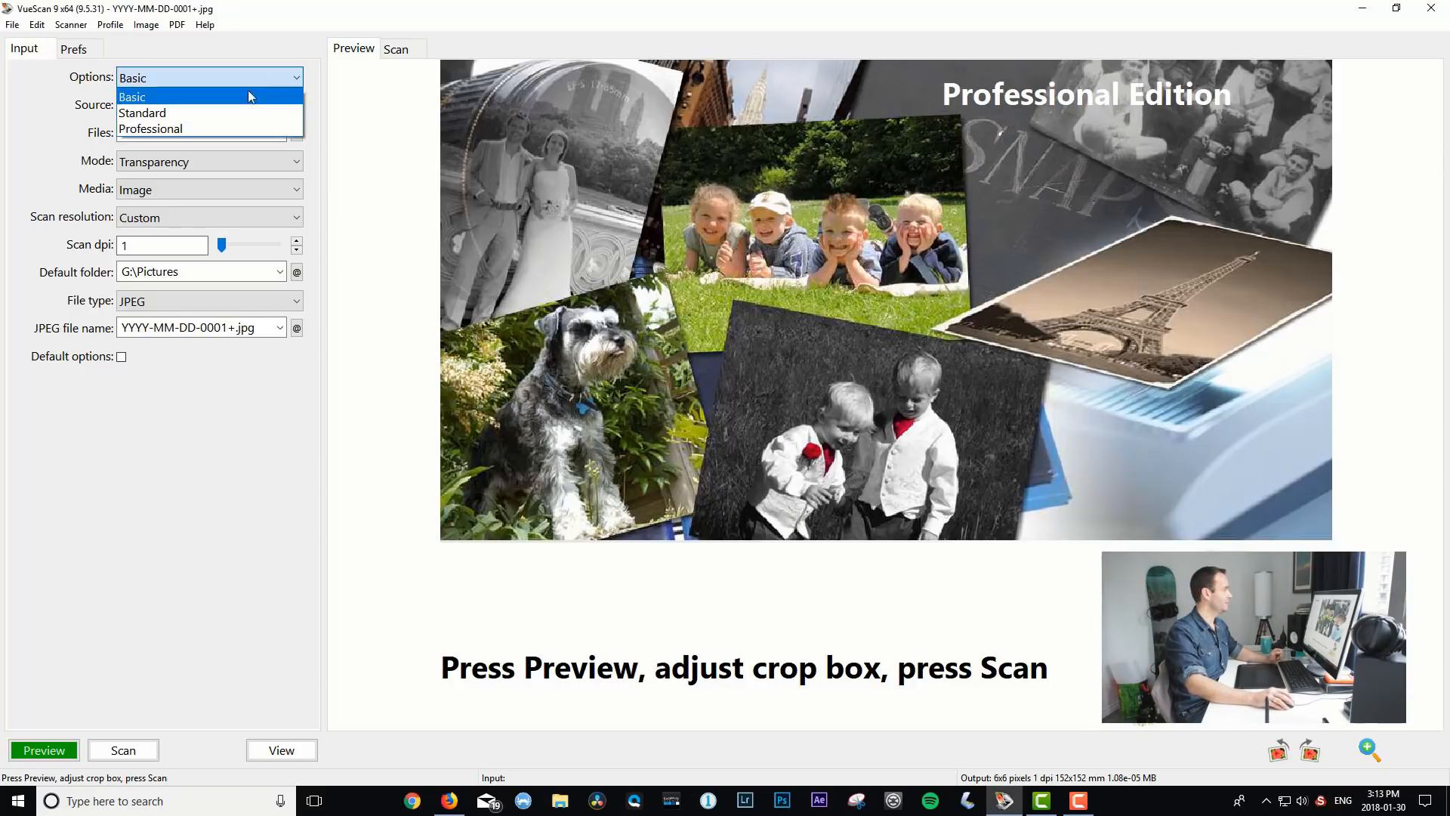
left_click(151, 128)
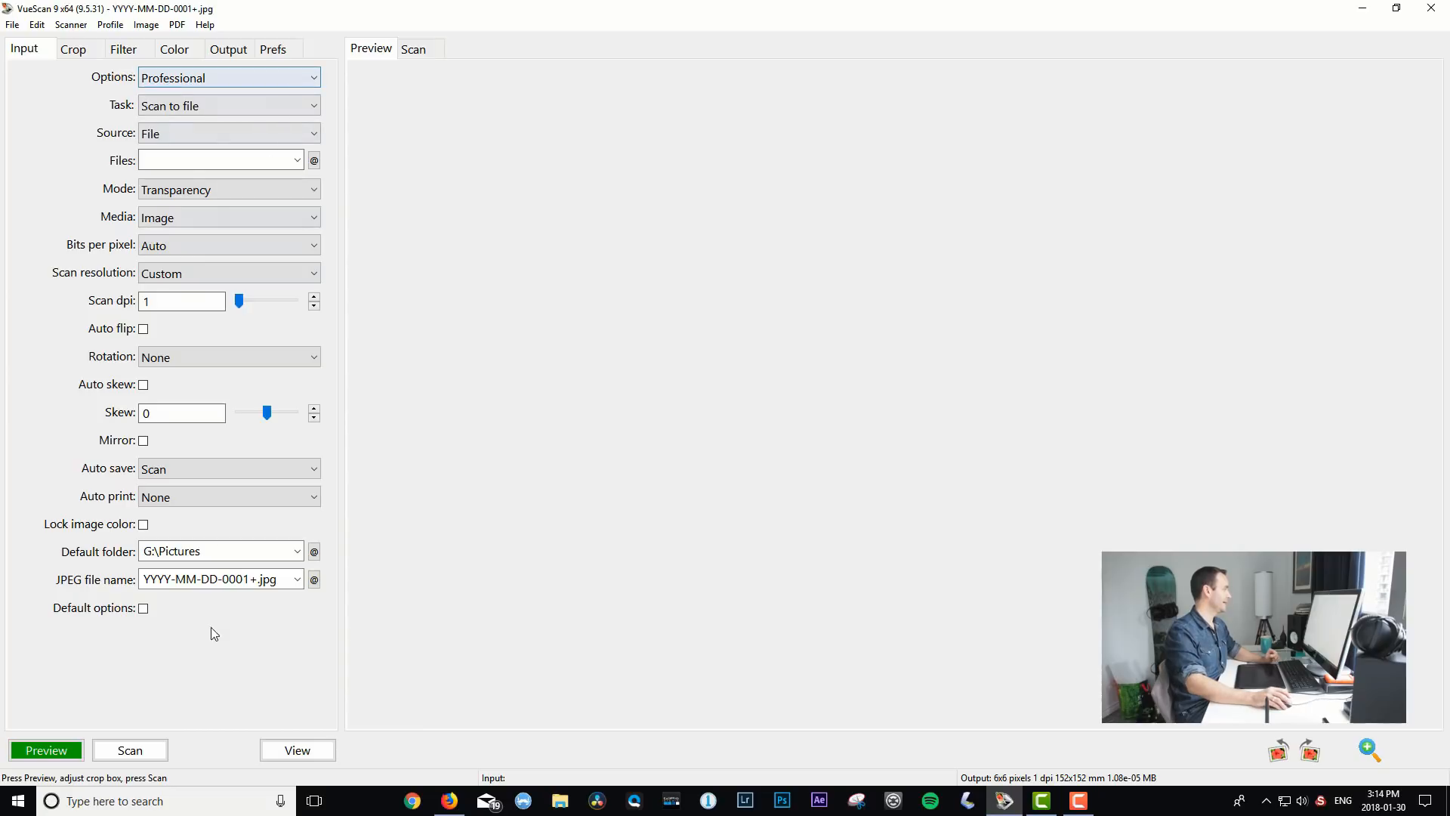
mouse_move(228, 698)
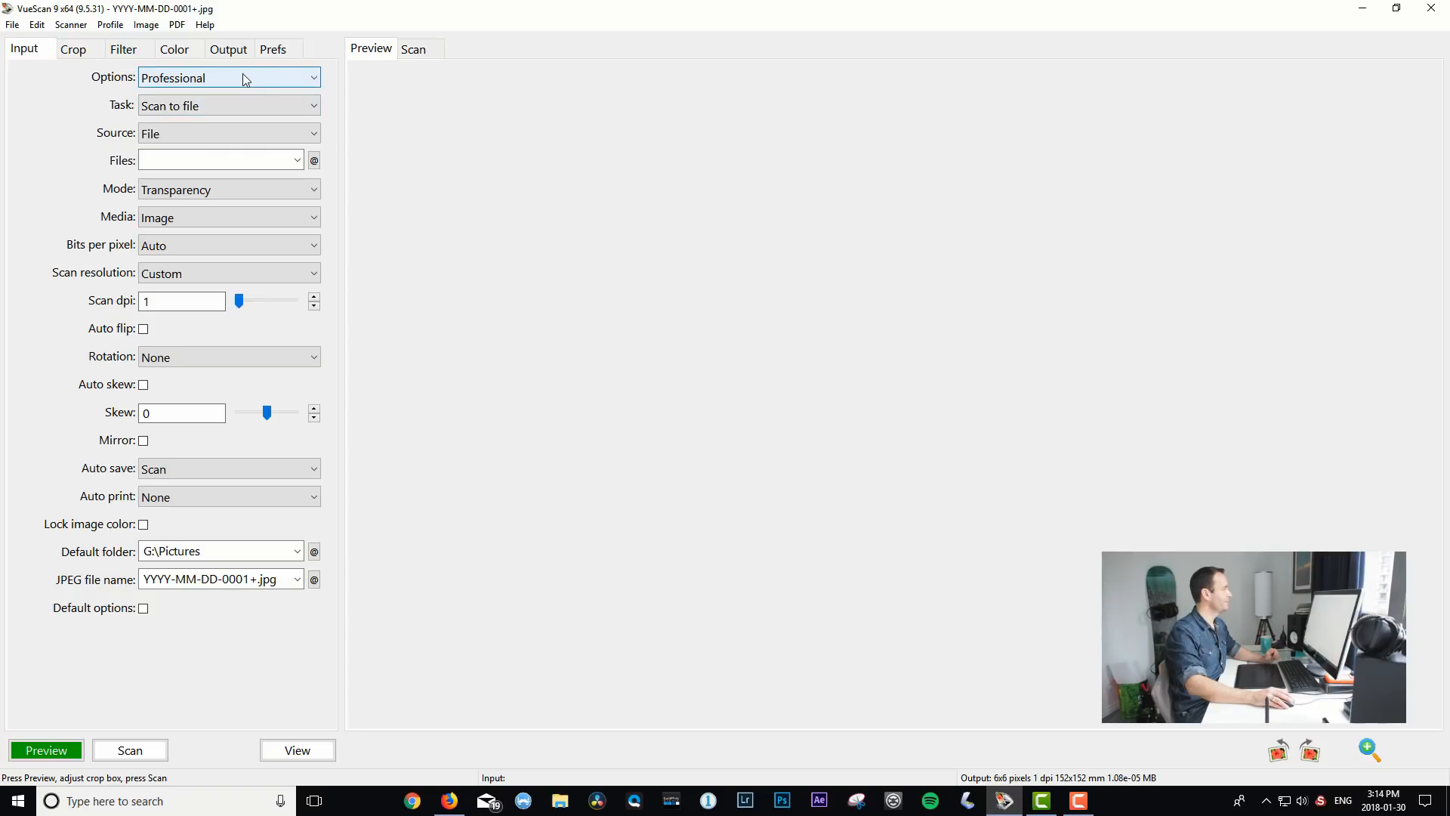
mouse_move(250, 133)
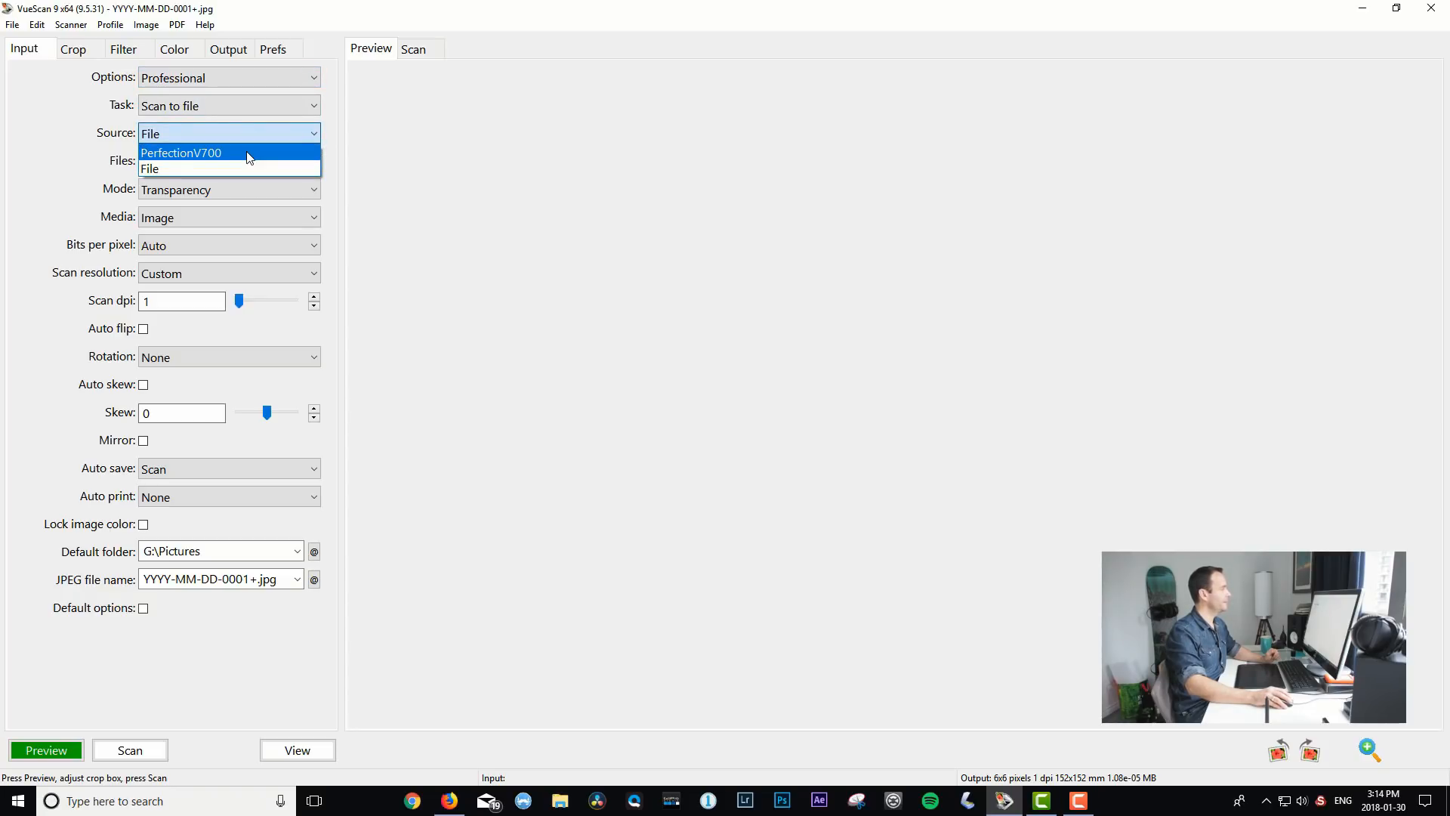
Use the PerfectionV700 in Transparency mode, after trying Flatbed, with B/W negative media
left_click(180, 153)
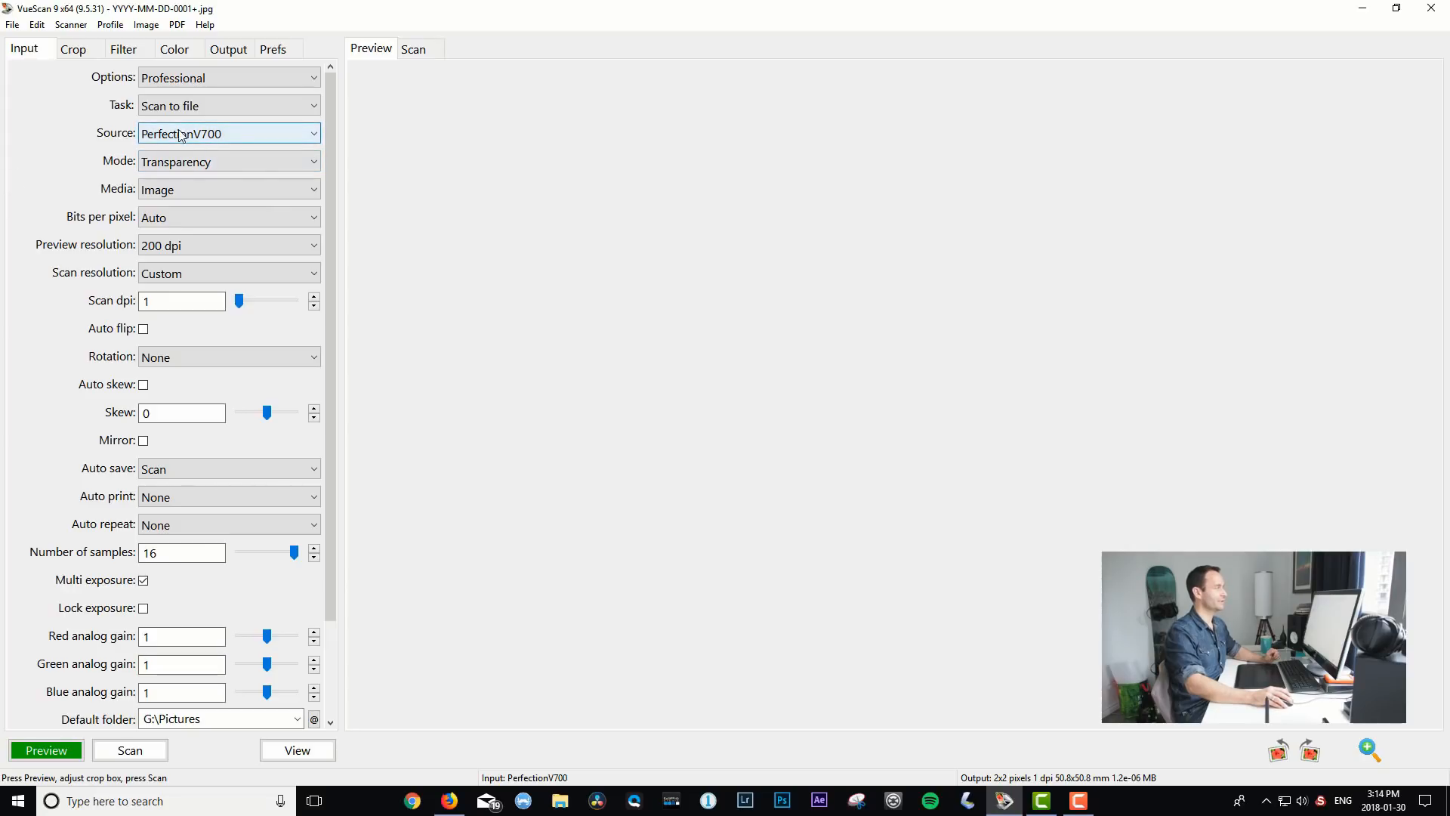
mouse_move(244, 142)
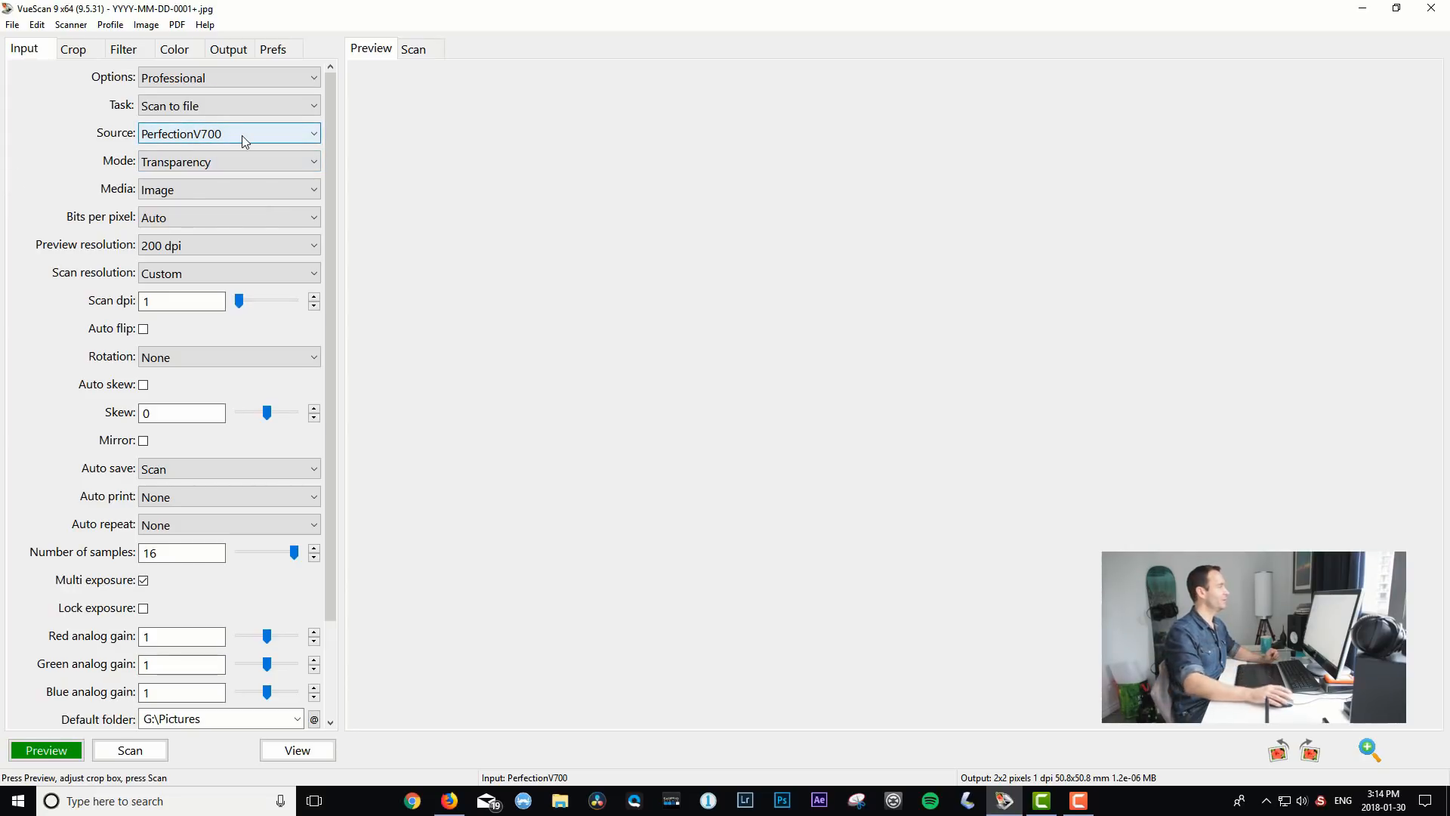
mouse_move(197, 143)
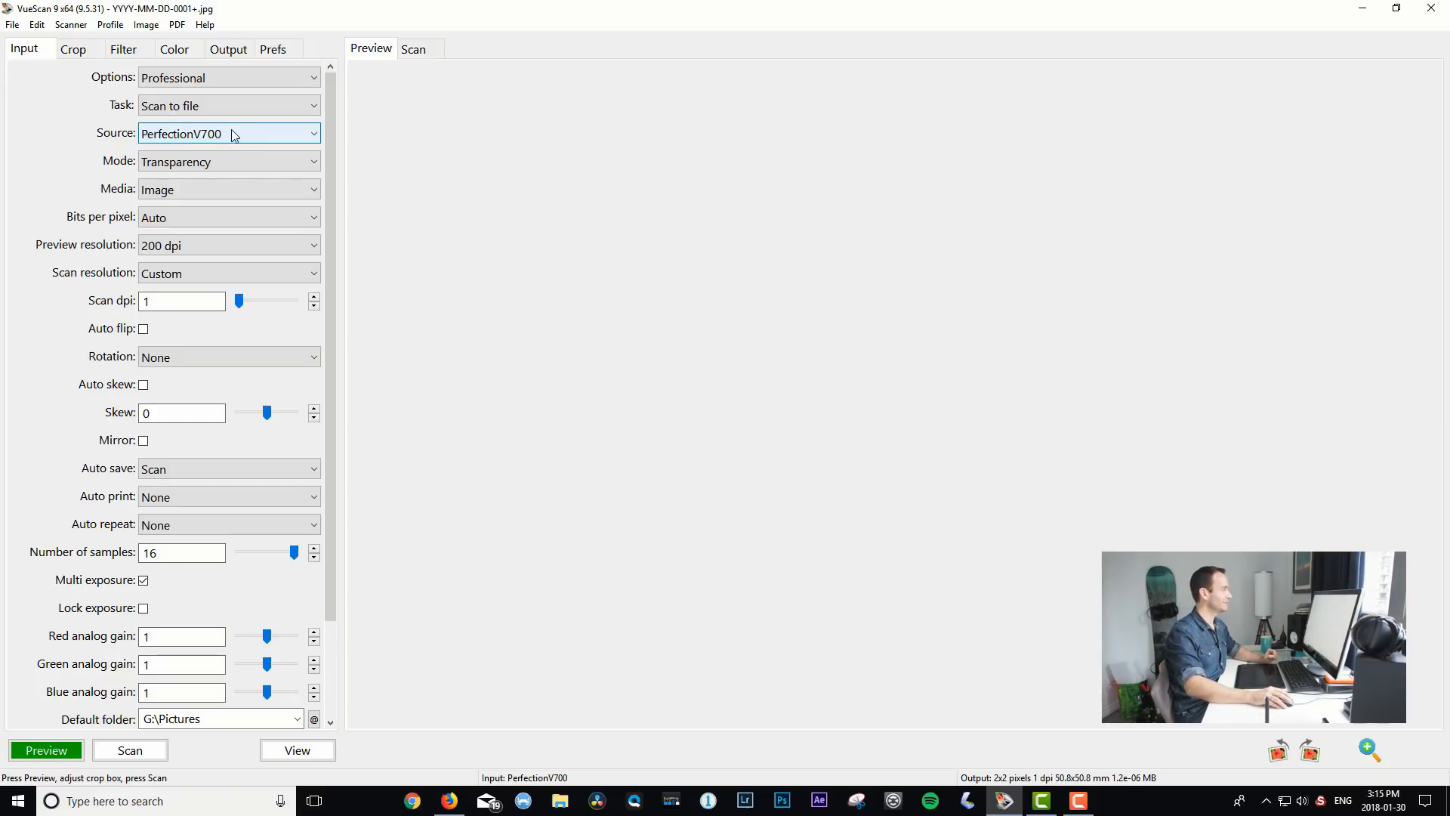
left_click(228, 161)
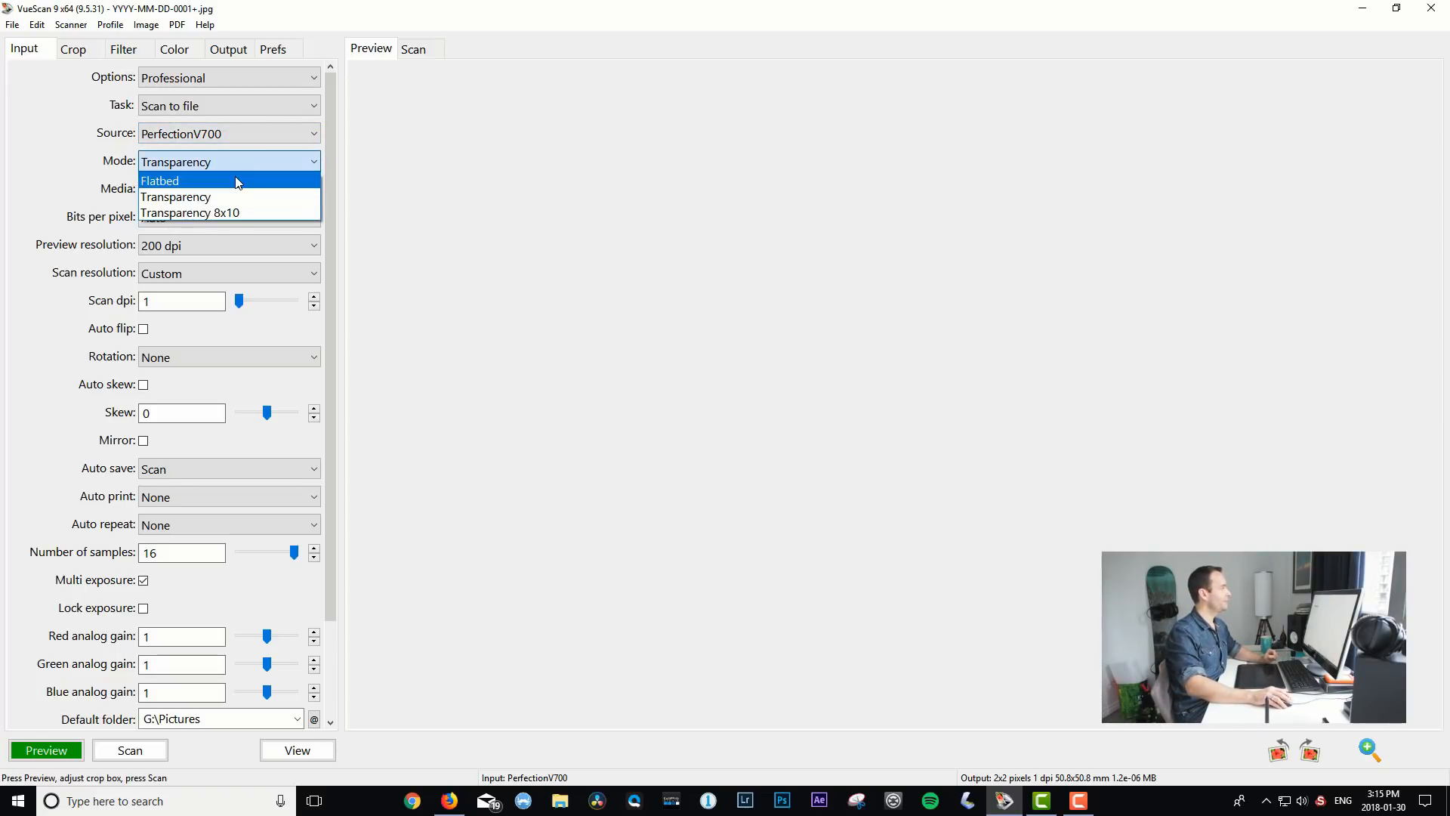
left_click(160, 181)
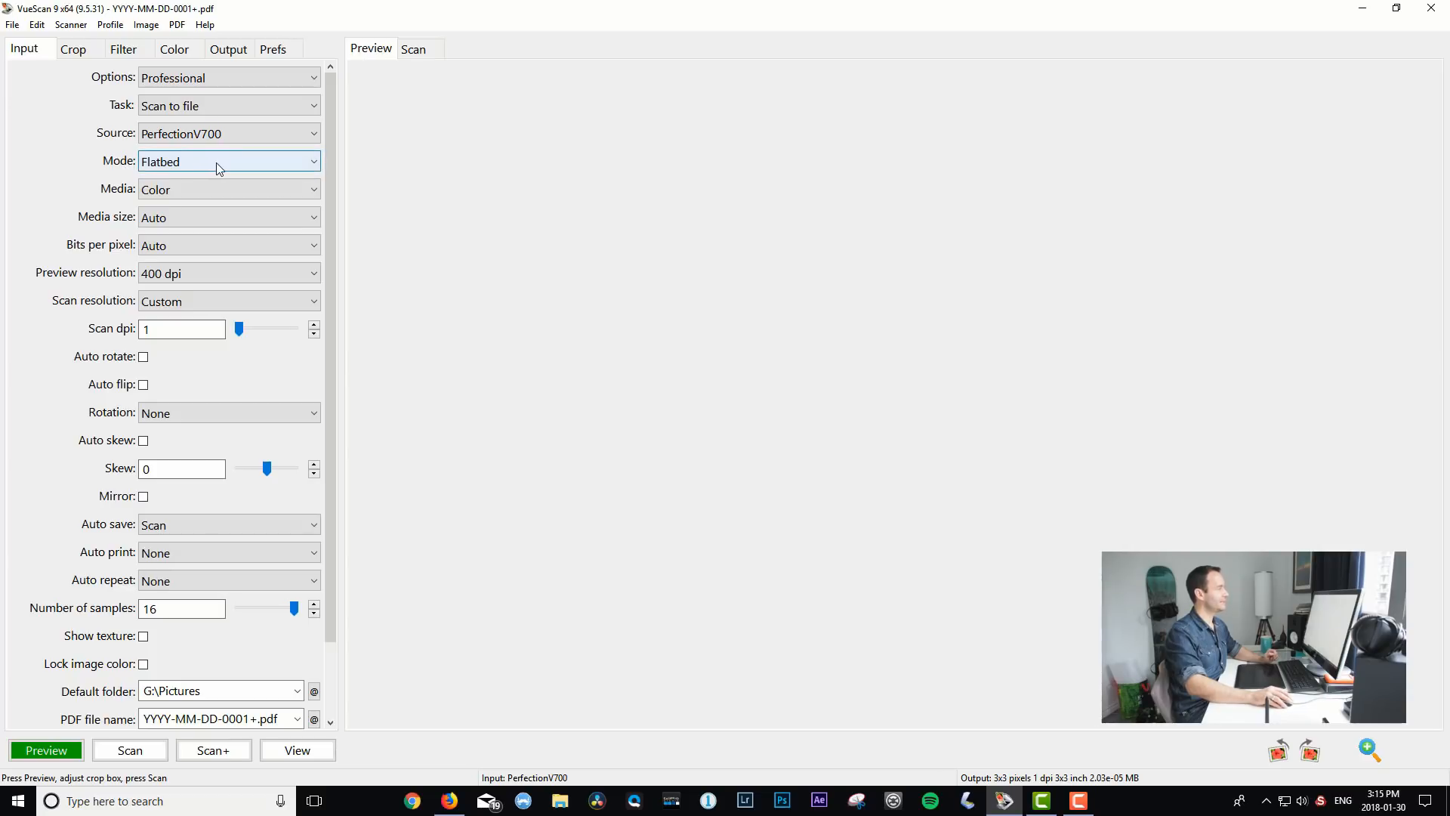
mouse_move(255, 164)
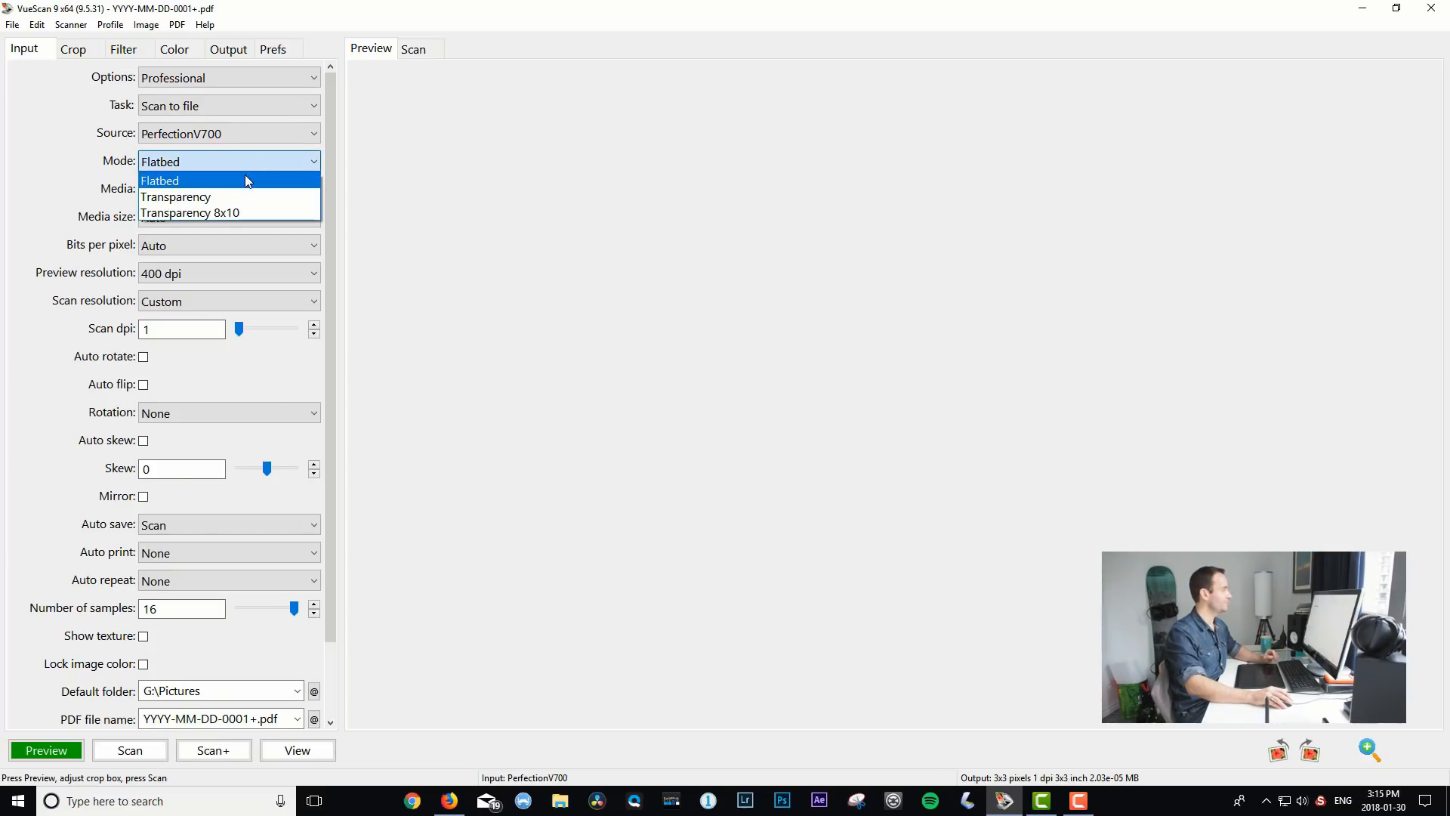
left_click(174, 196)
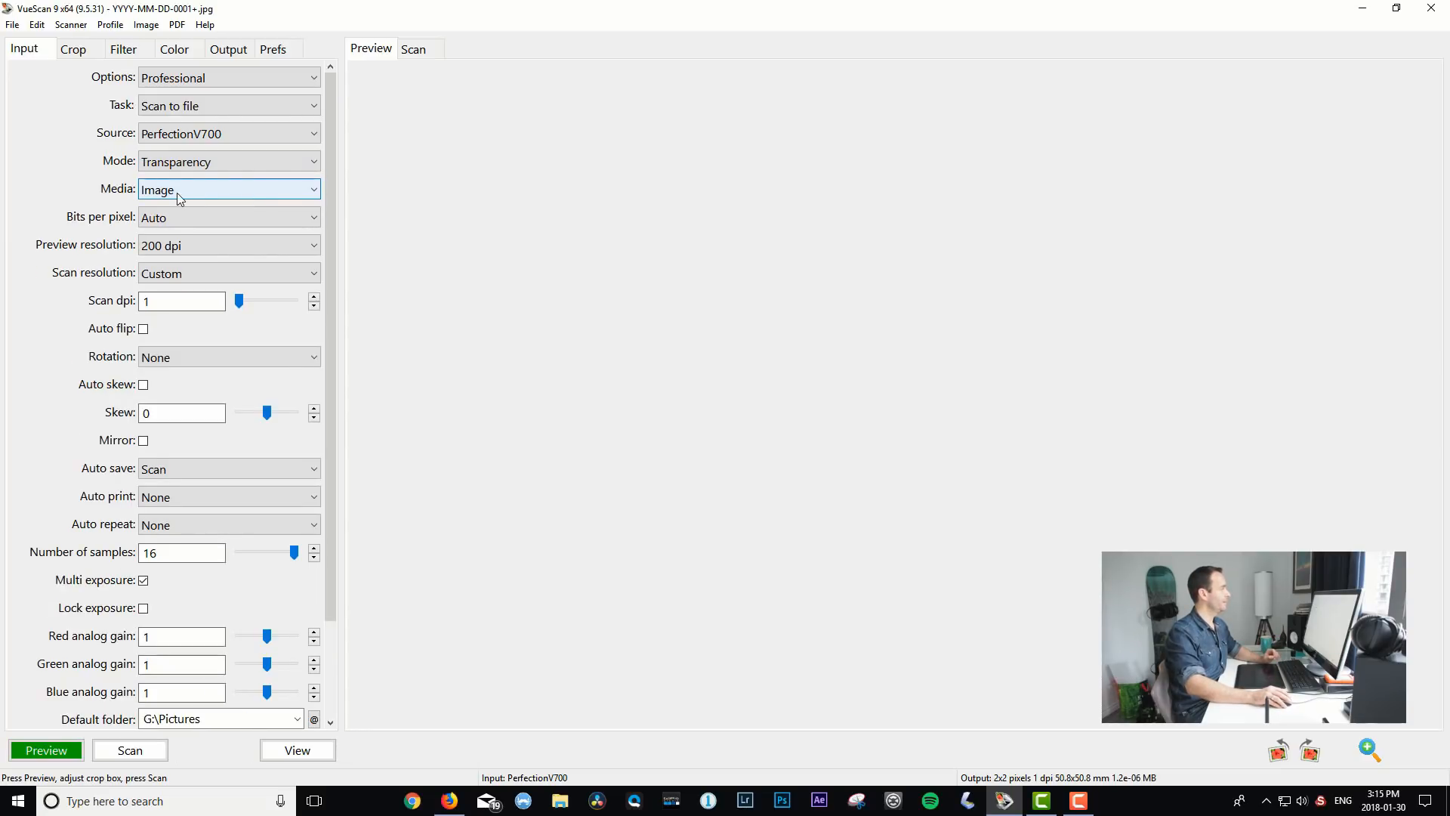
left_click(227, 190)
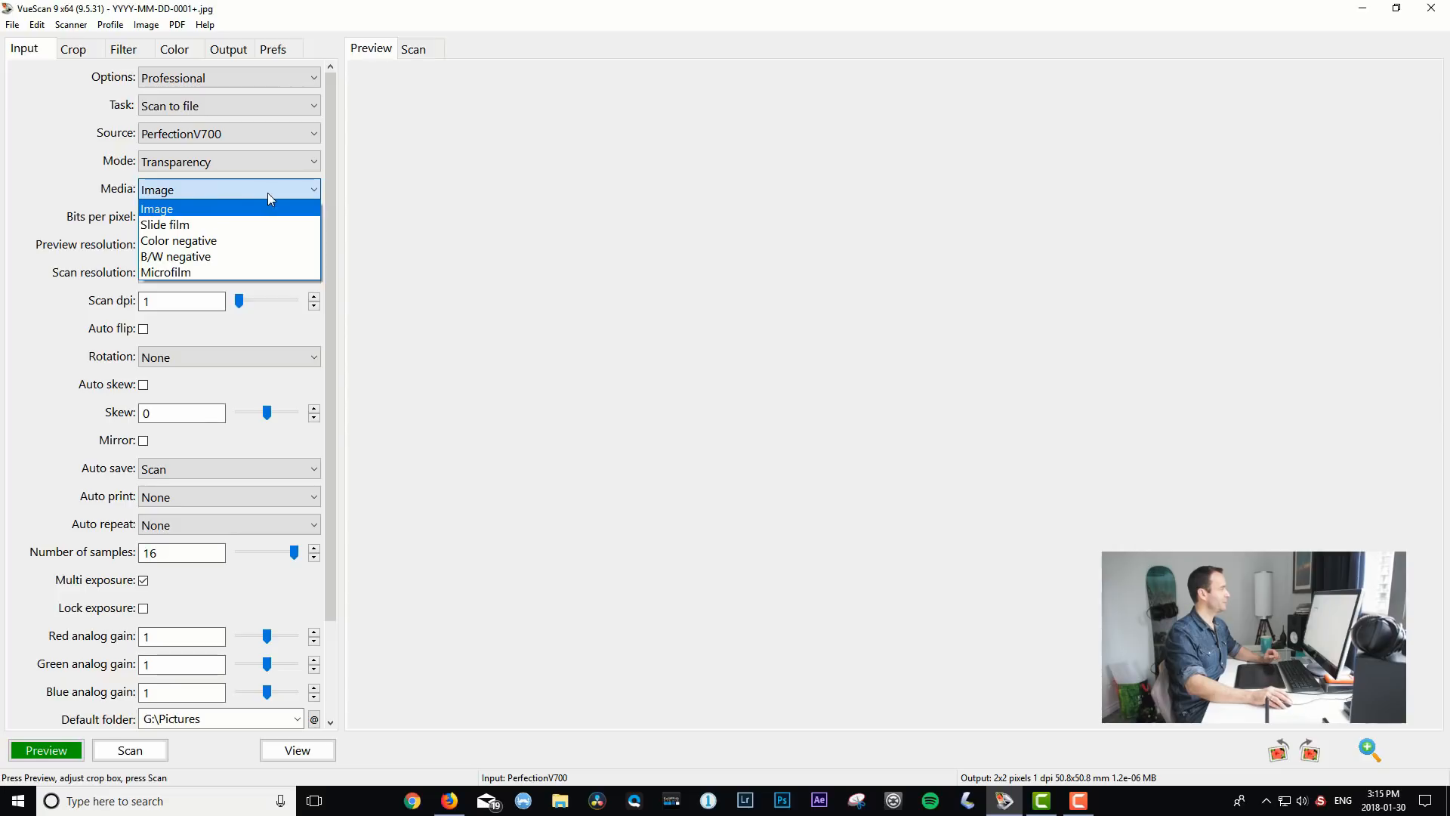
mouse_move(258, 256)
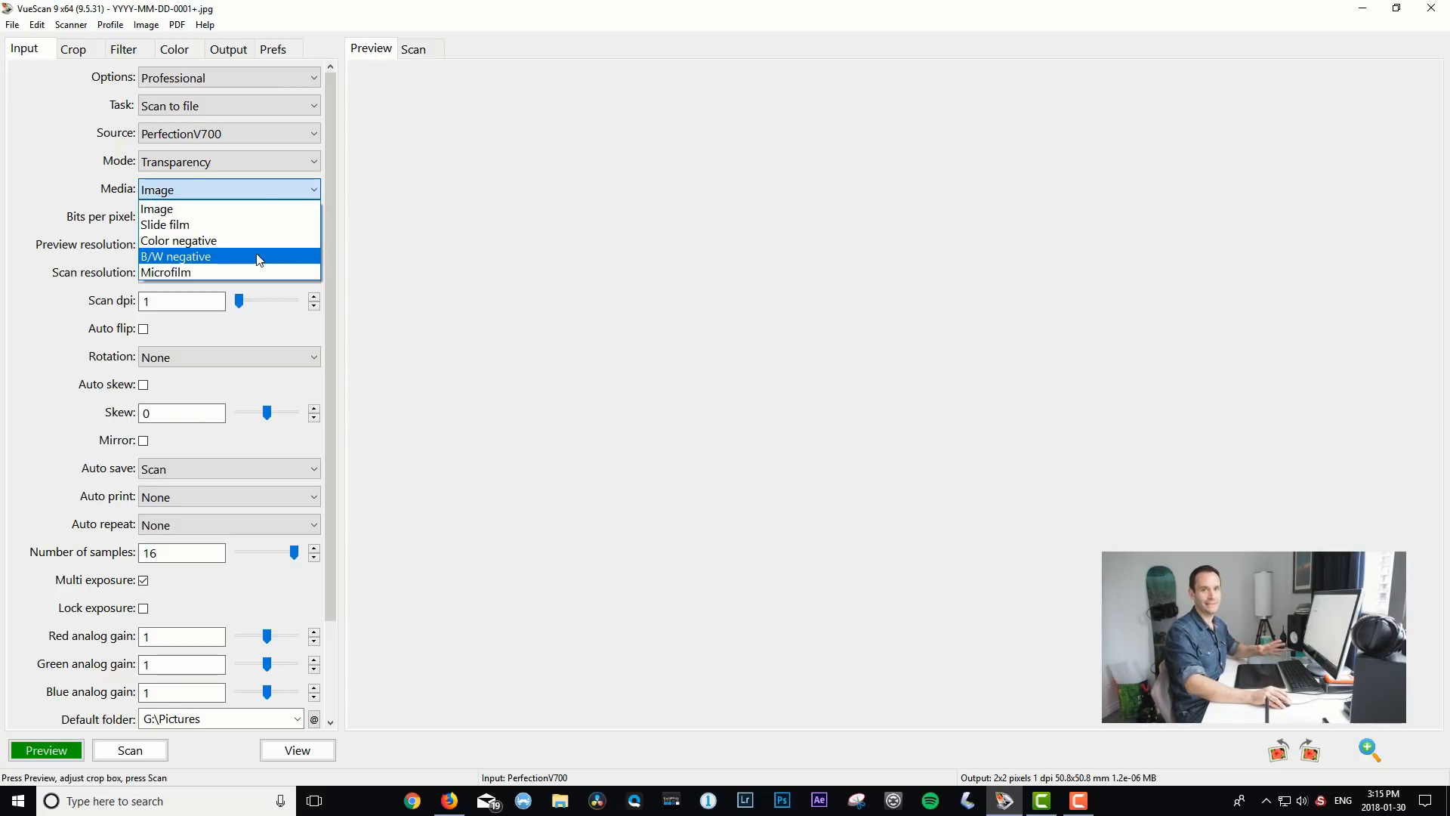
left_click(175, 256)
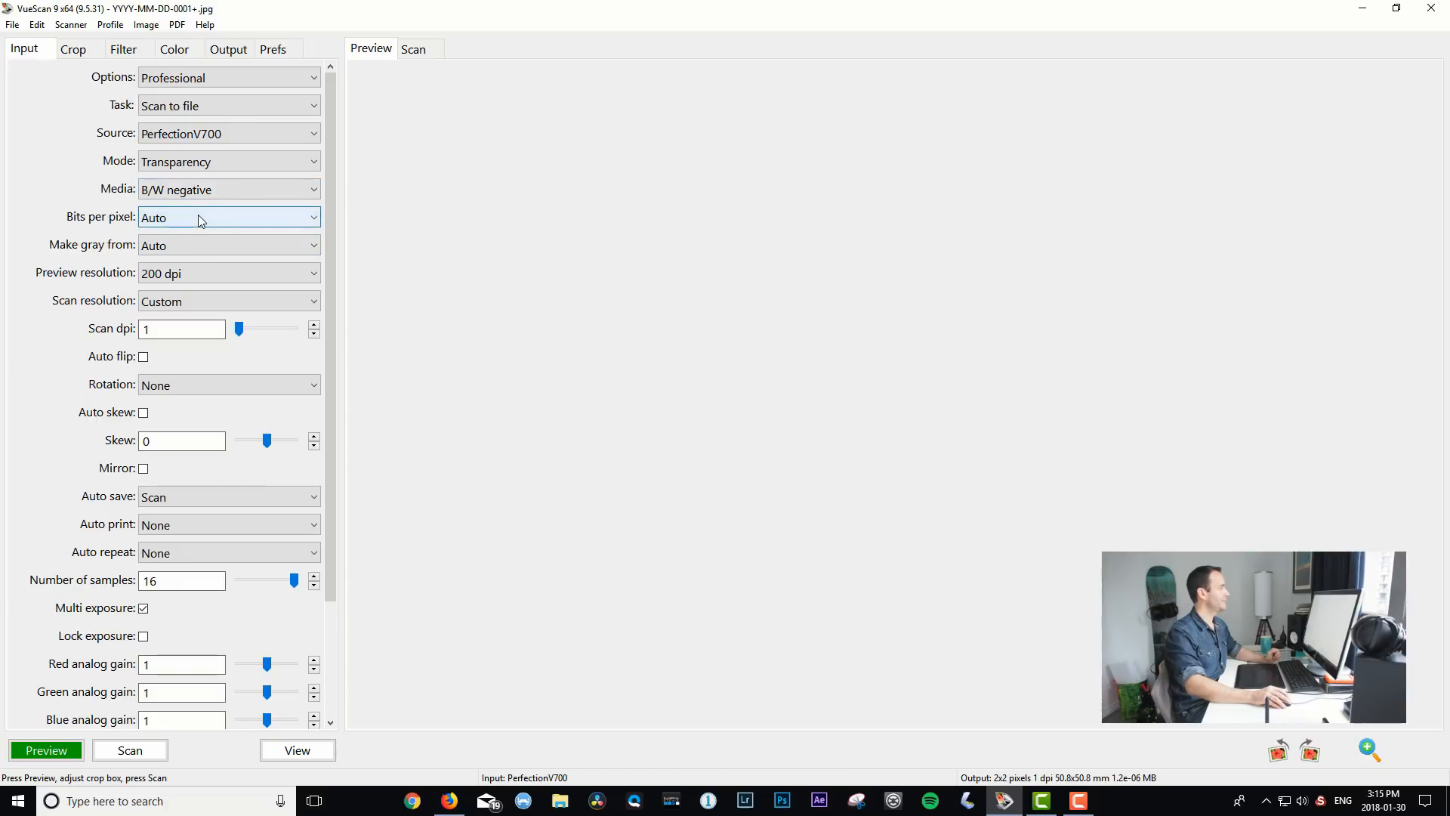
Set bits per pixel to 48 bit RGB, keeping preview resolution at 200 dpi
left_click(226, 217)
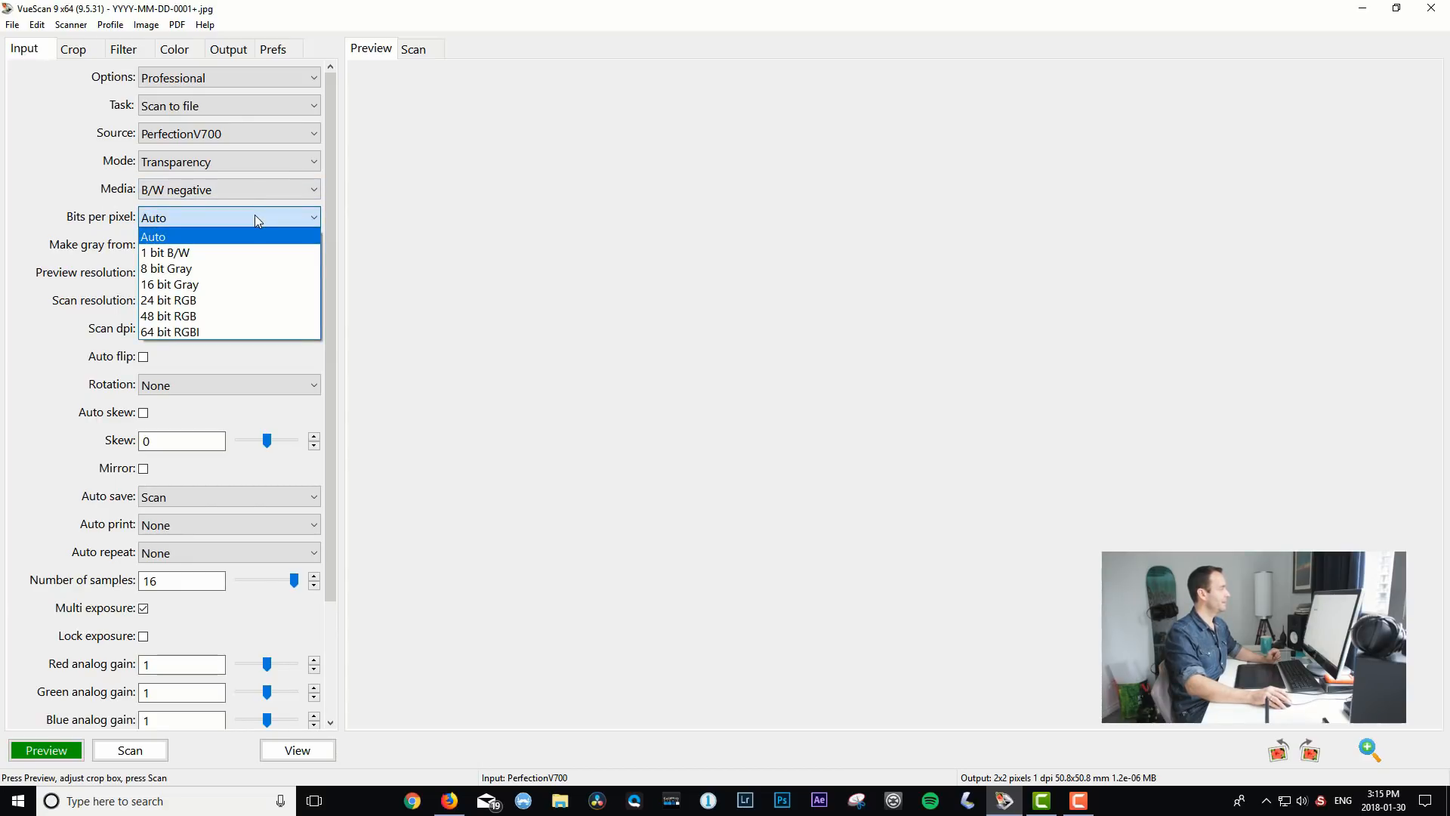
mouse_move(254, 268)
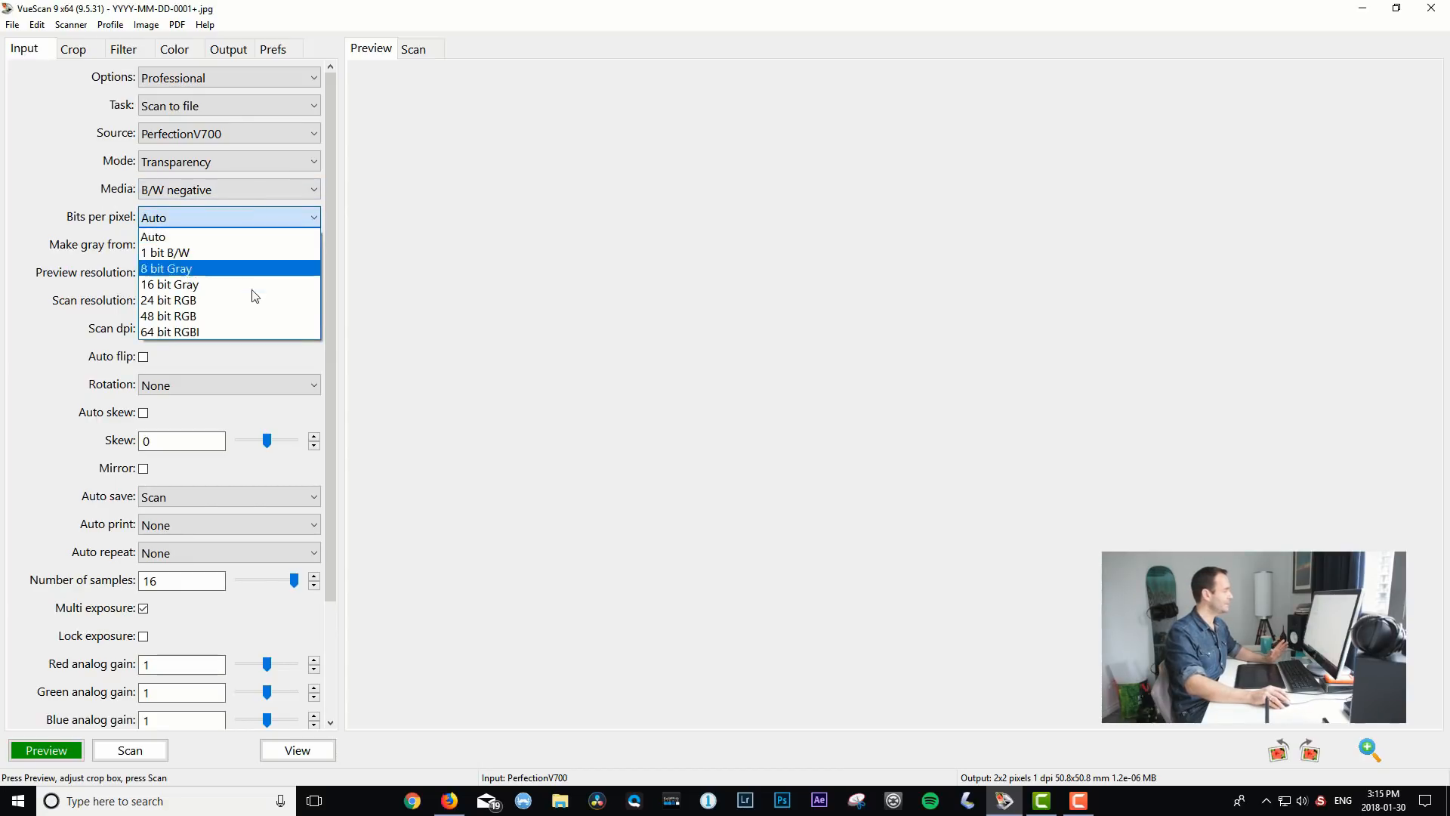
left_click(169, 316)
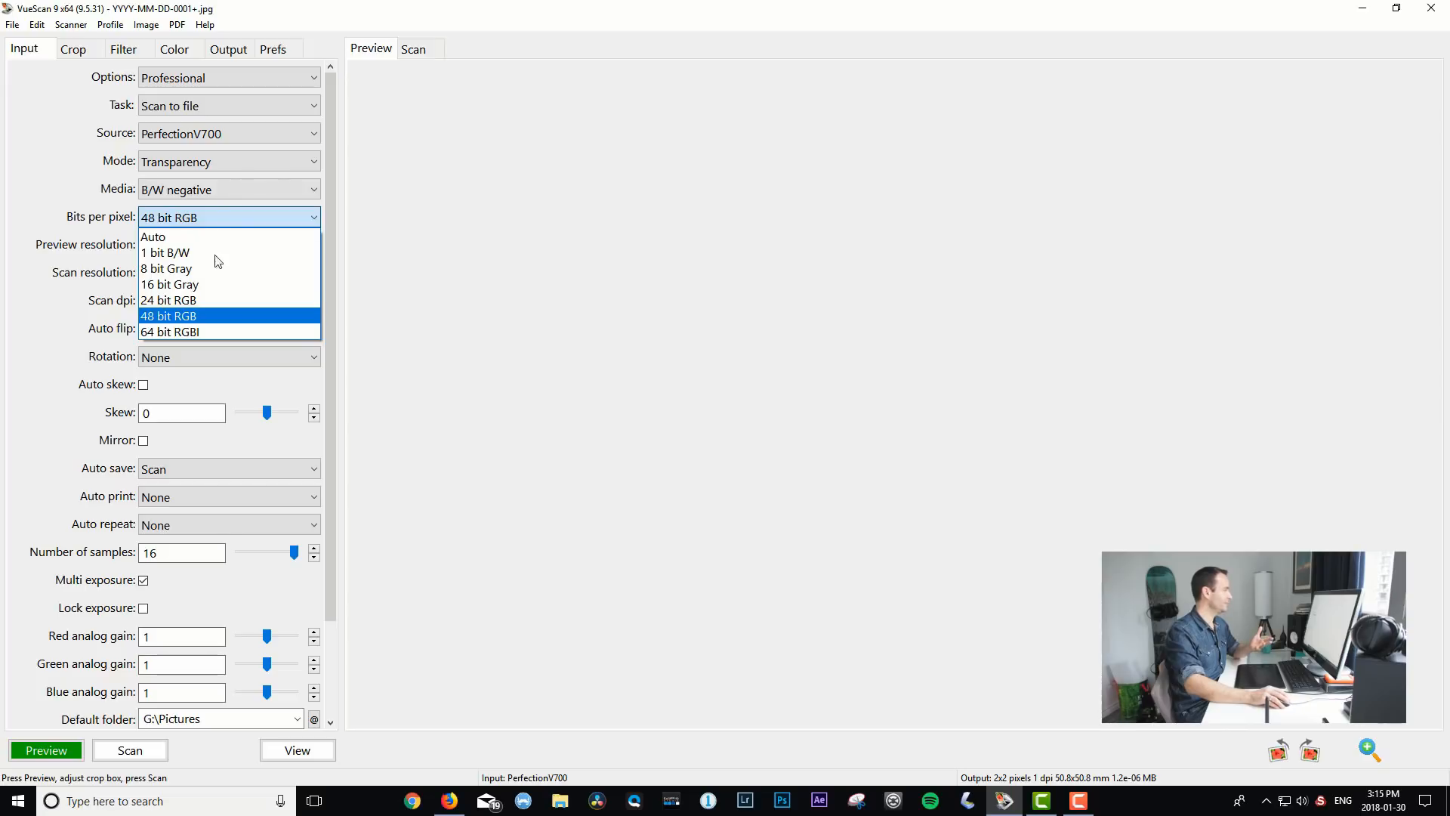
mouse_move(214, 284)
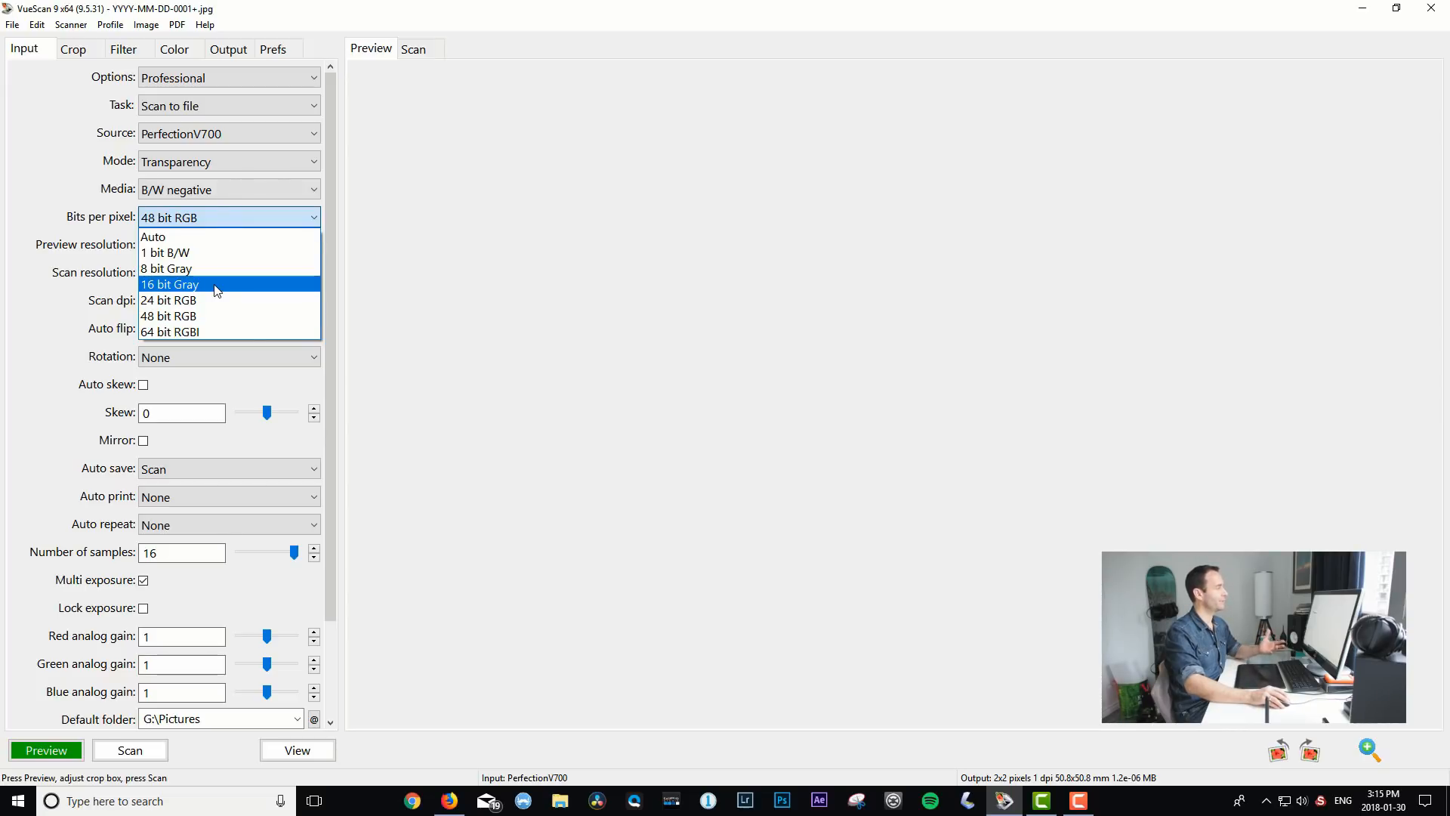
mouse_move(203, 236)
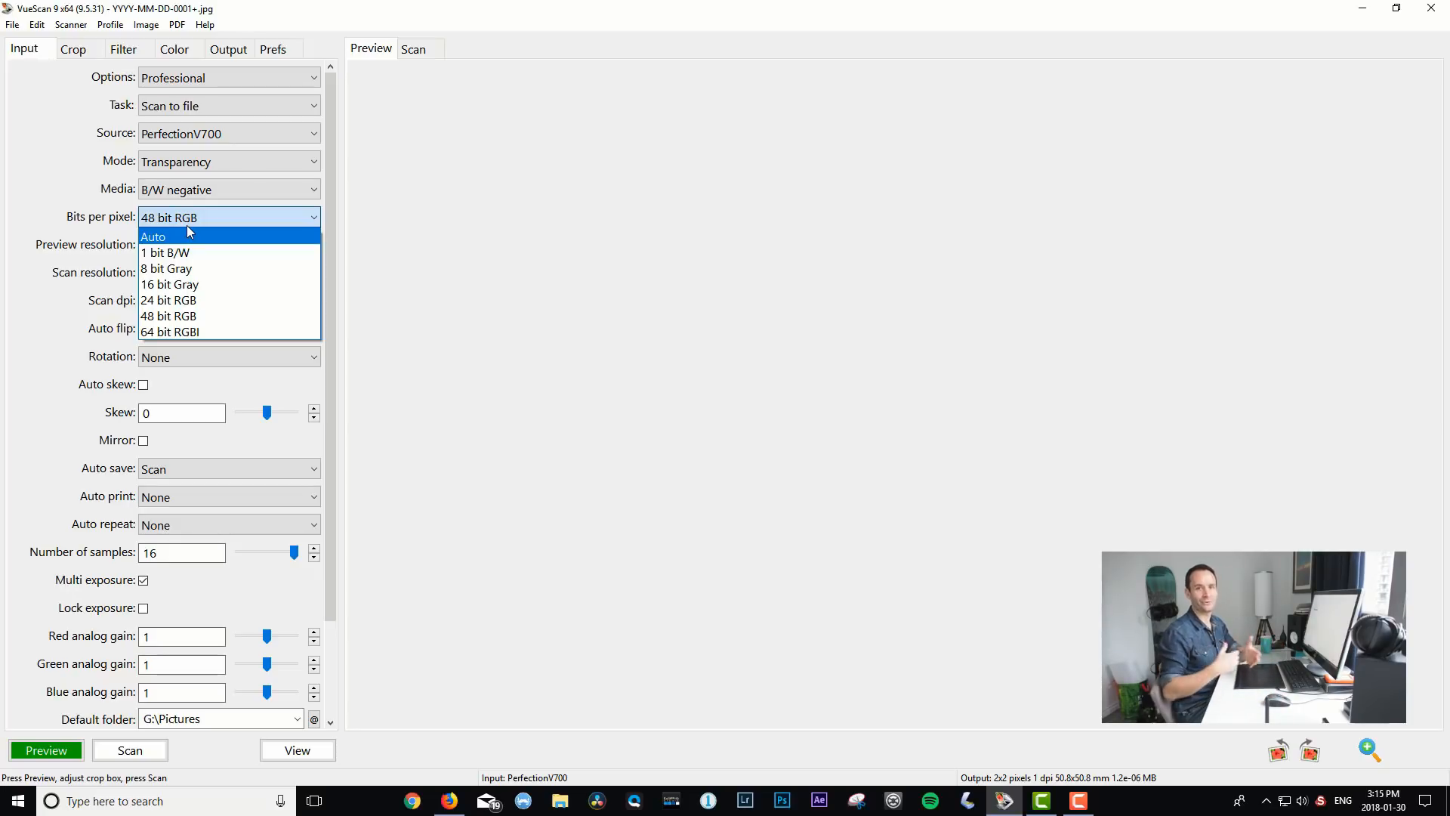
mouse_move(190, 300)
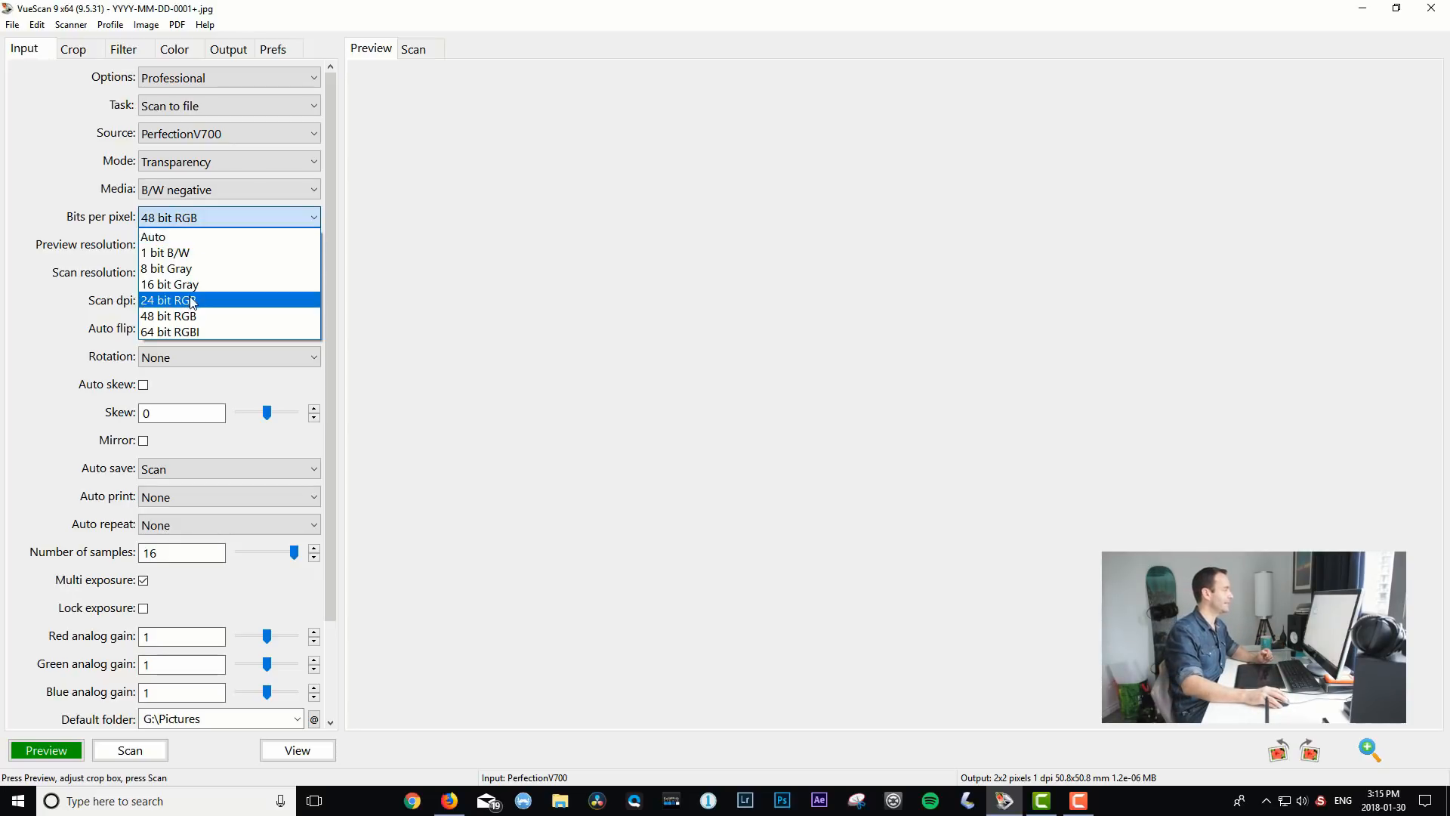
left_click(169, 316)
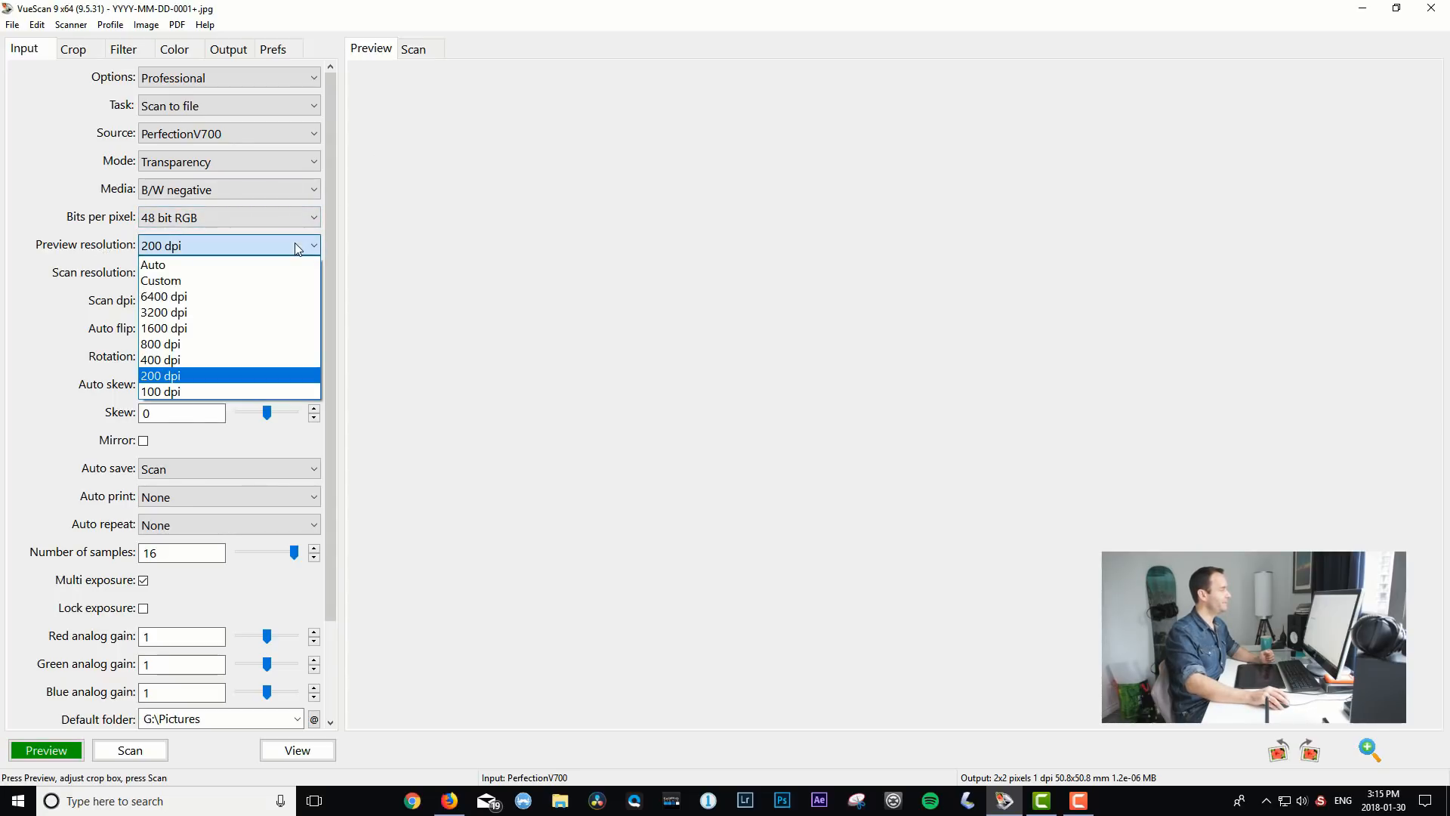
mouse_move(293, 378)
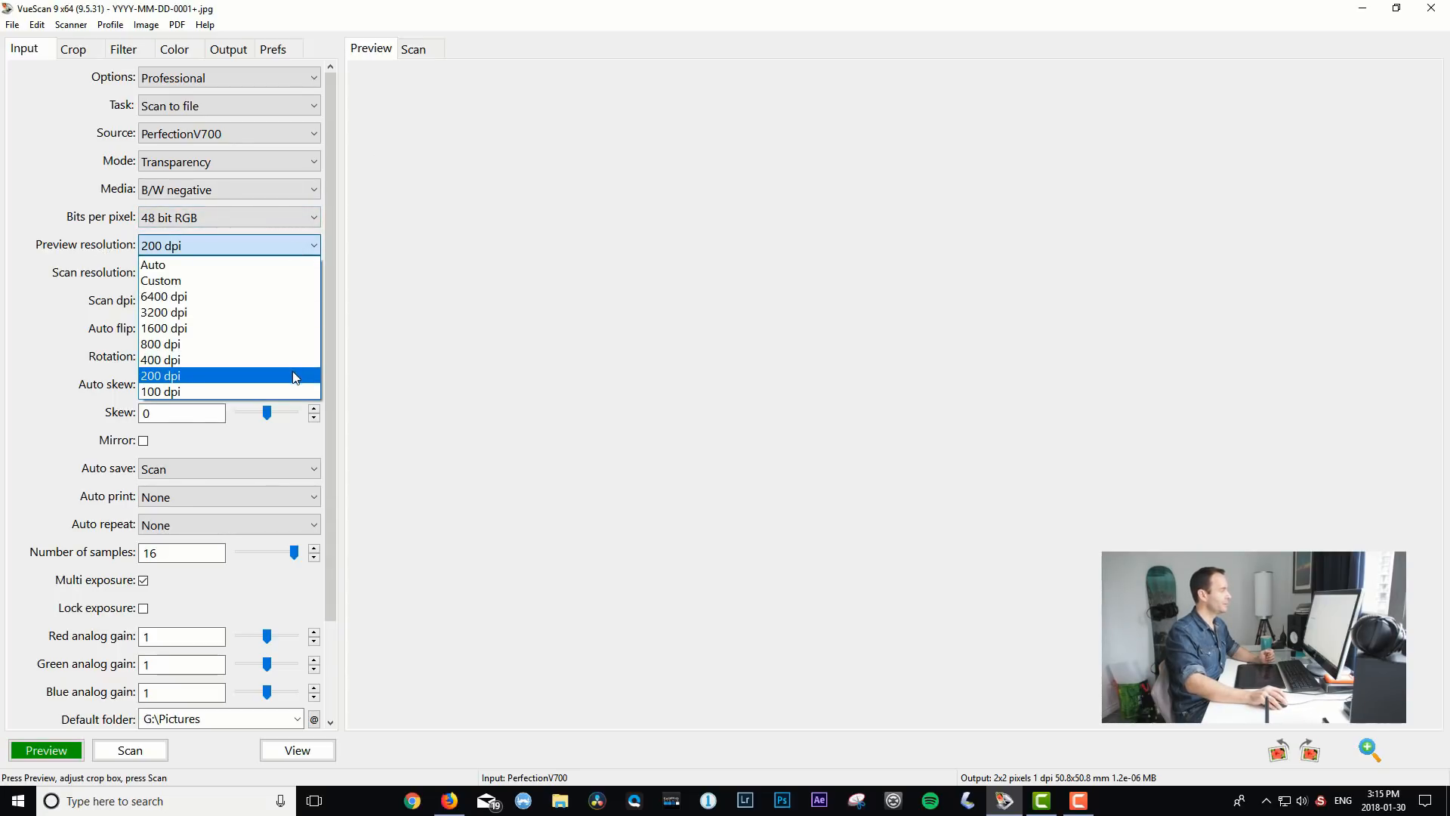
left_click(160, 280)
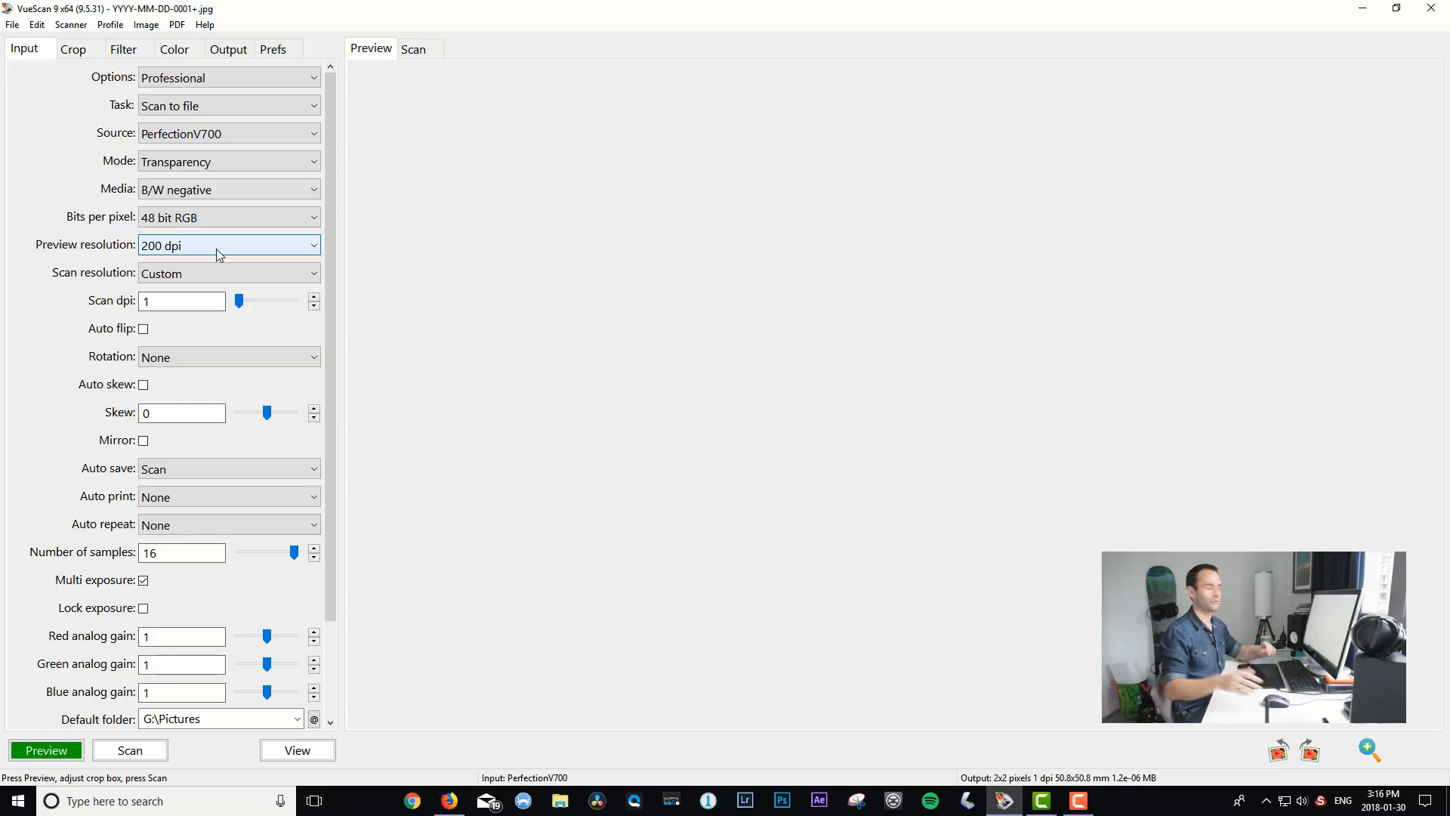
mouse_move(247, 256)
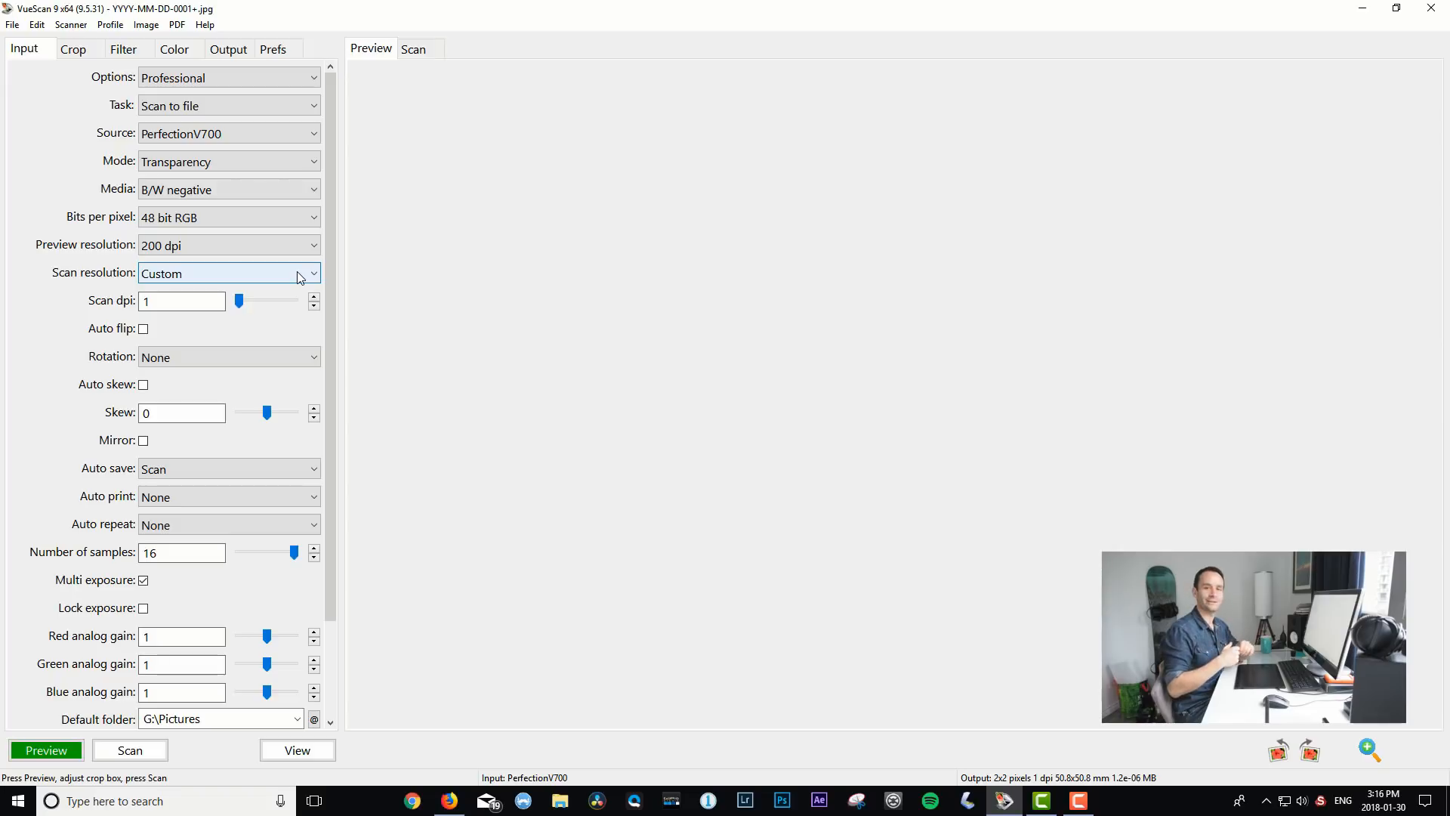
Keep scan resolution on Custom and enter 2400 in the Scan dpi box
left_click(313, 273)
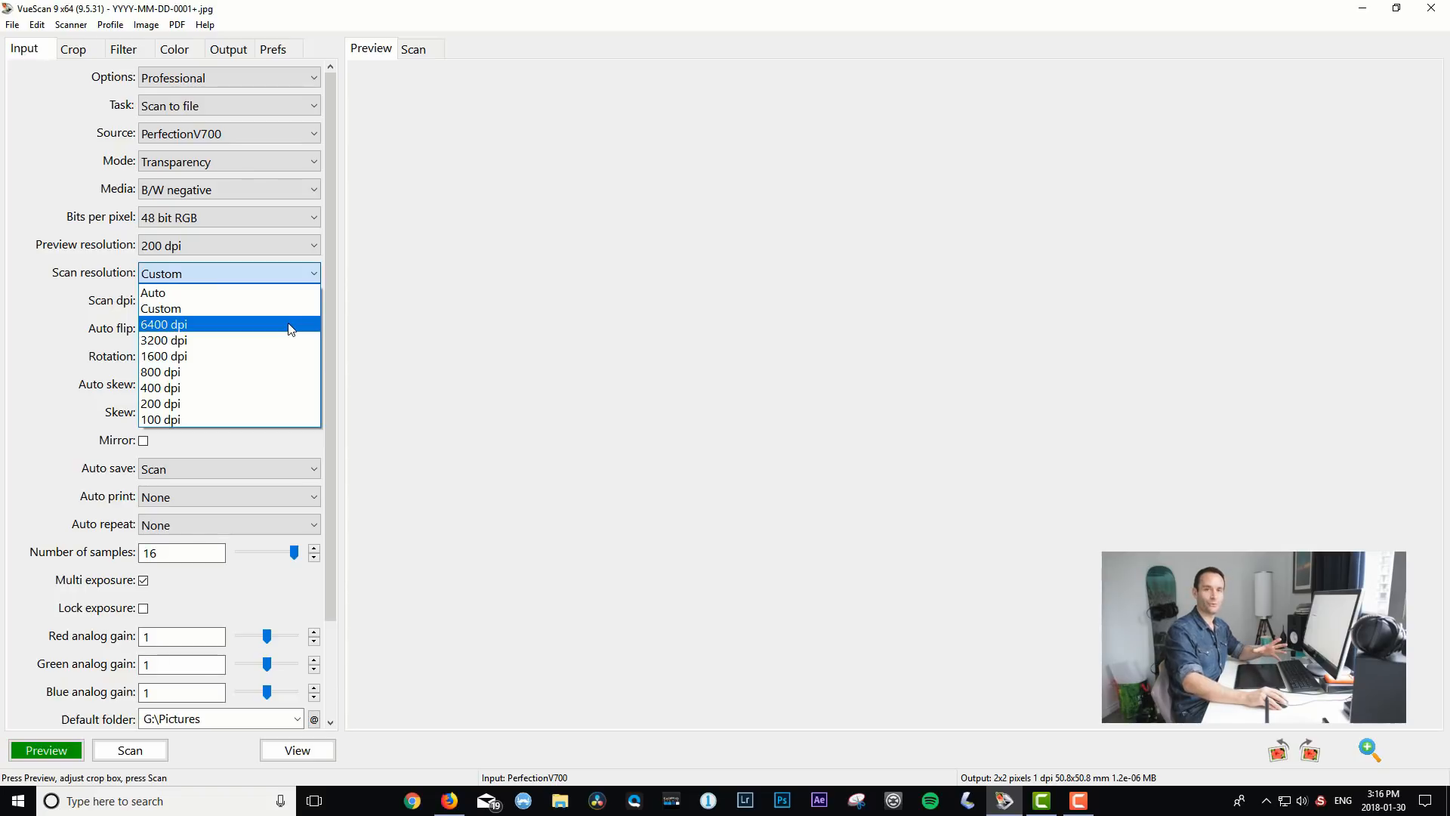
mouse_move(293, 308)
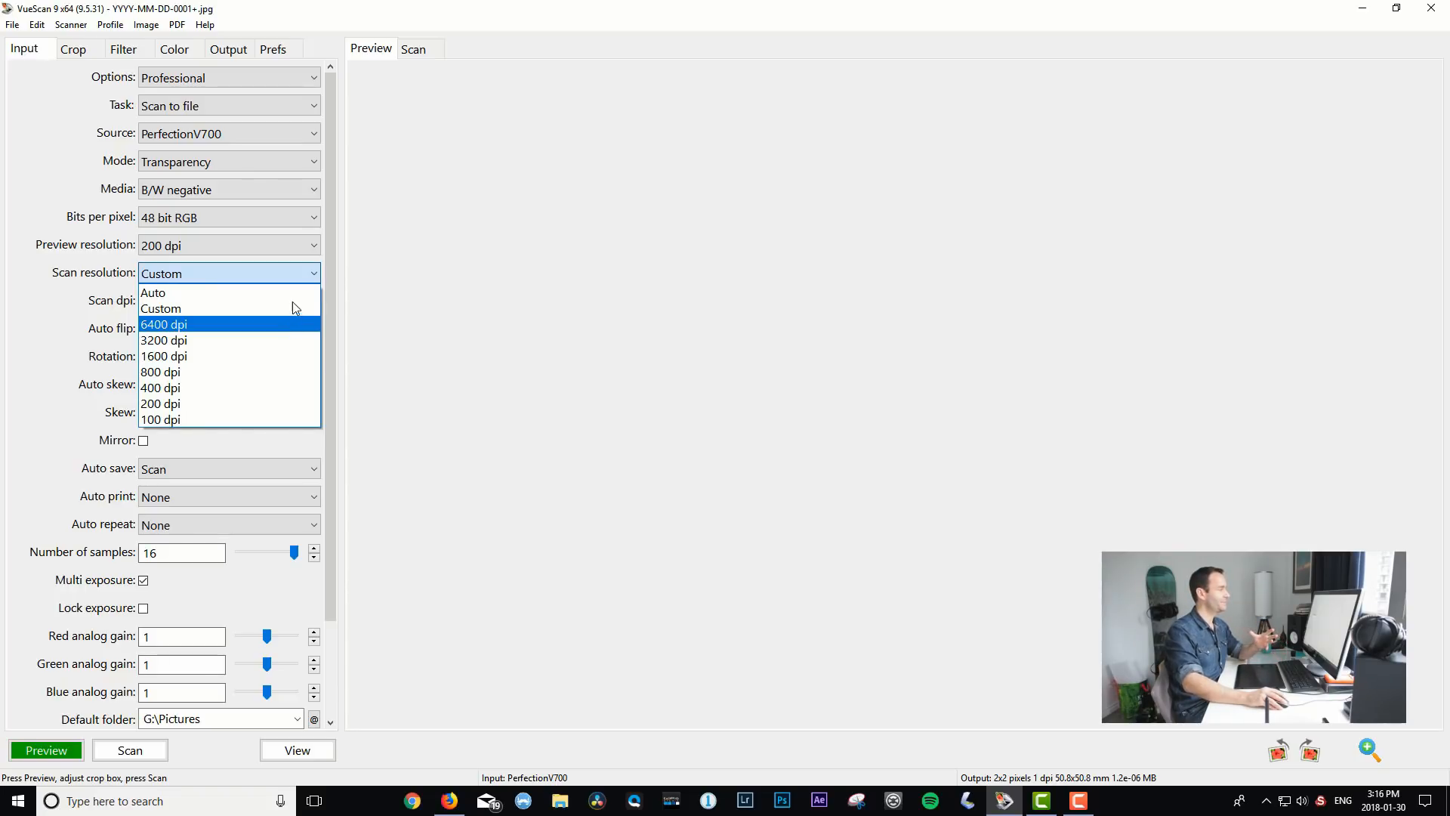
left_click(161, 308)
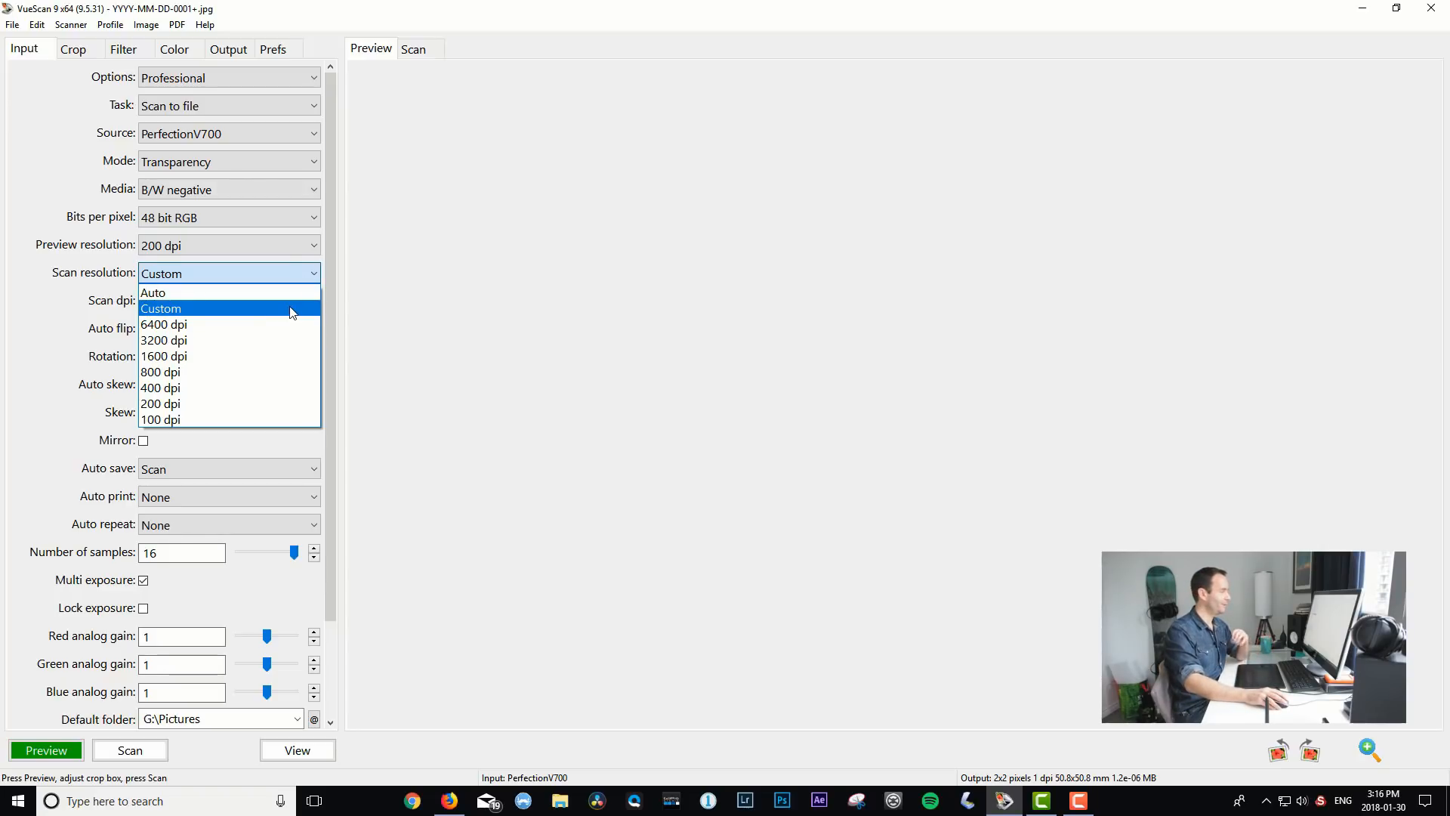
left_click(161, 308)
type("2")
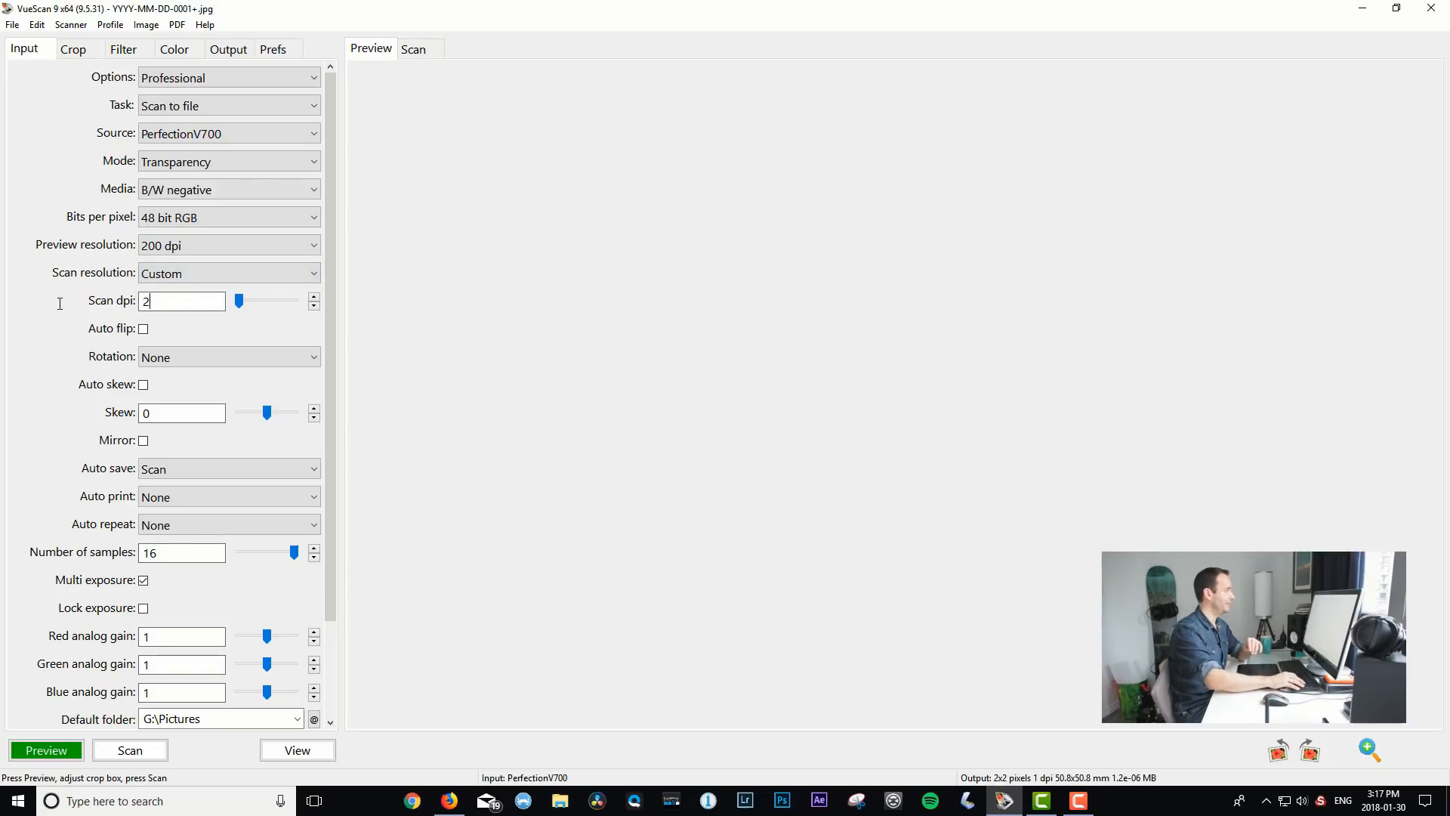
type("400")
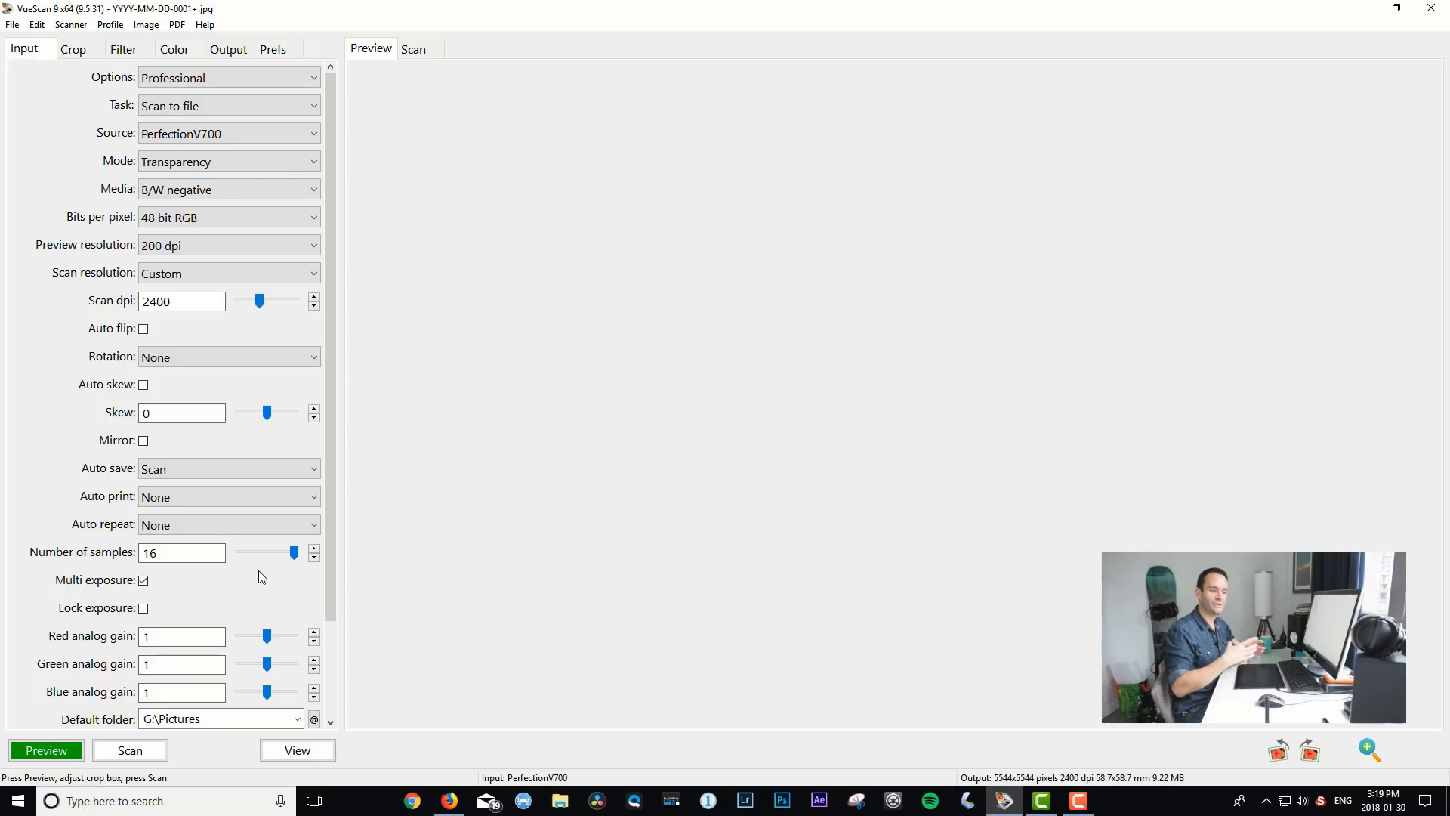
mouse_move(157, 608)
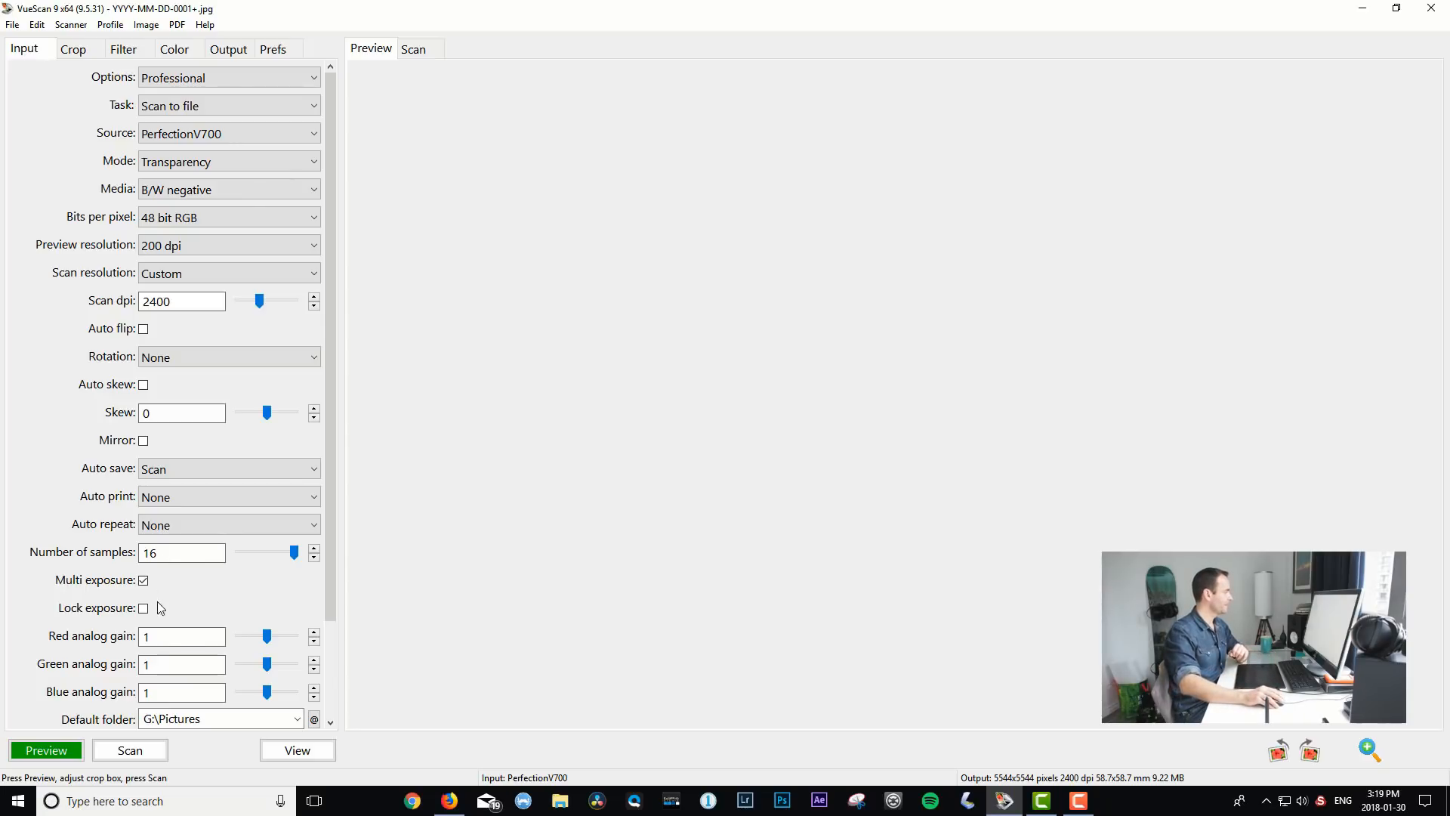
Enter 1.8 for blue analog gain, leaving Multi exposure checked
scroll("down", 3)
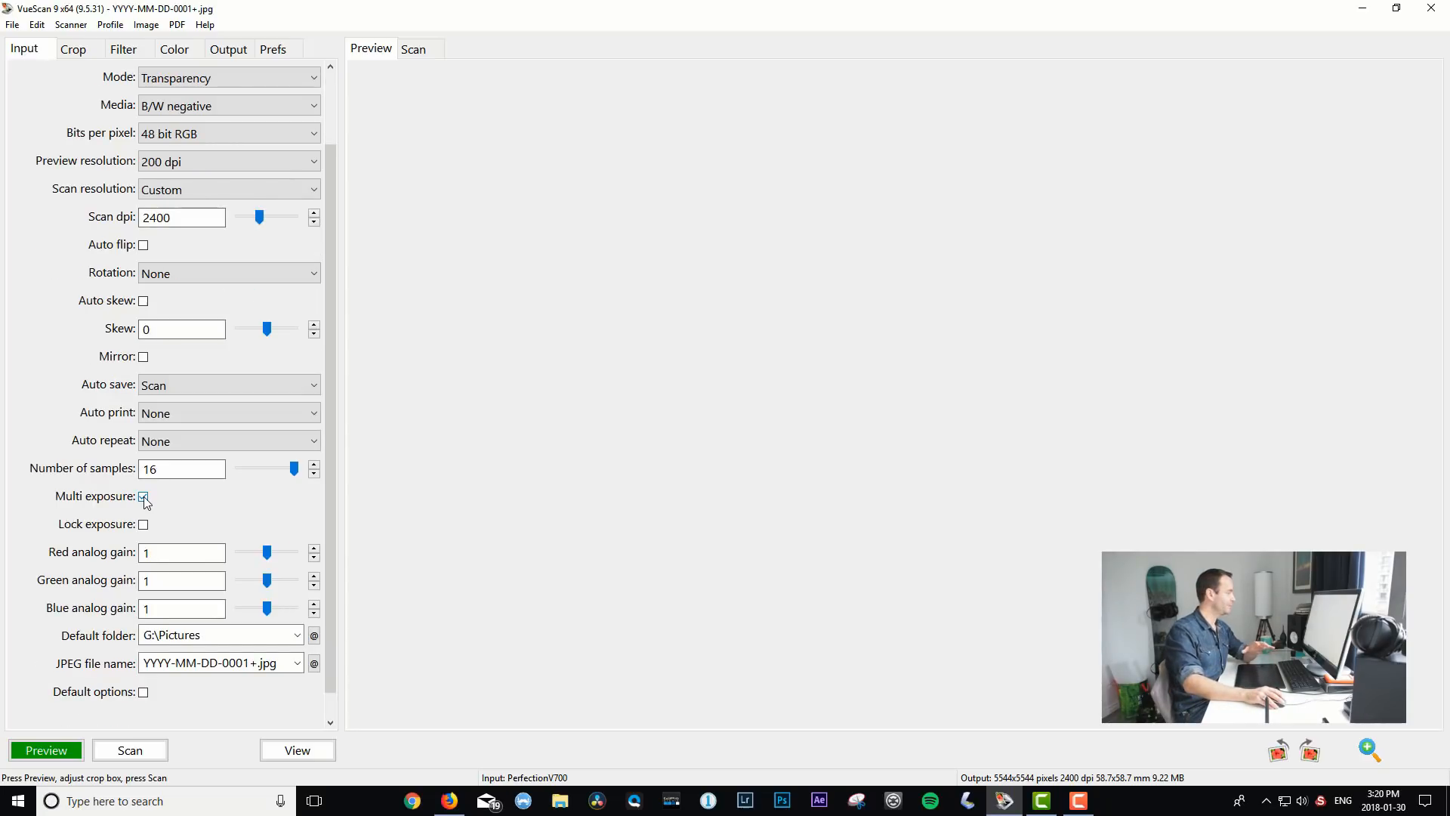
left_click(144, 497)
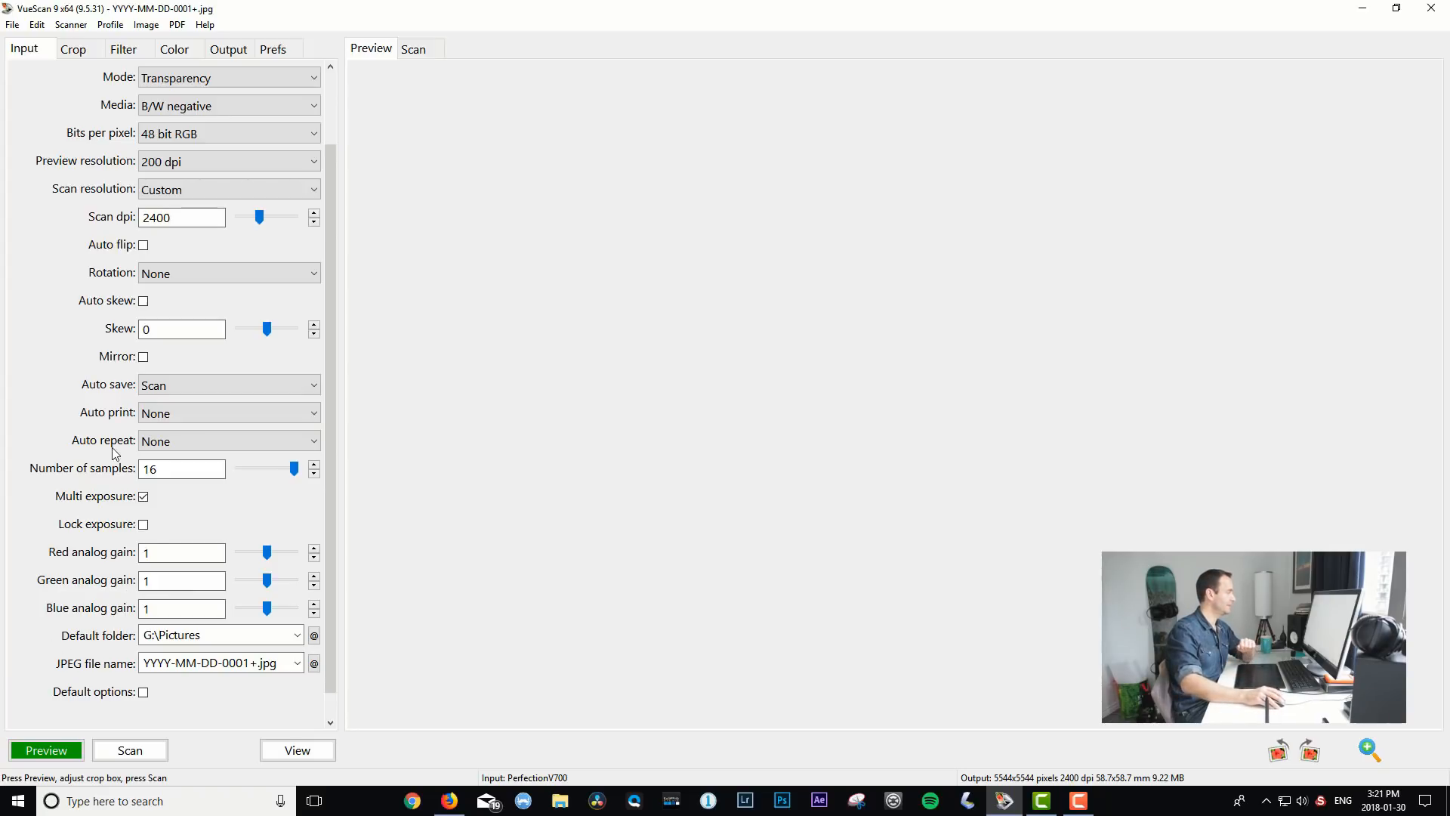
left_click(144, 497)
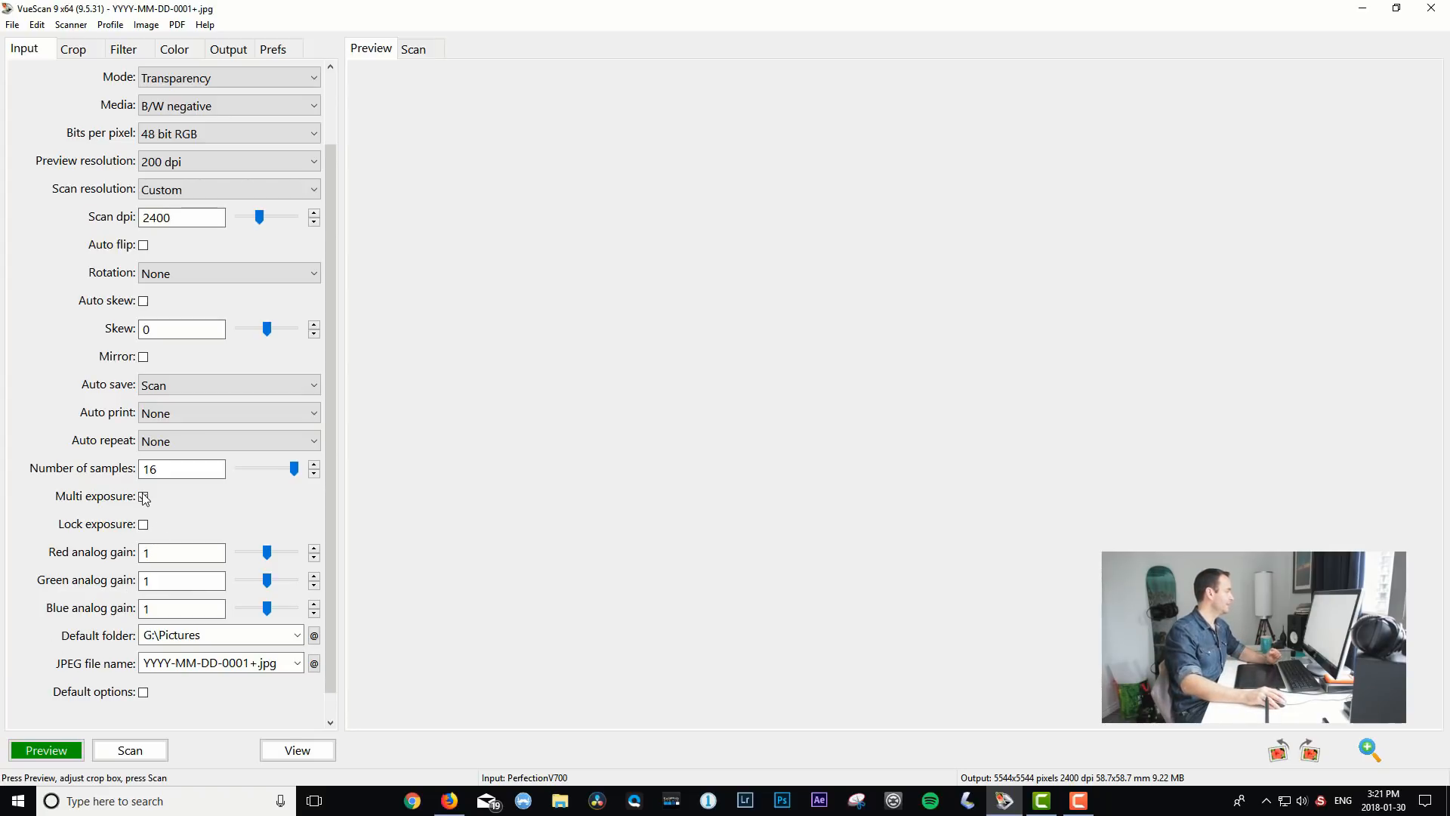
left_click(143, 497)
type(".8")
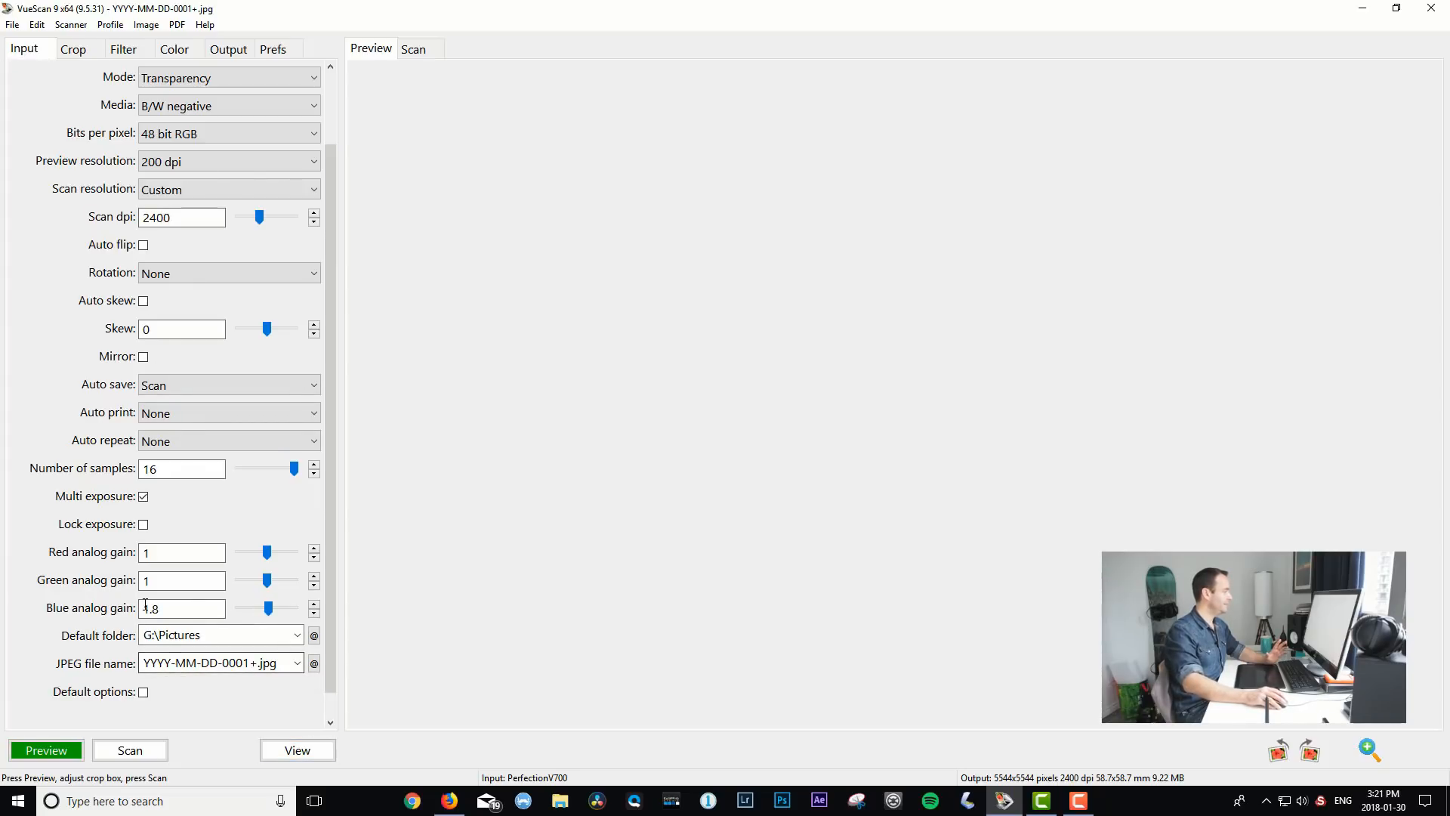
mouse_move(314, 664)
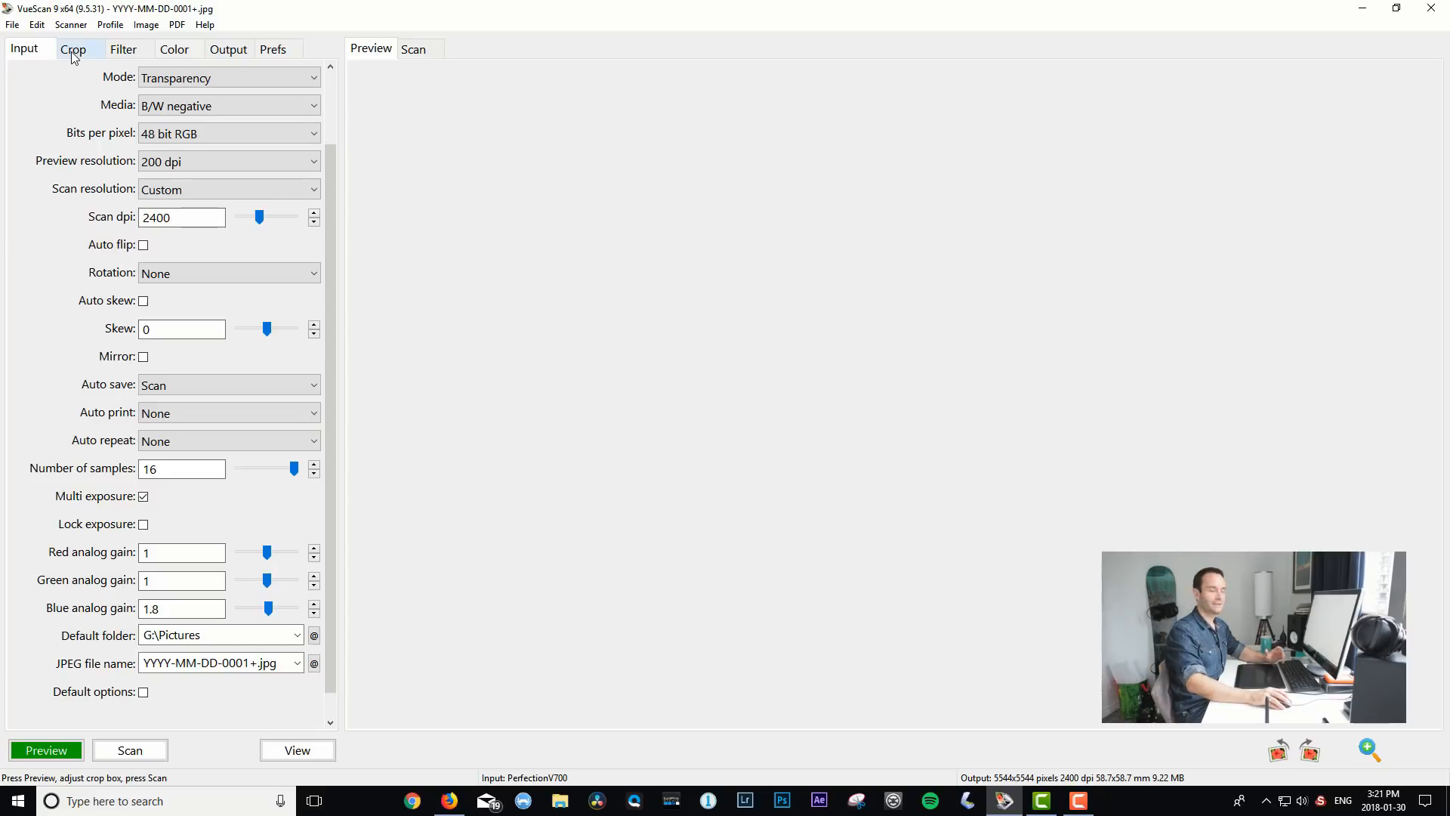
Review the Crop tab settings, then display the Filter settings
left_click(72, 49)
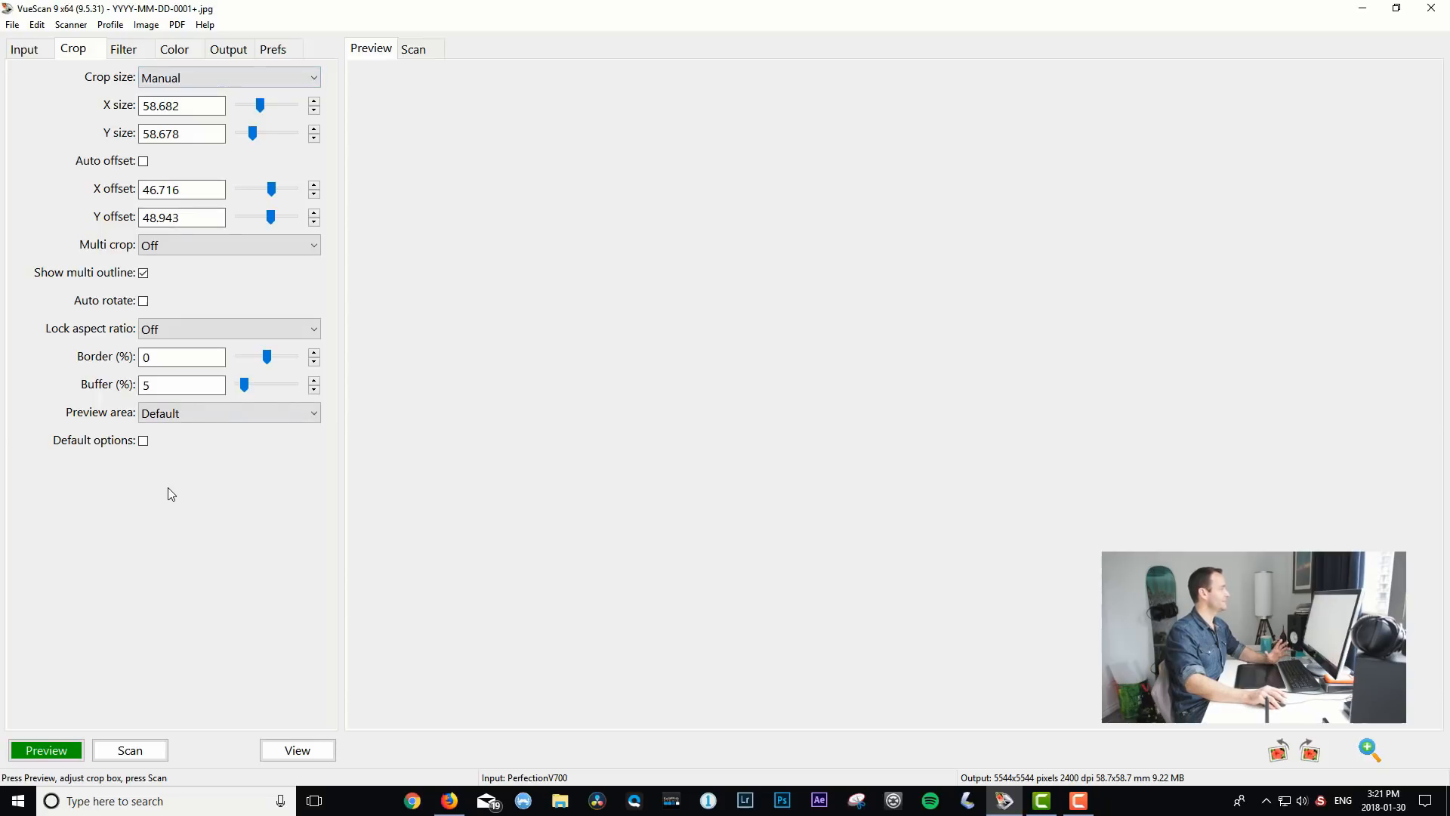
mouse_move(452, 568)
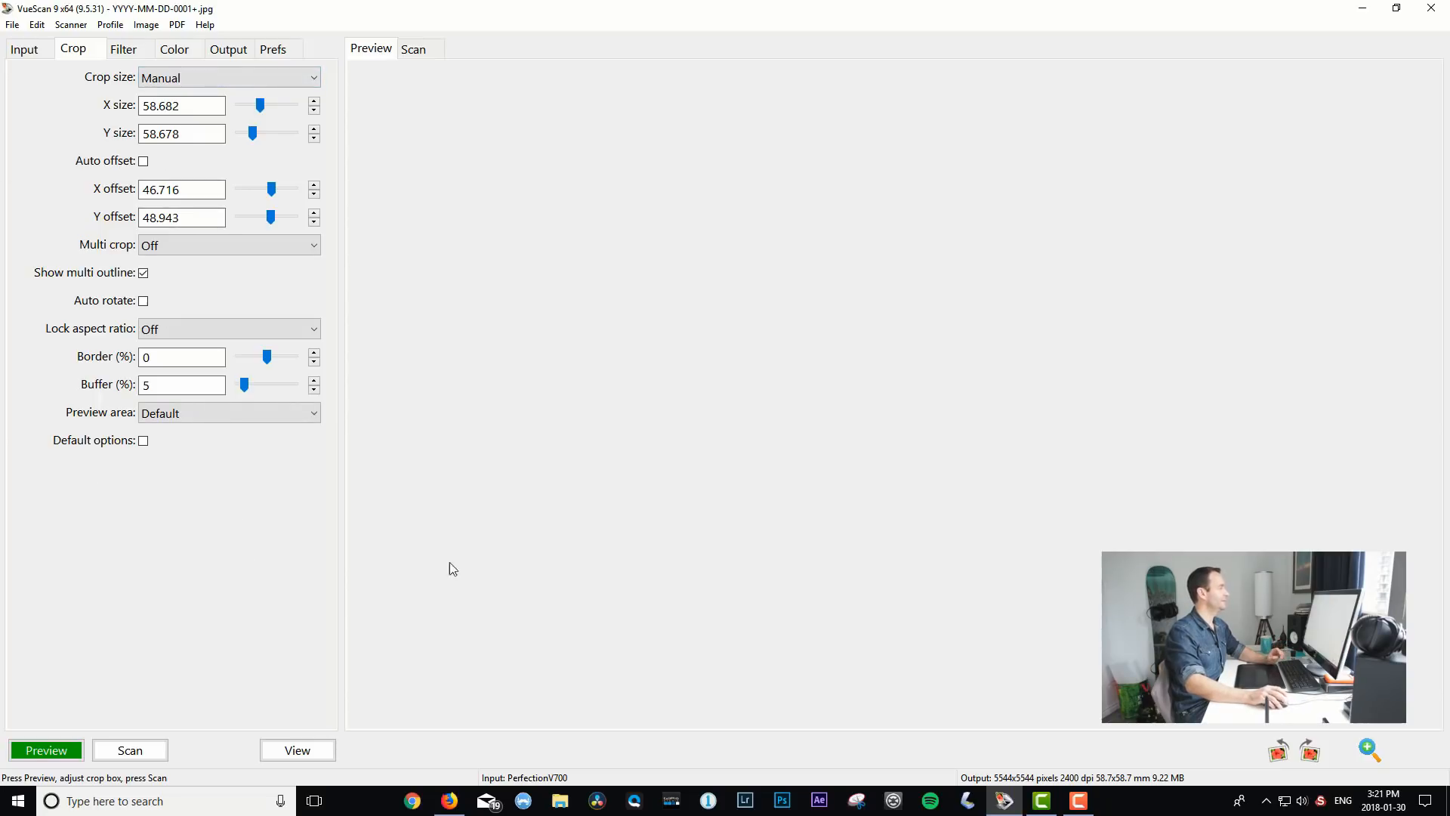
left_click(123, 50)
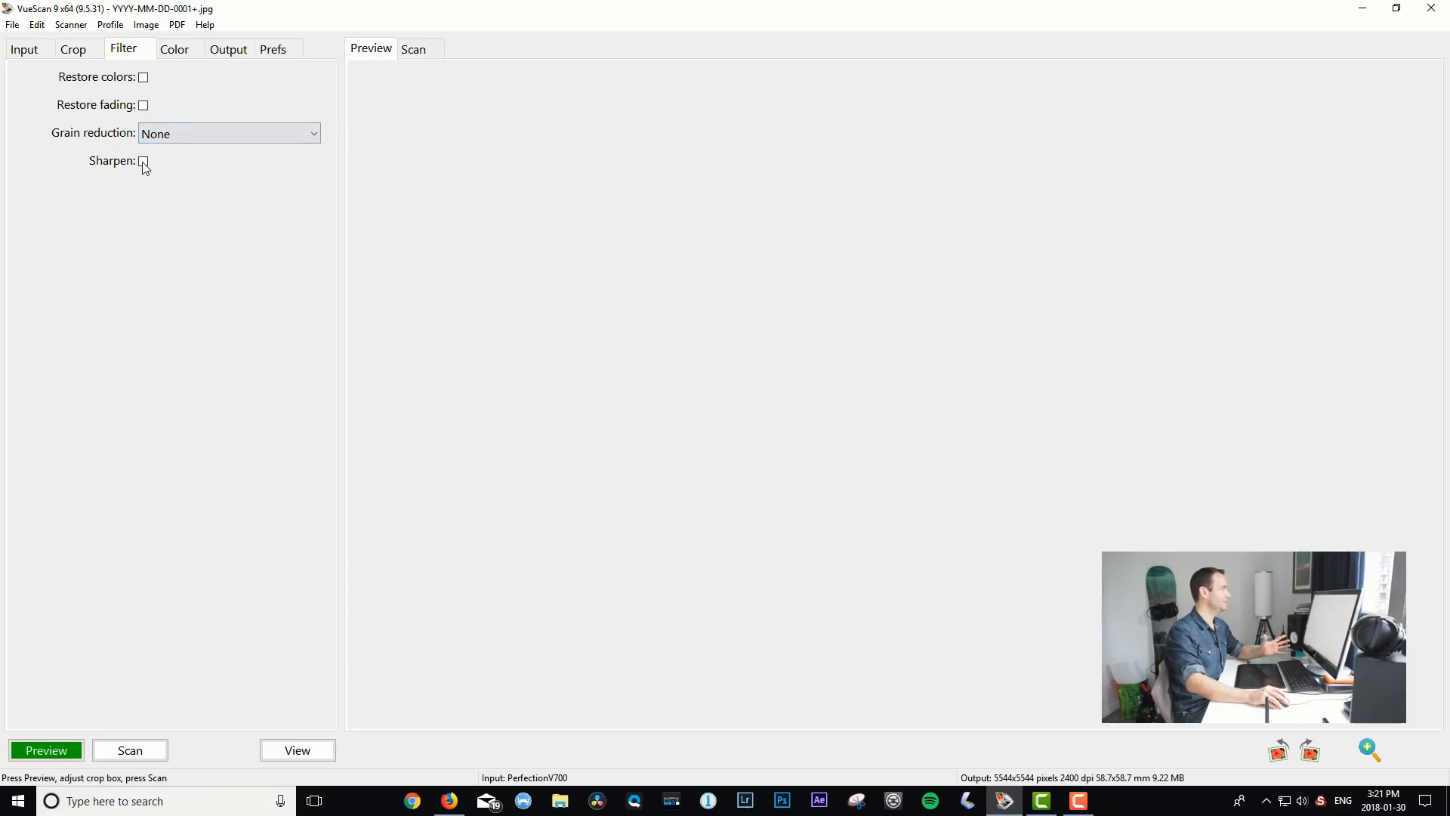
Leave grain reduction at None and show the Color settings
left_click(228, 133)
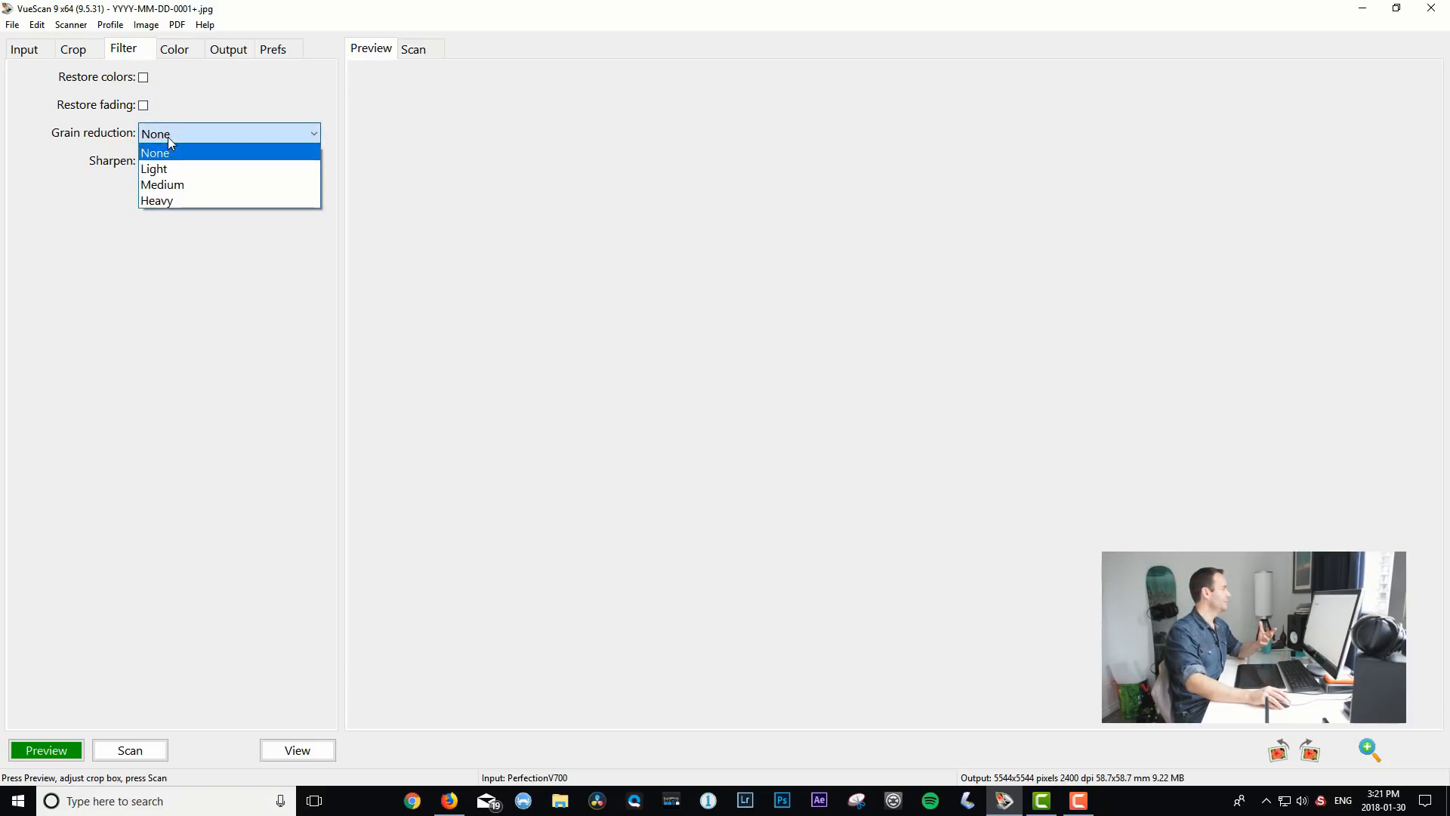
left_click(154, 153)
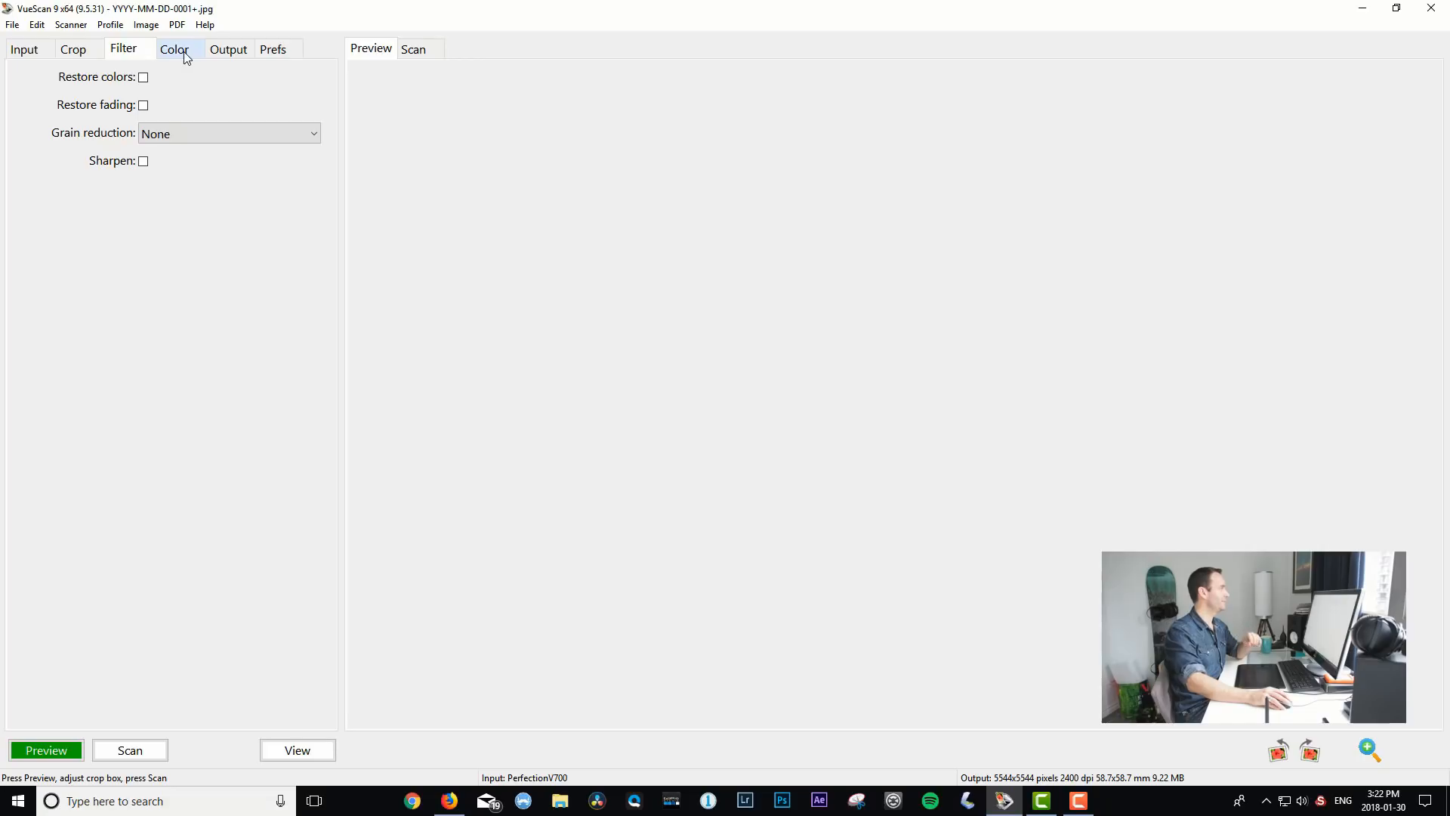
left_click(174, 49)
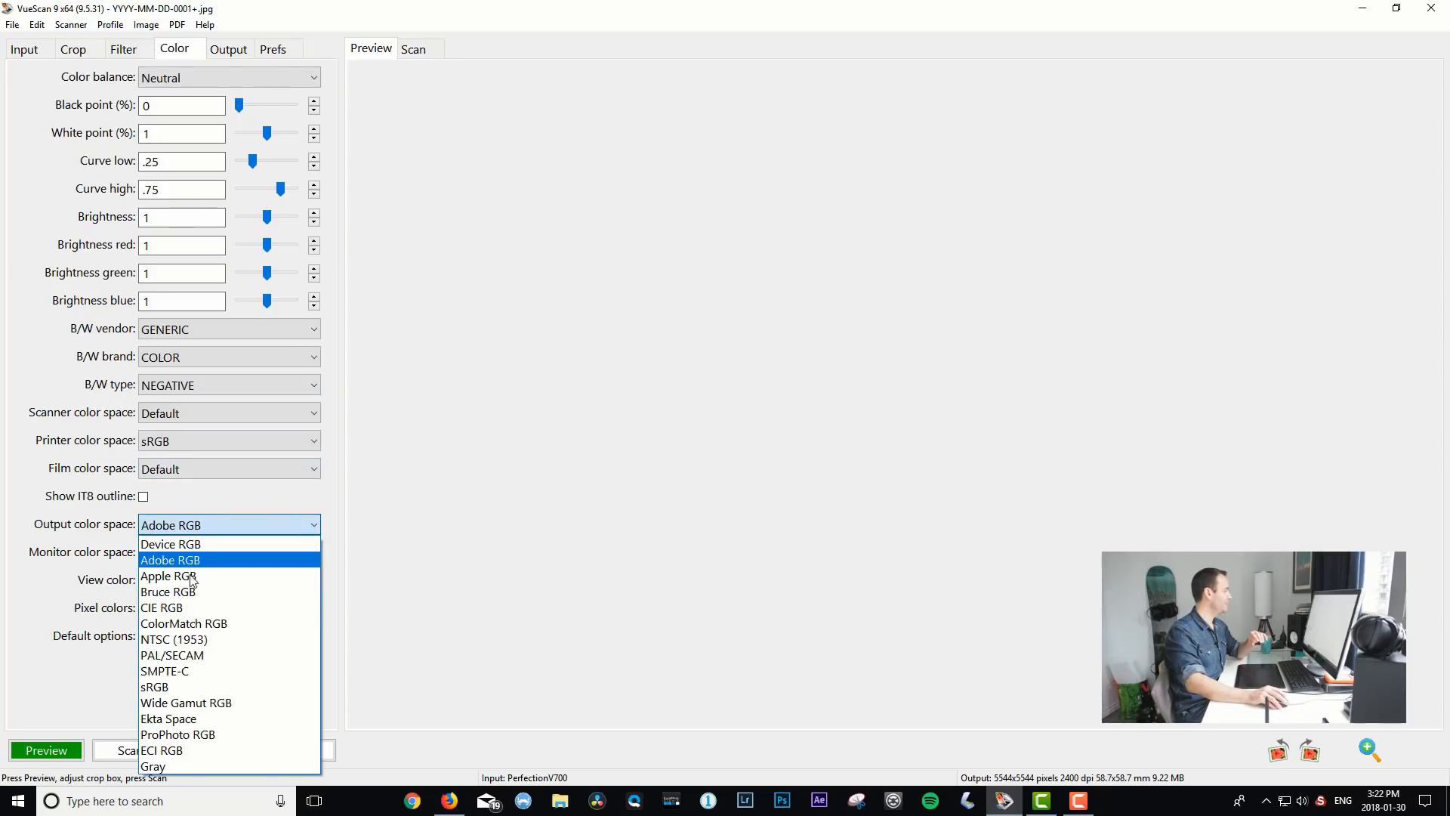
Choose Adobe RGB as the output color space, then show the Output settings
left_click(154, 687)
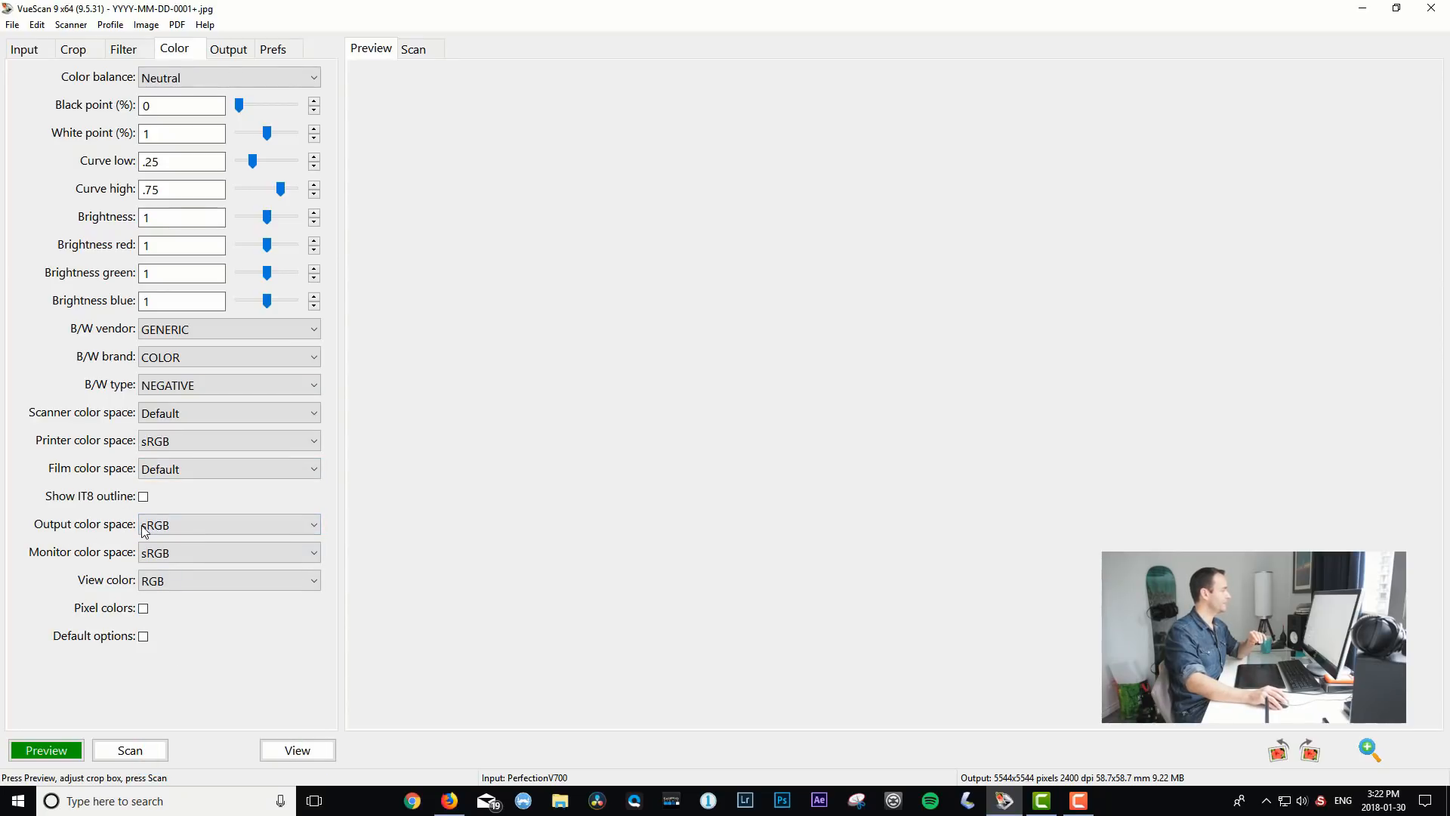
left_click(228, 524)
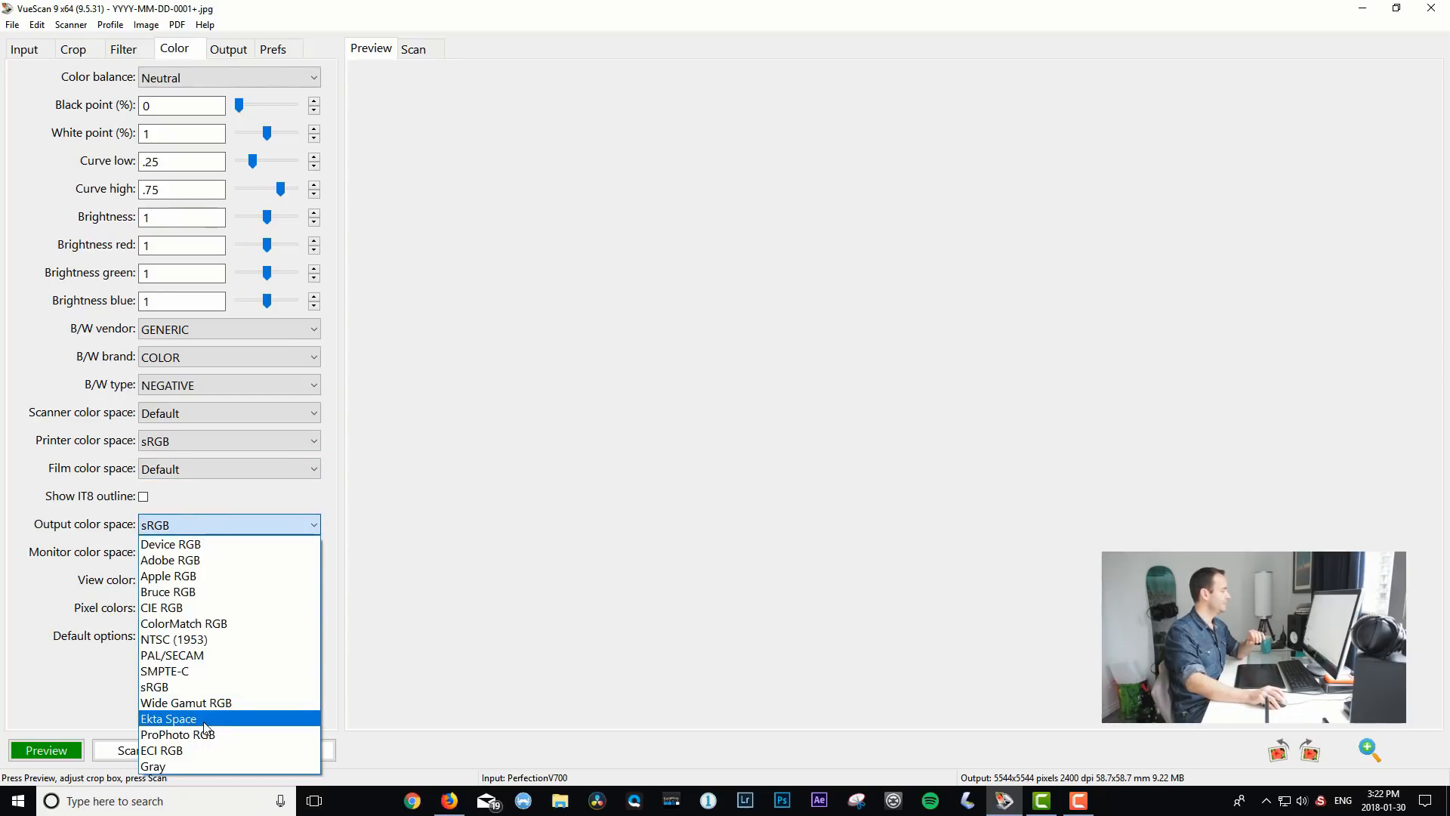
mouse_move(162, 607)
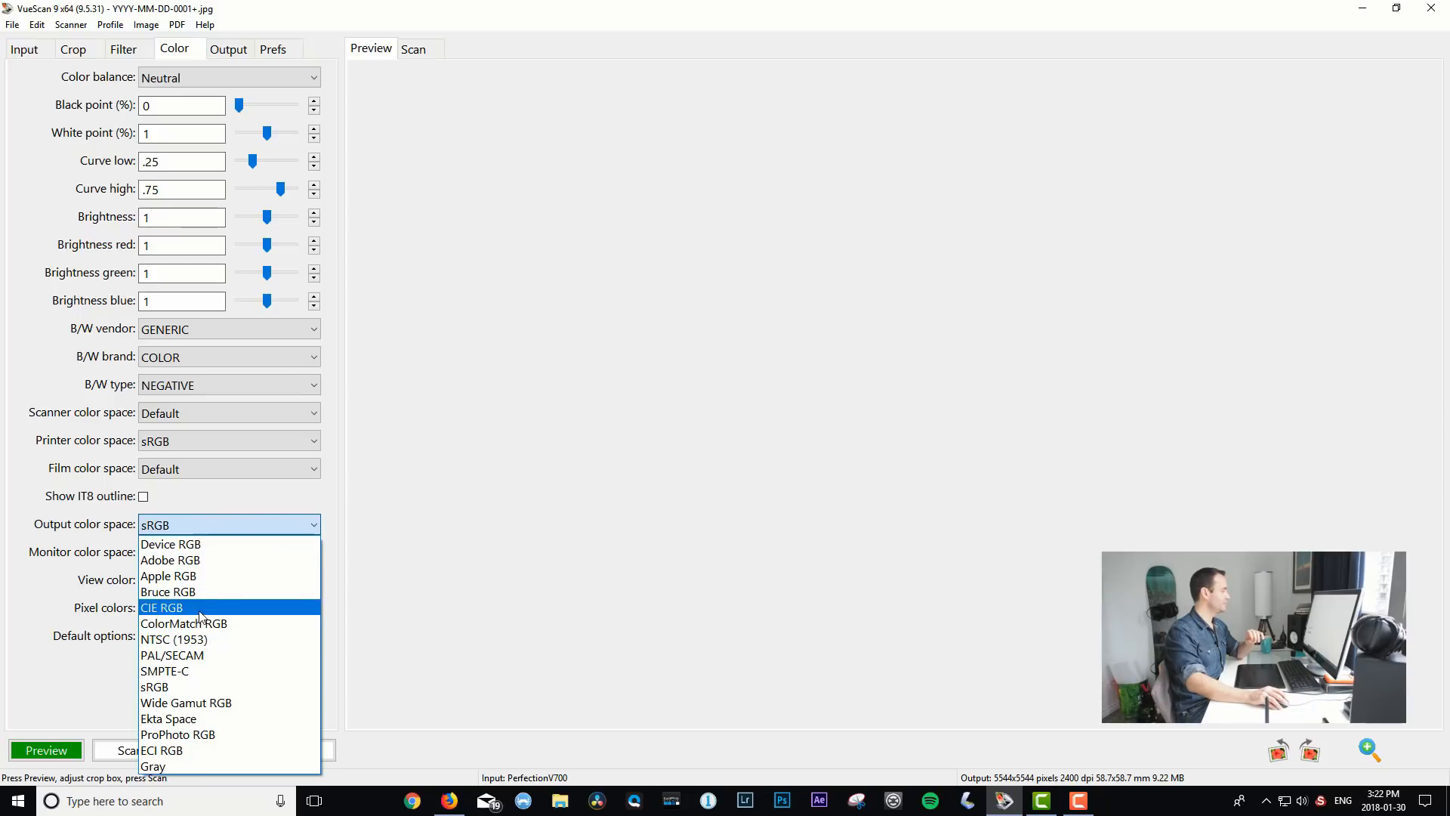
mouse_move(202, 639)
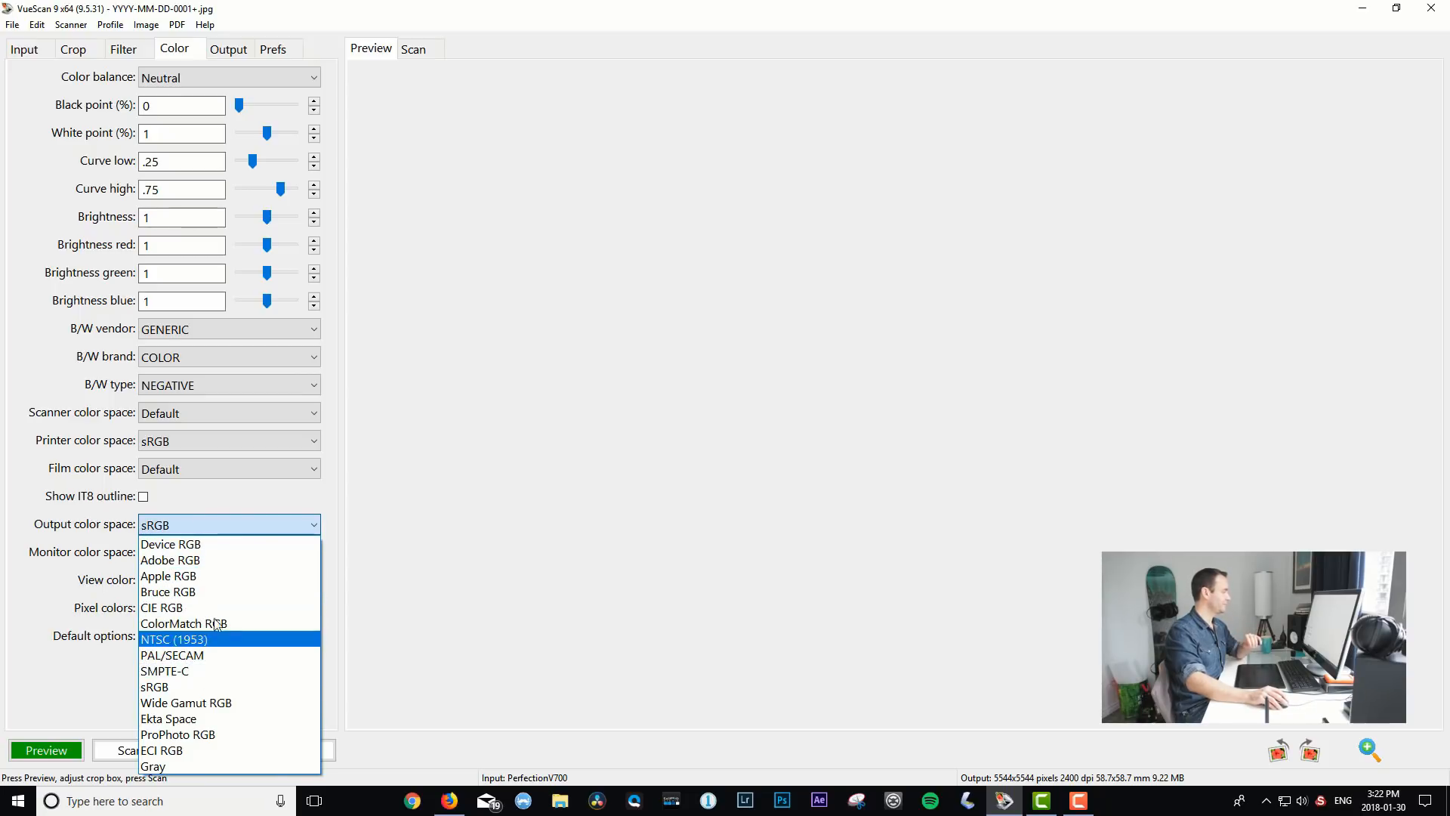
mouse_move(183, 623)
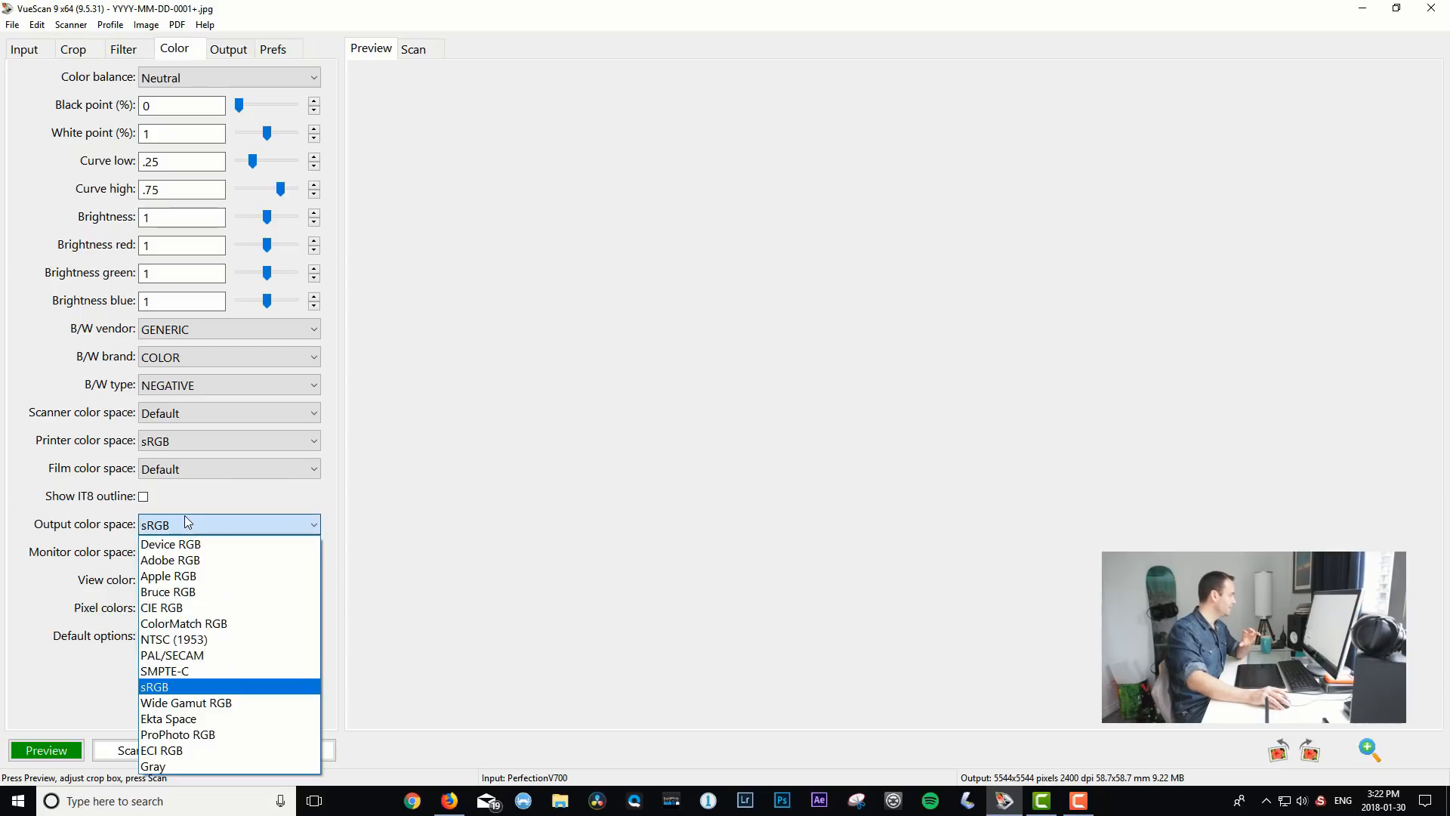
mouse_move(194, 671)
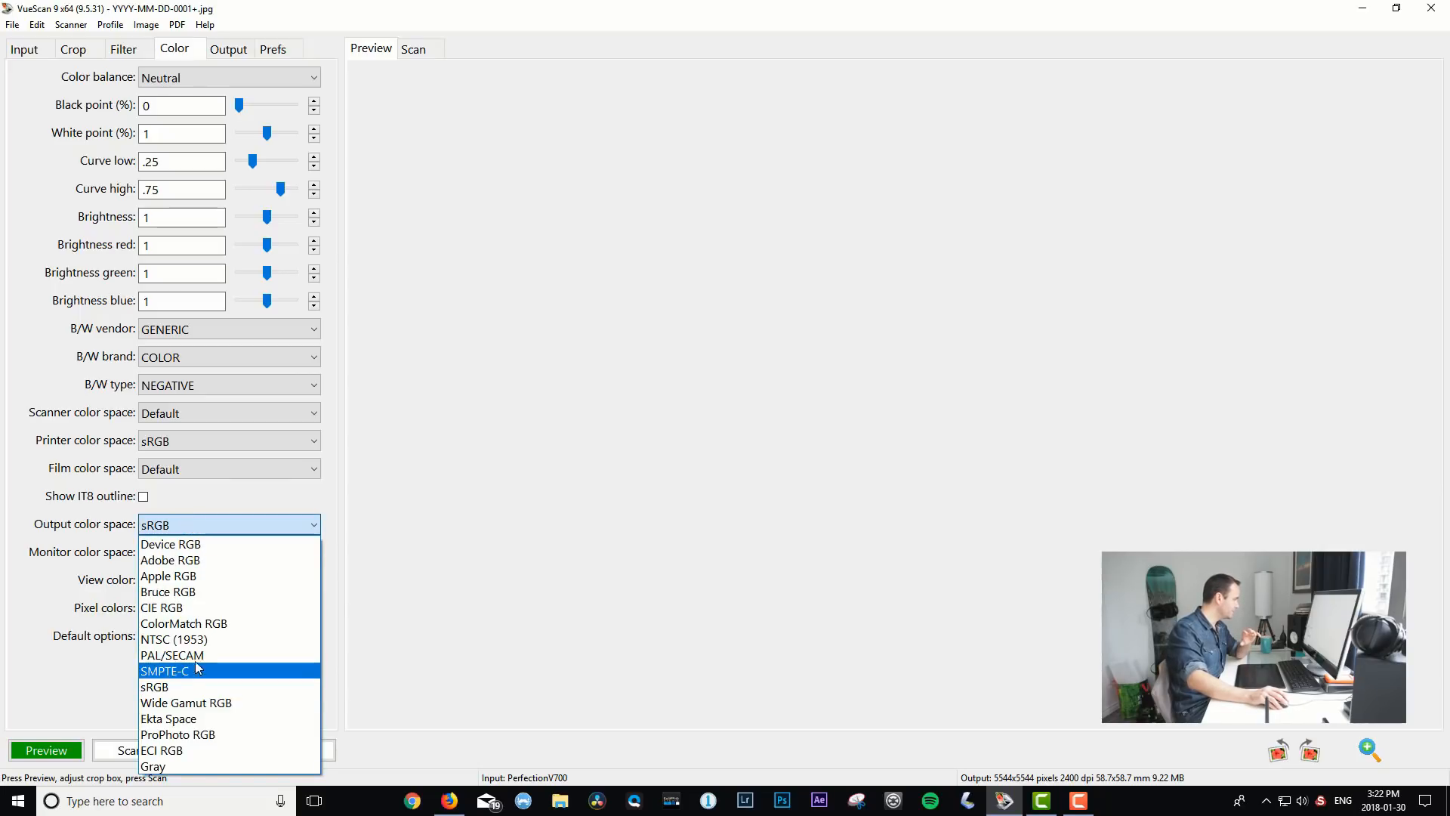
left_click(170, 560)
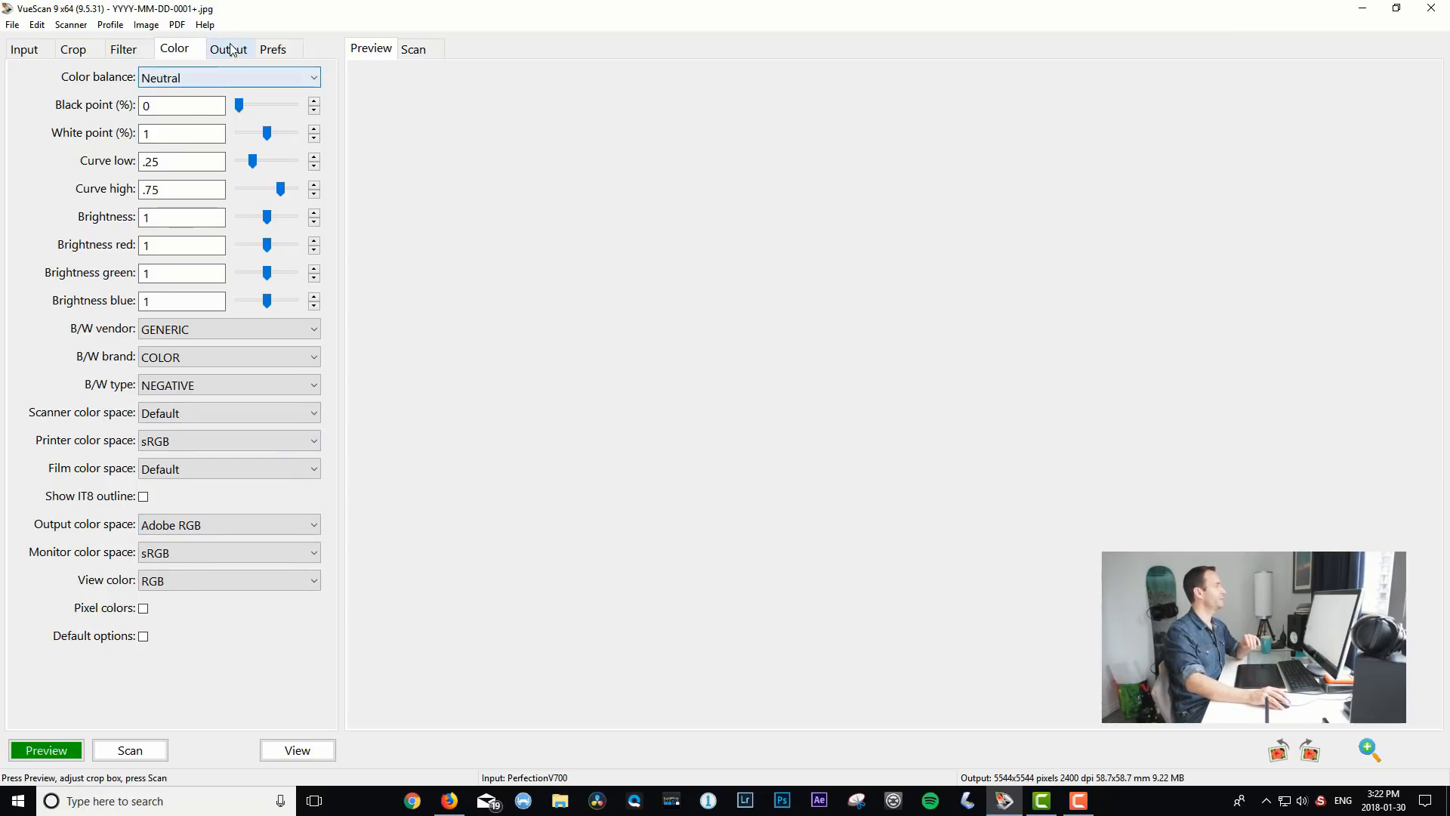
left_click(227, 49)
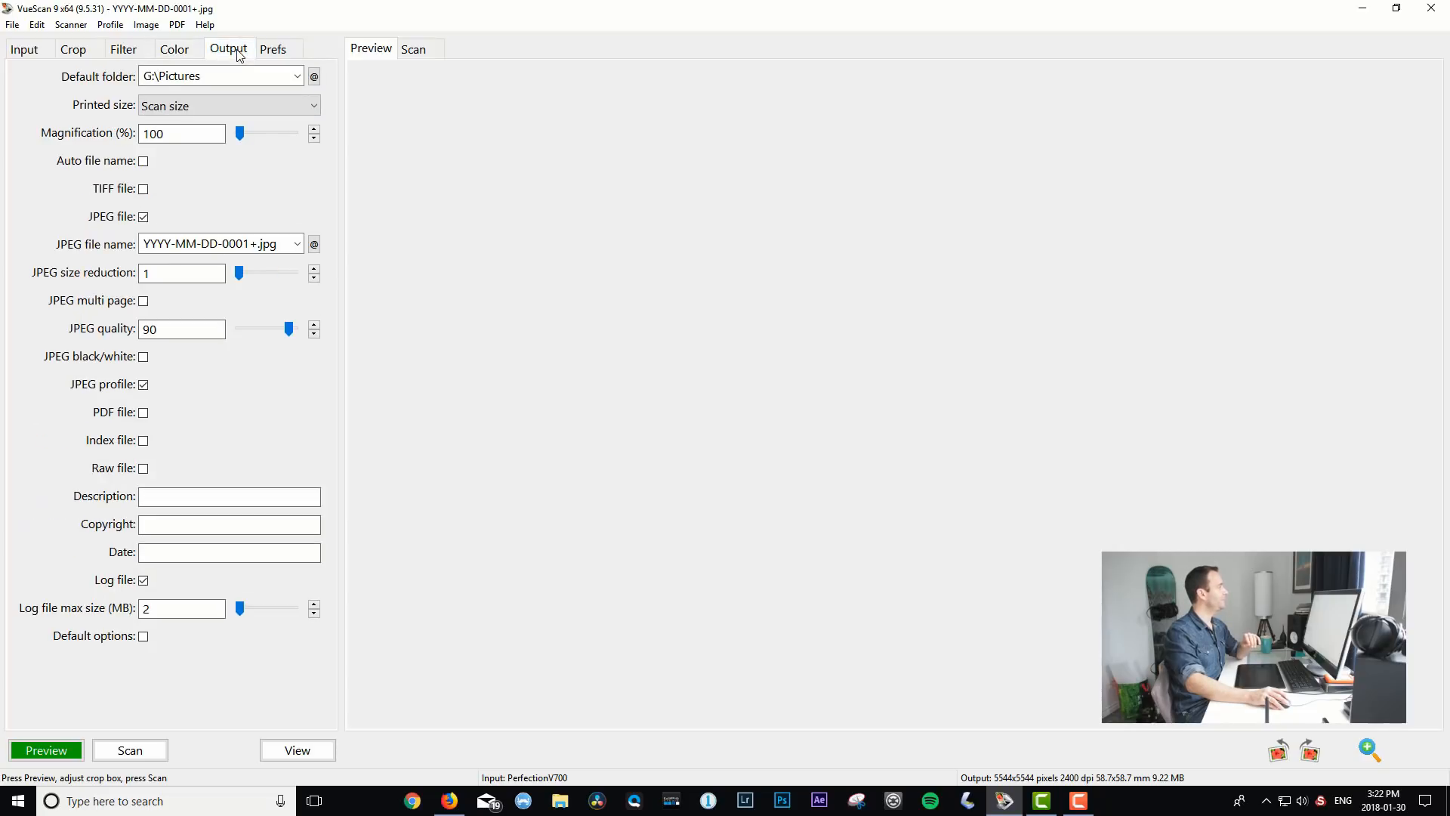
mouse_move(112, 92)
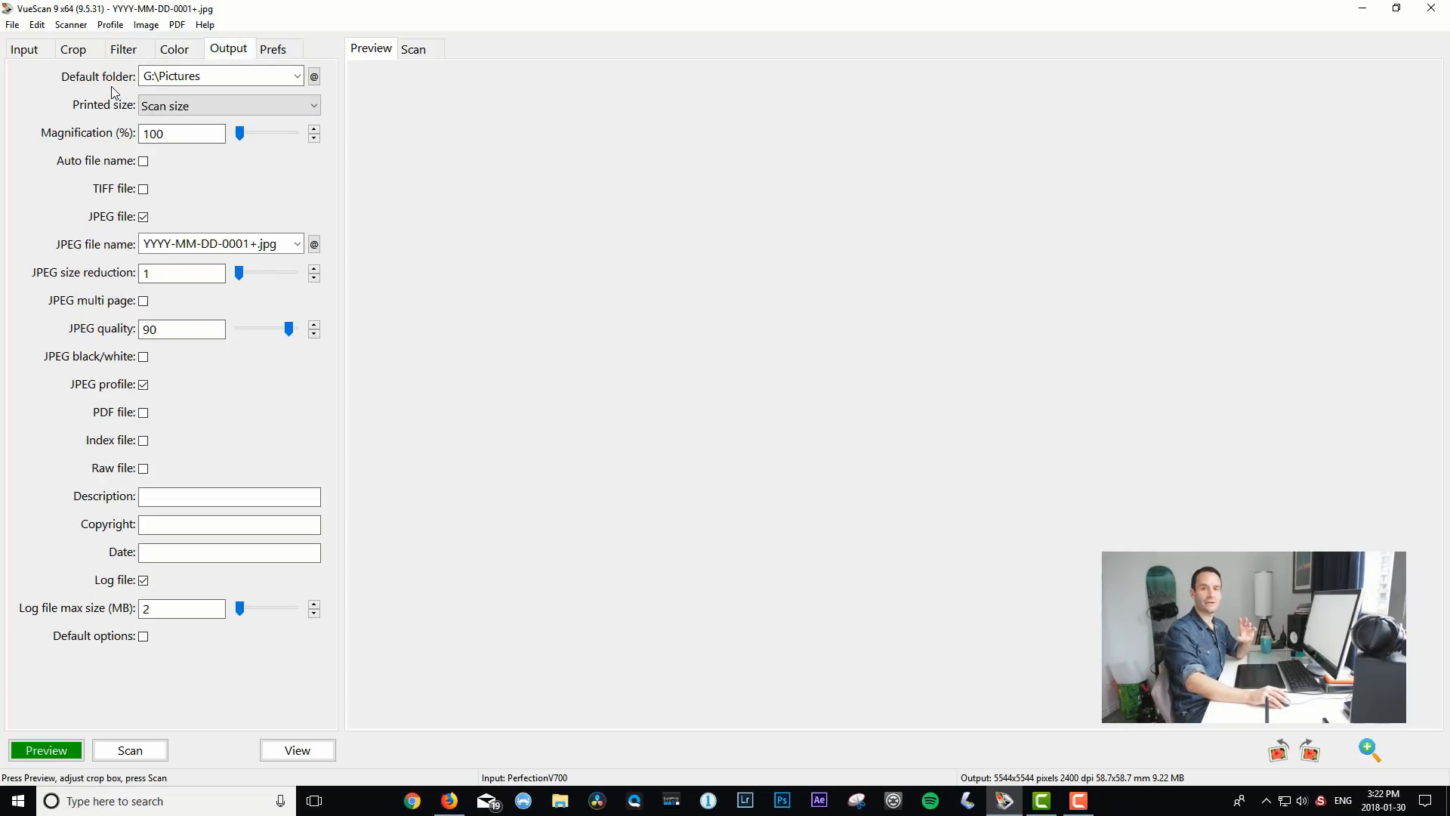
mouse_move(127, 91)
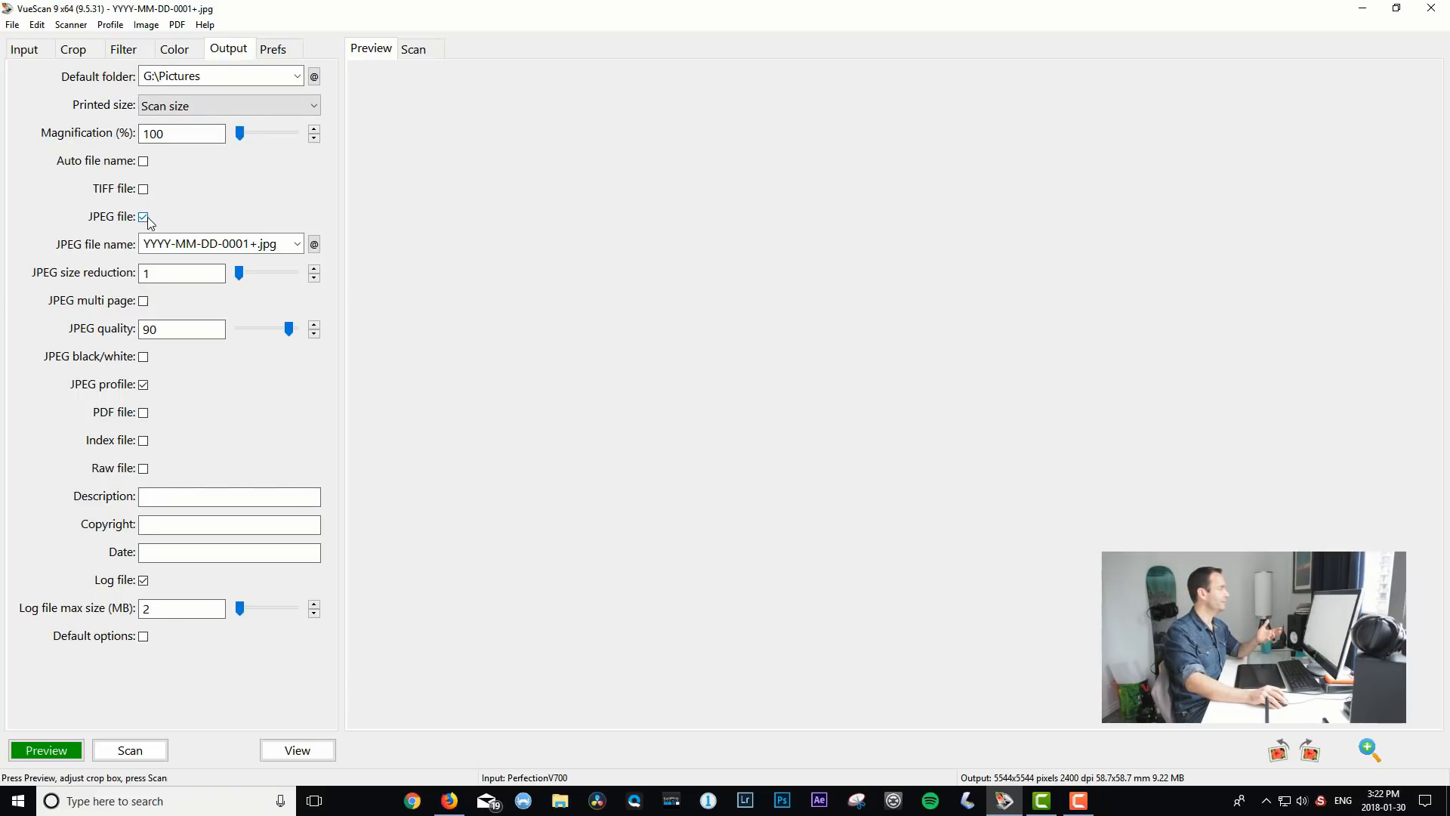
Replace JPEG output with a 48 bit TIFF file saved as car_02.tif
left_click(143, 215)
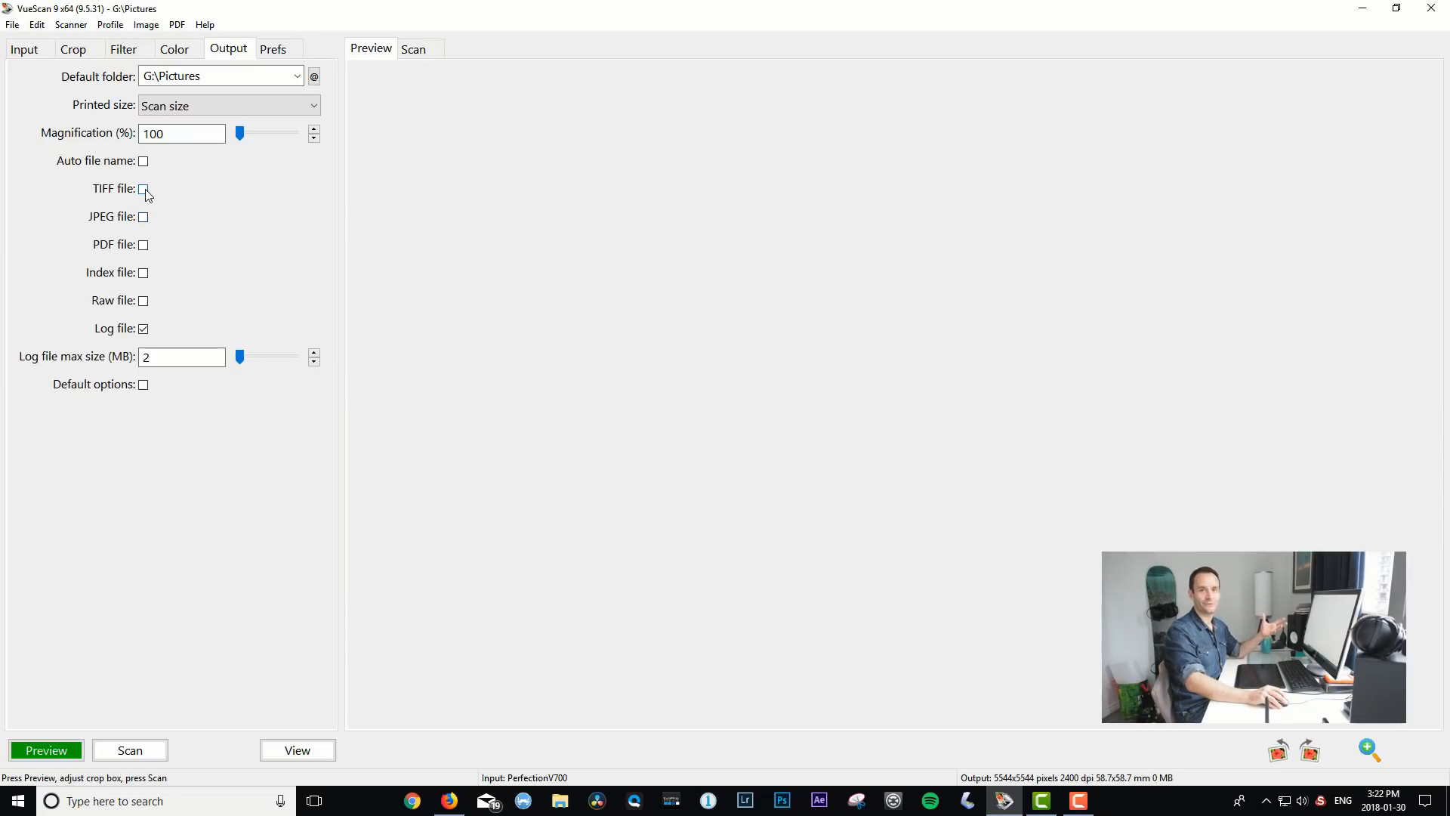
left_click(143, 189)
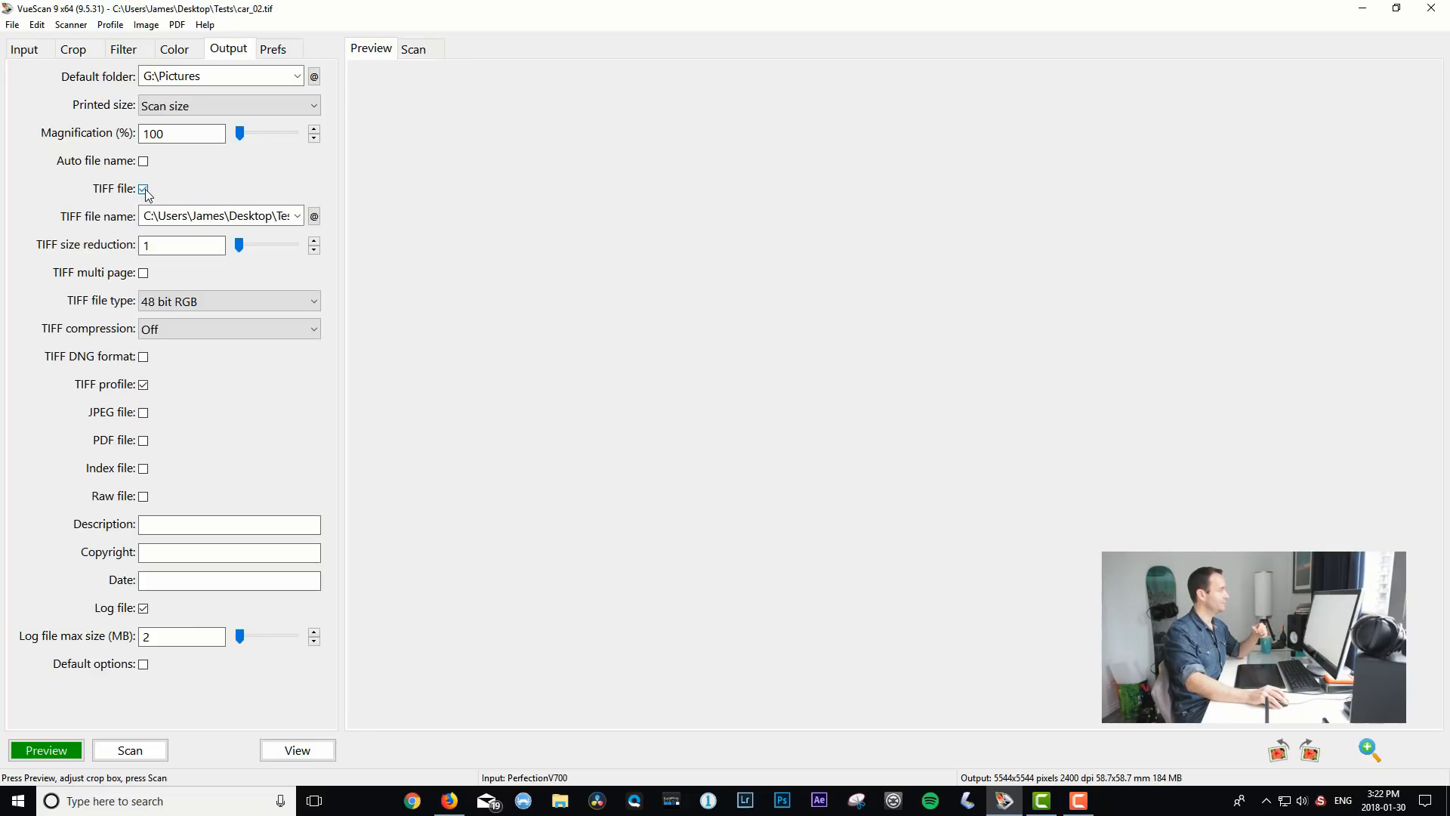
left_click(144, 189)
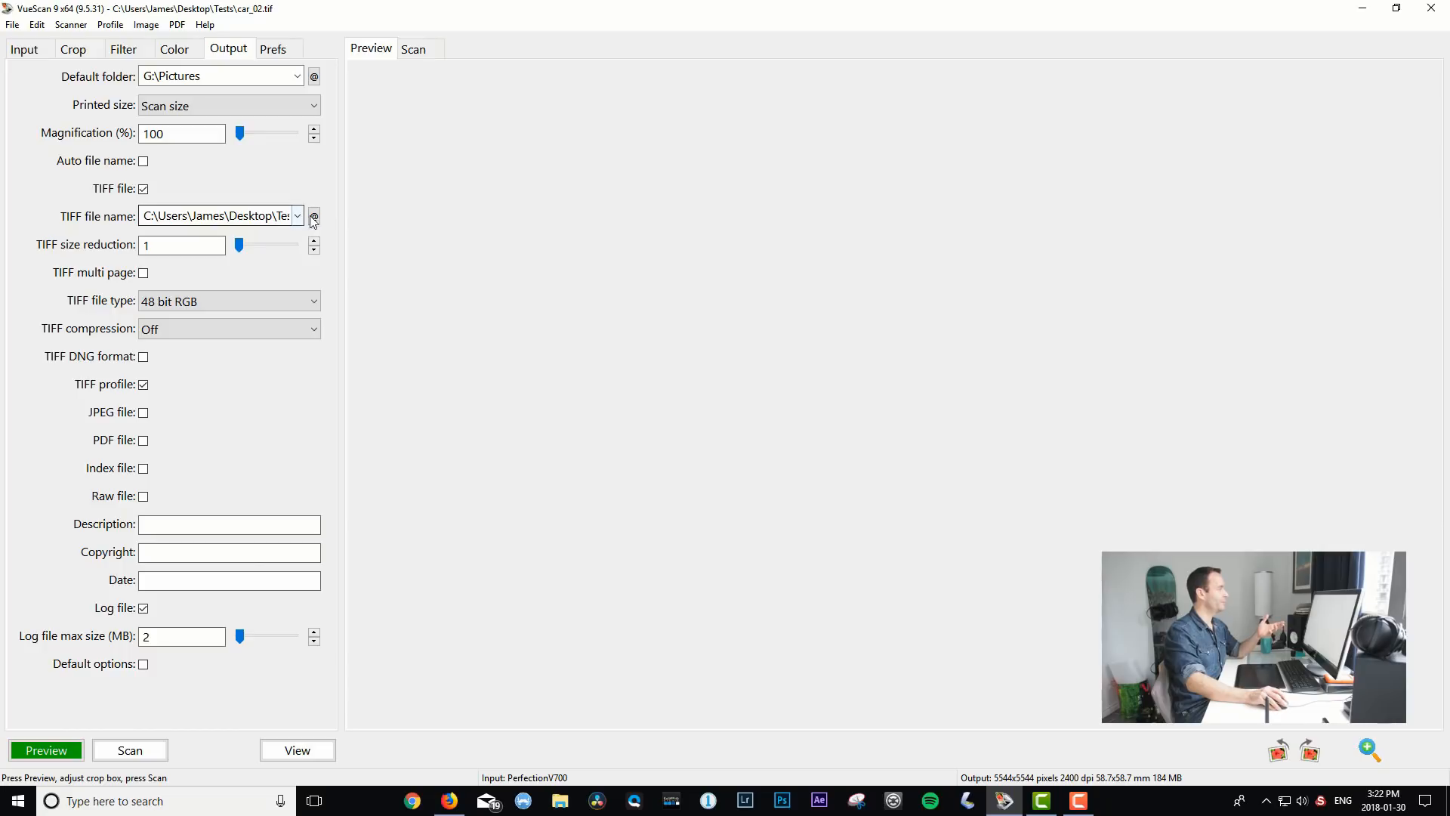
left_click(314, 217)
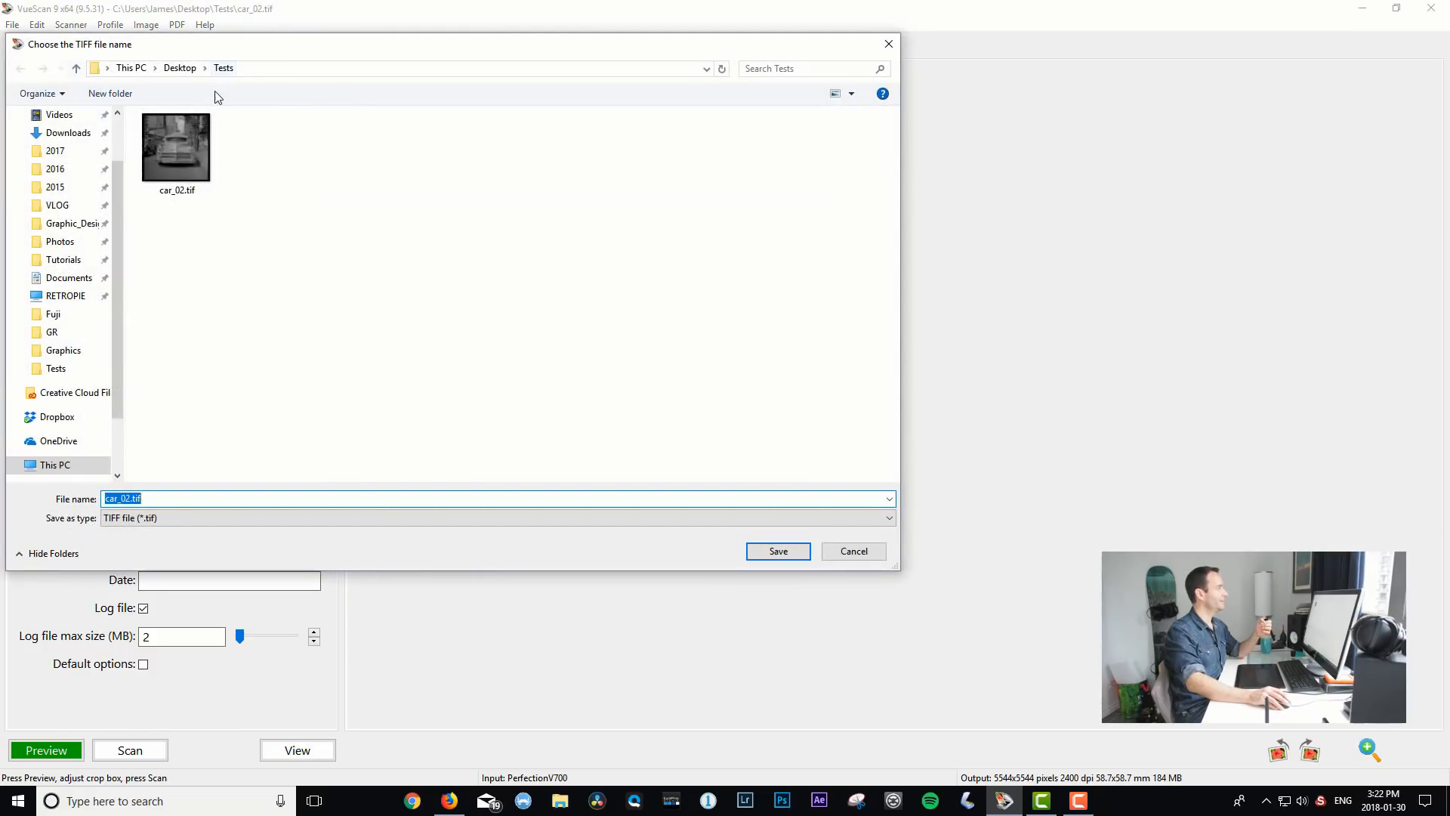
mouse_move(697, 506)
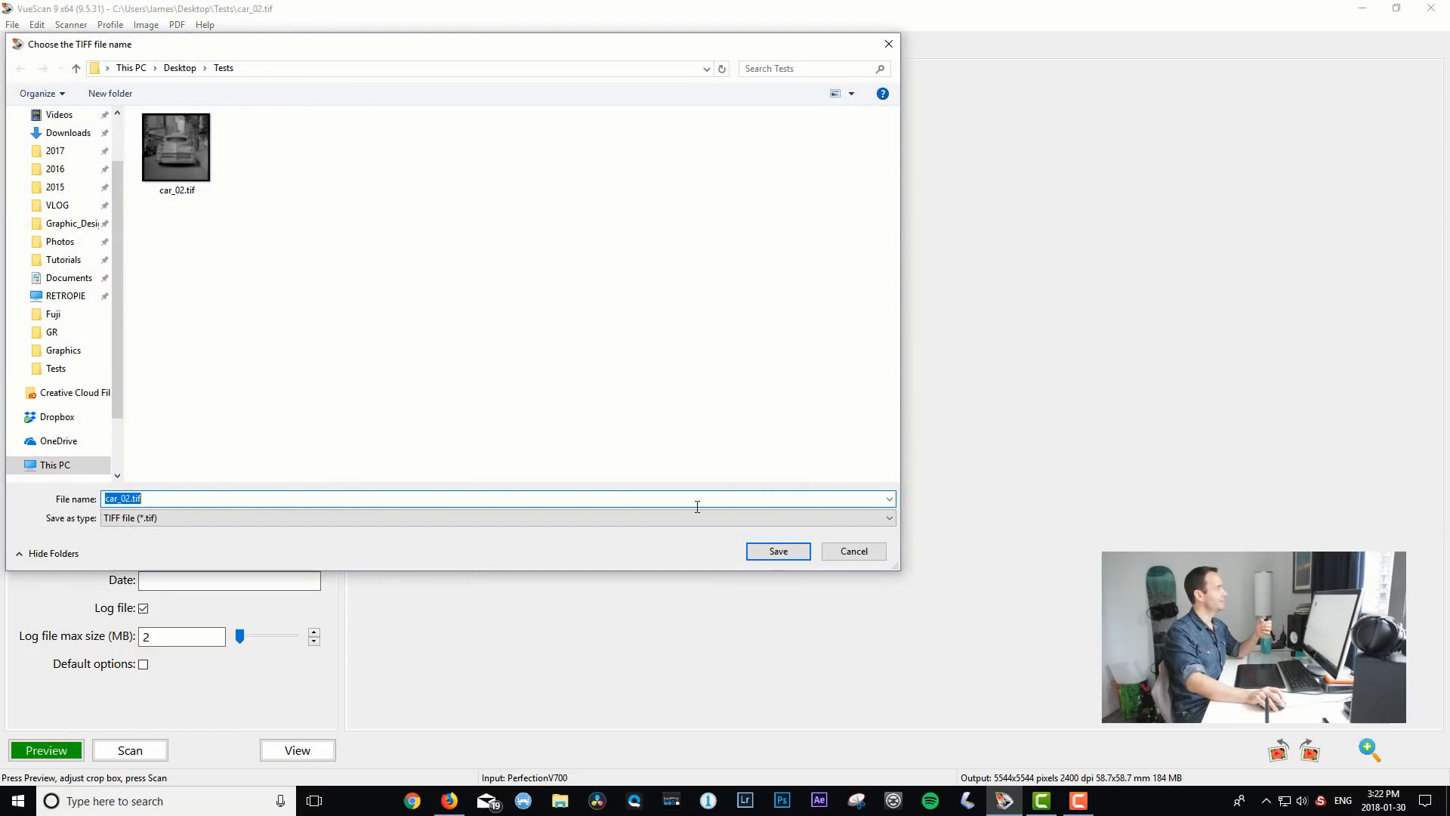
left_click(777, 552)
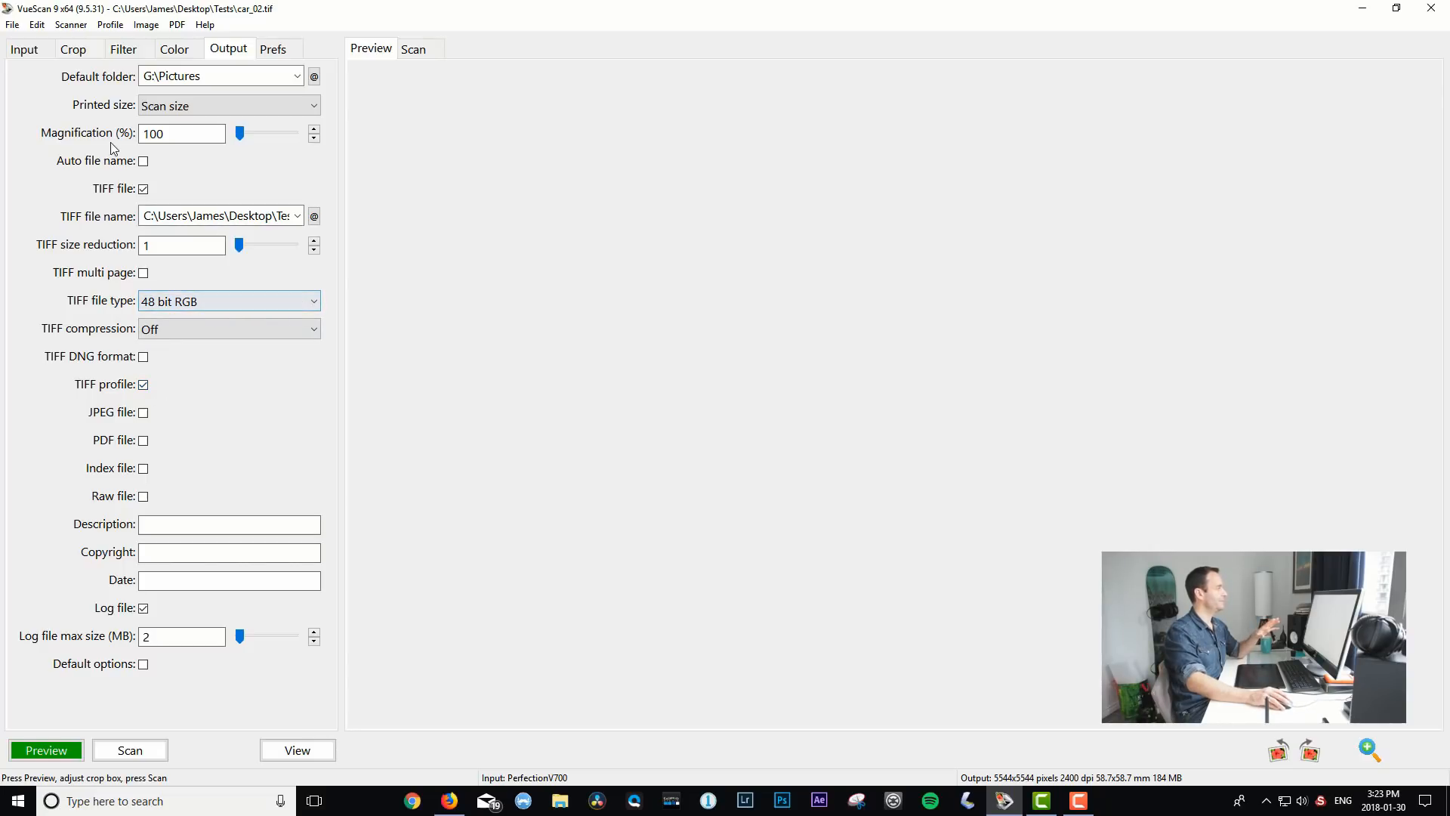
Keep printed size at Scan size and display the Prefs settings
left_click(228, 106)
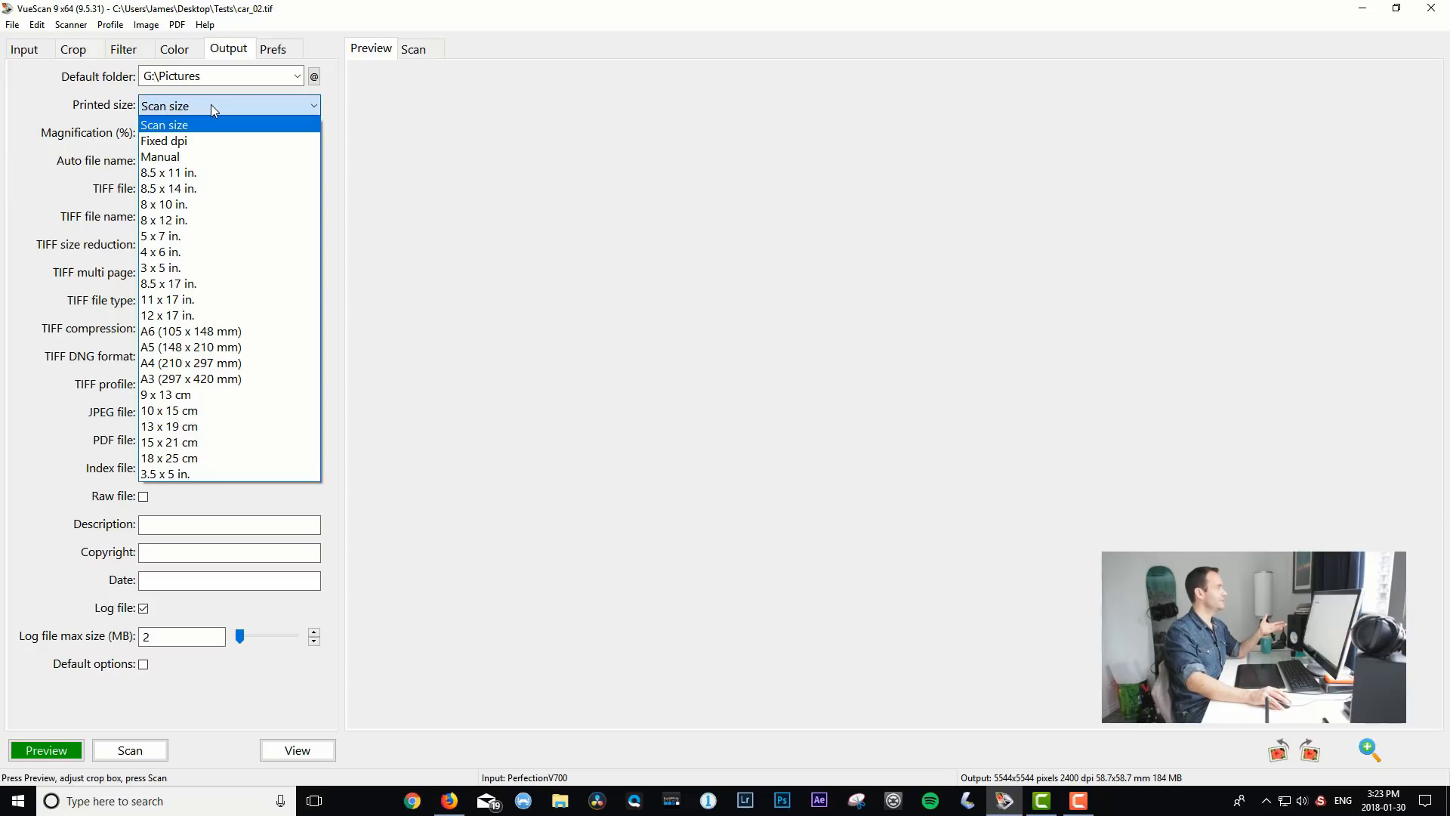
left_click(164, 124)
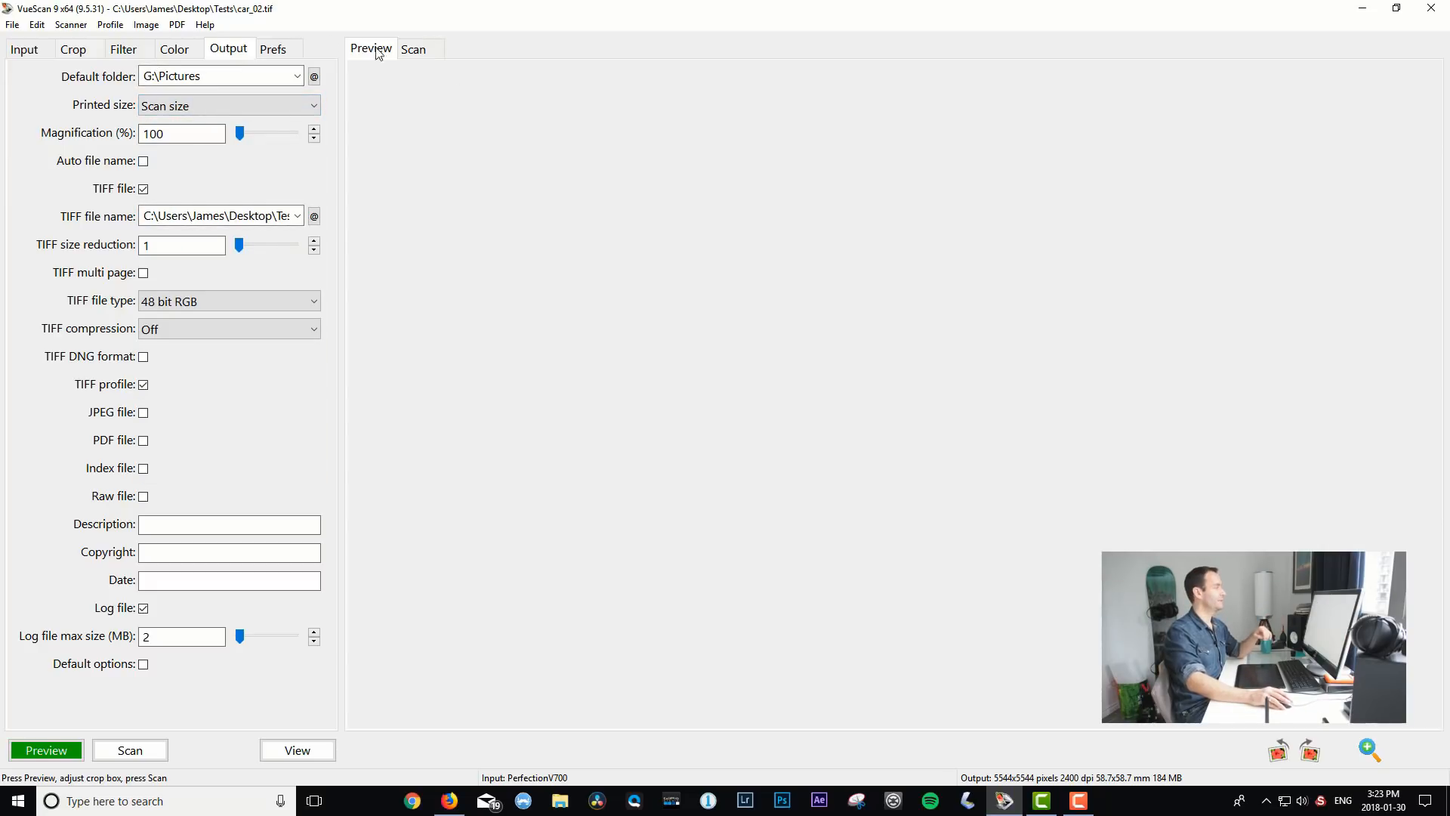
left_click(272, 49)
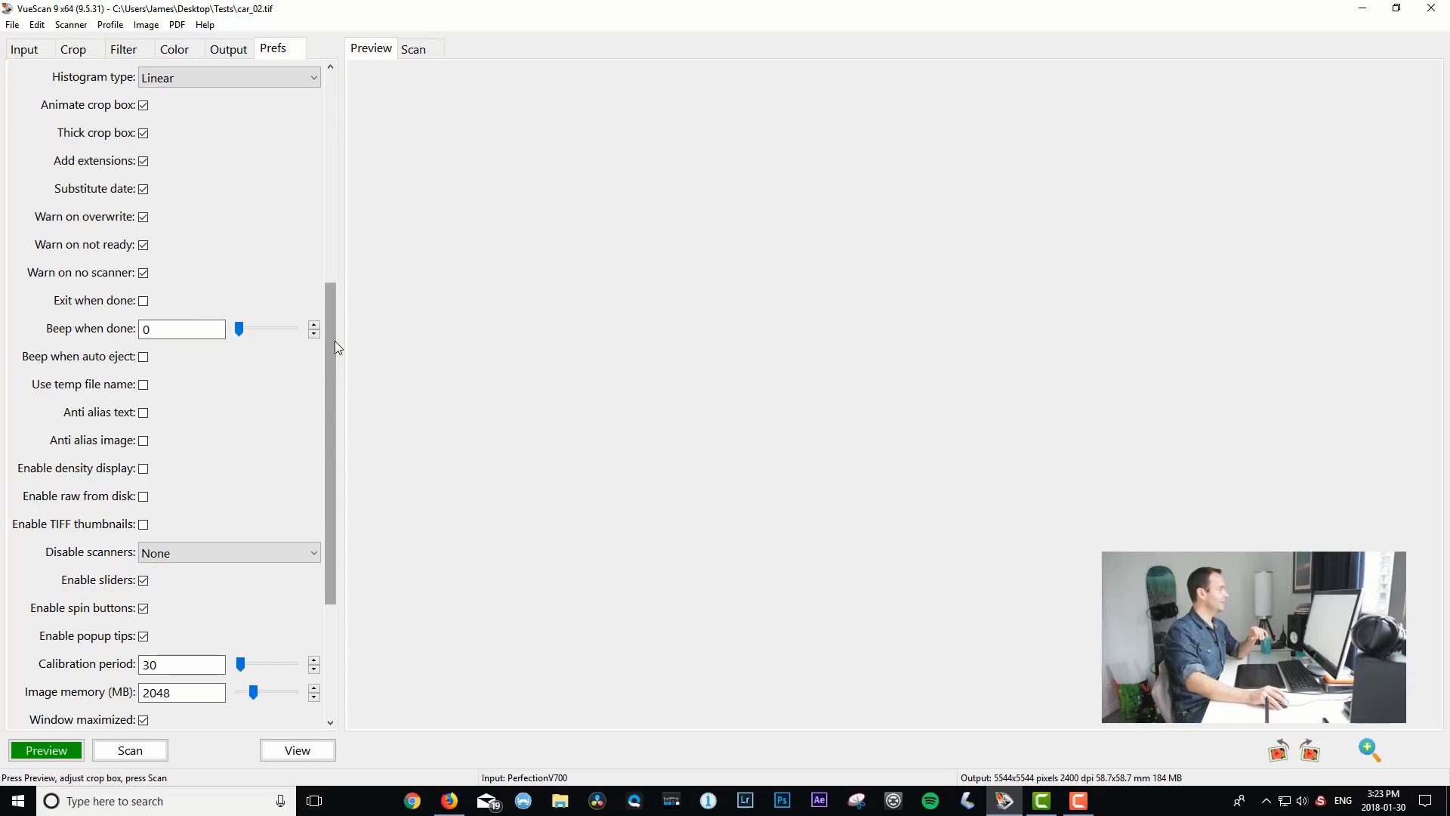
Run a preview scan of the B/W negative film strip
scroll("up", 3)
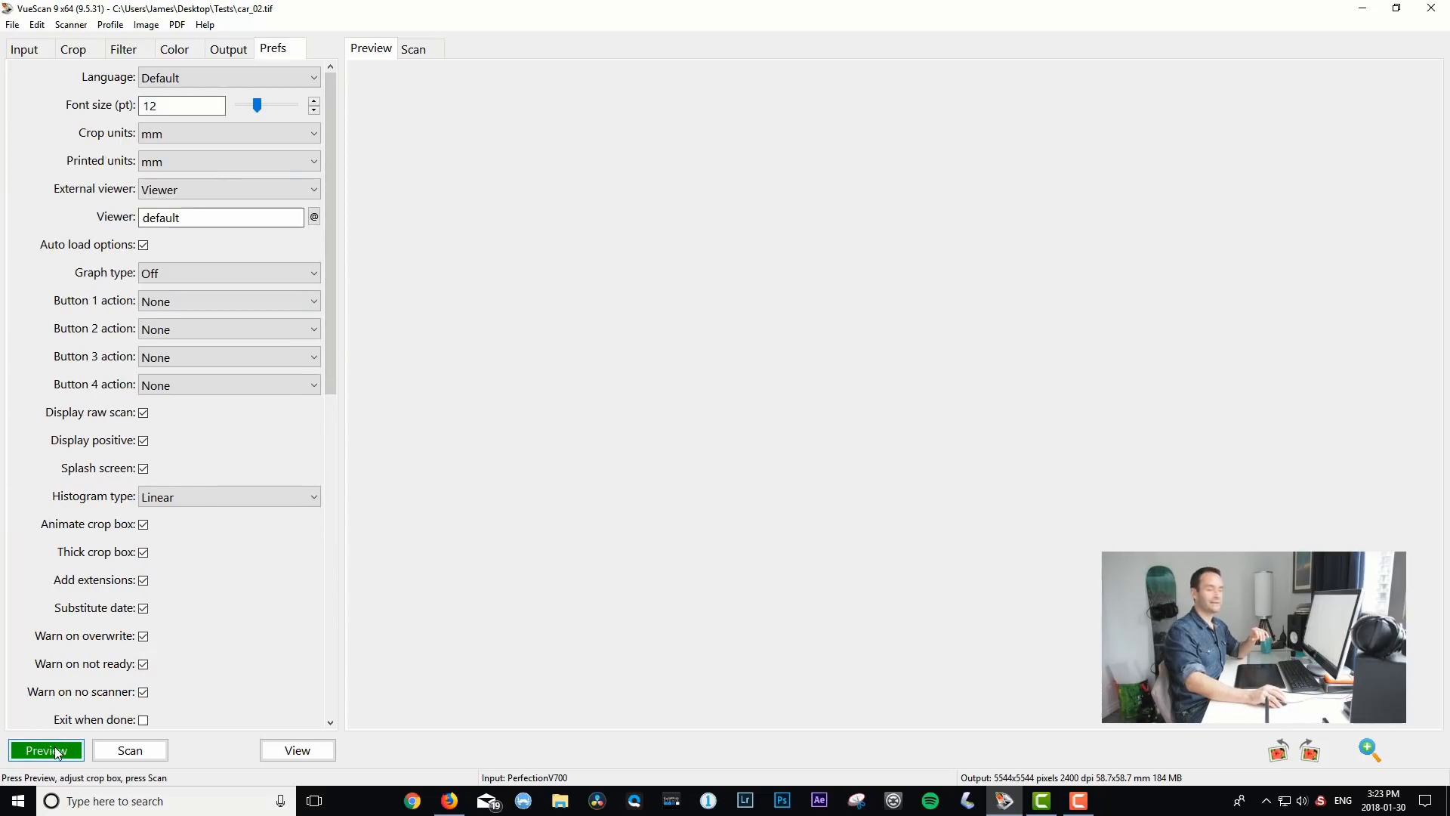
mouse_move(46, 750)
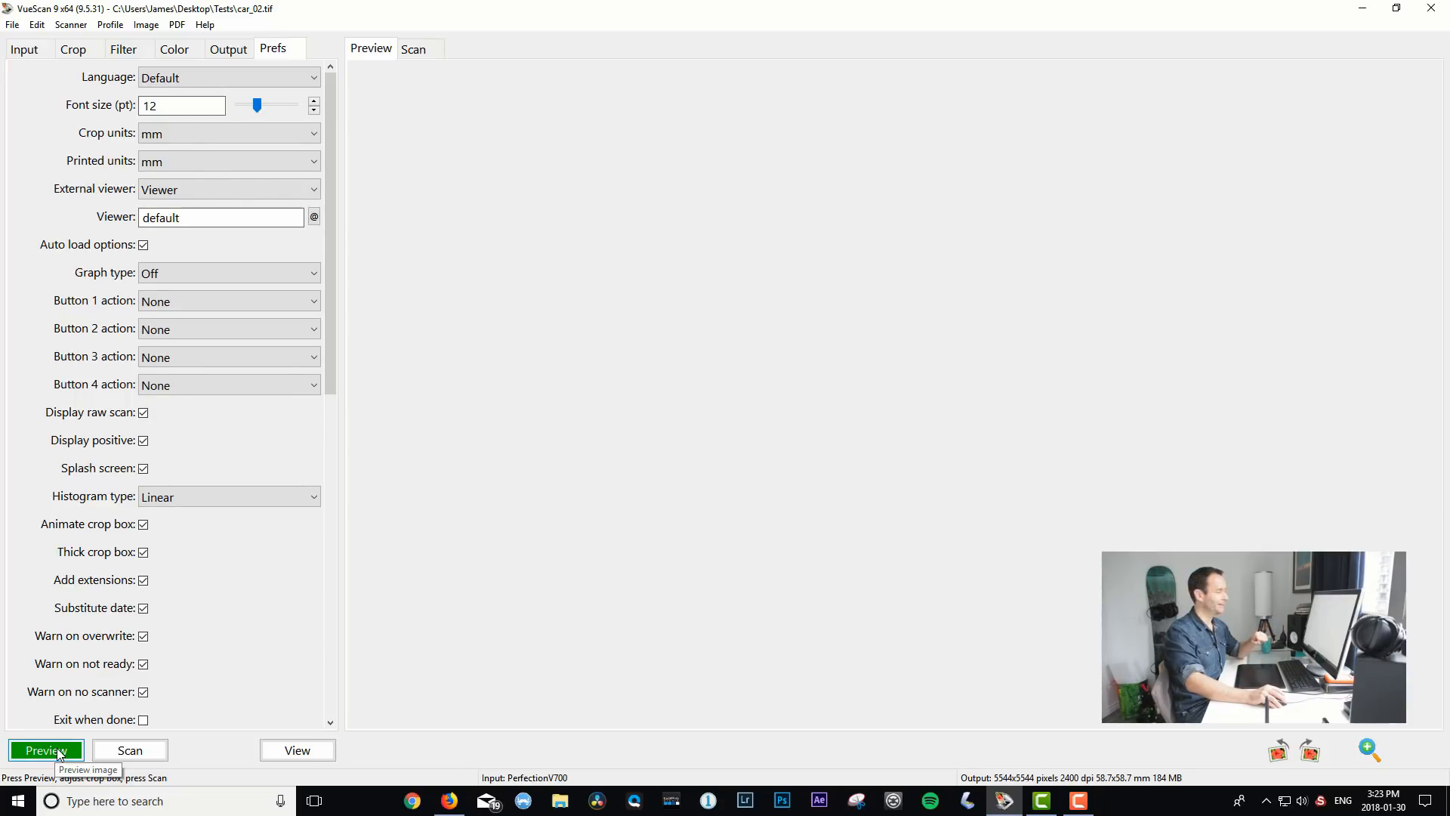
left_click(45, 750)
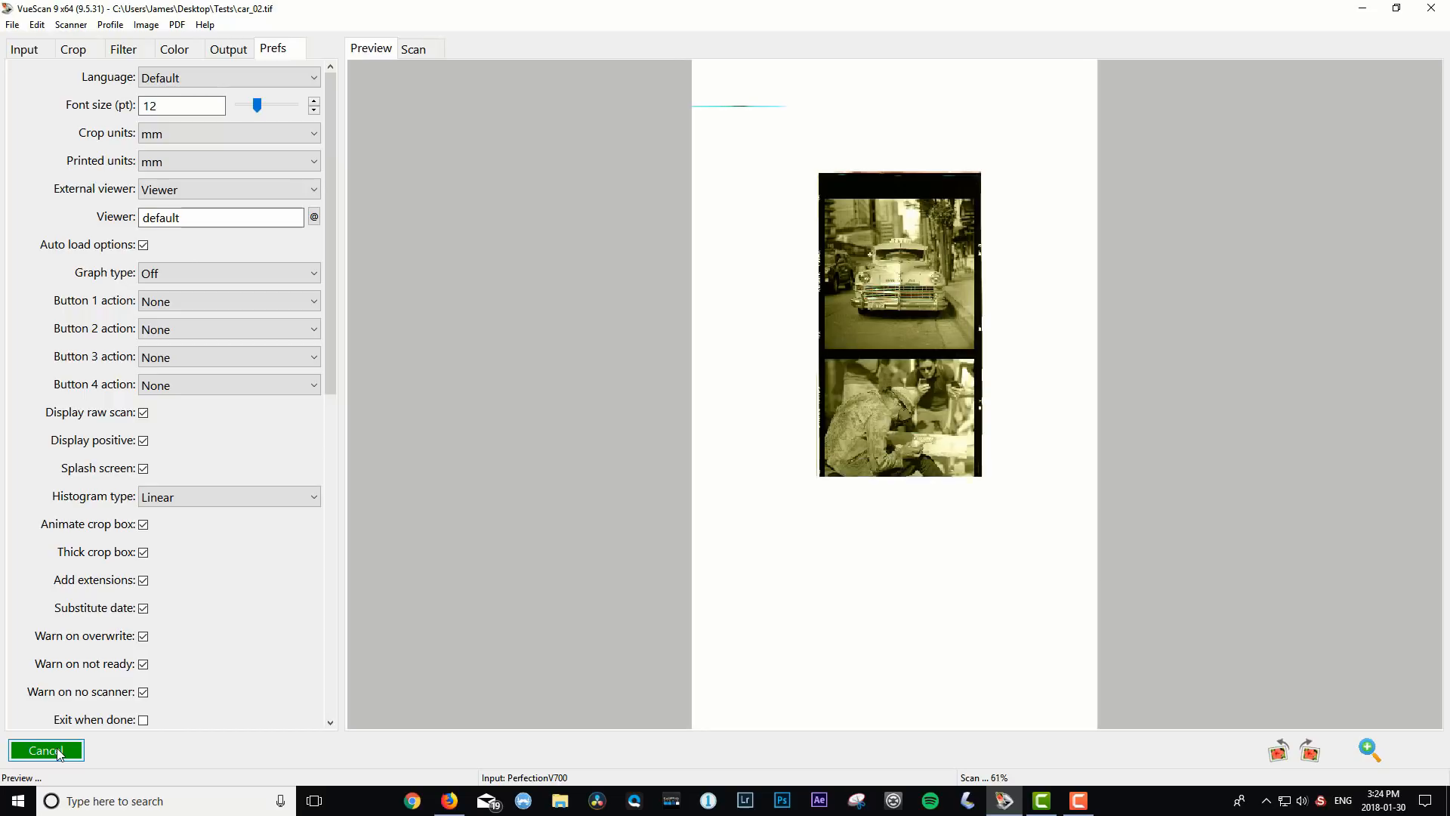
left_click(45, 750)
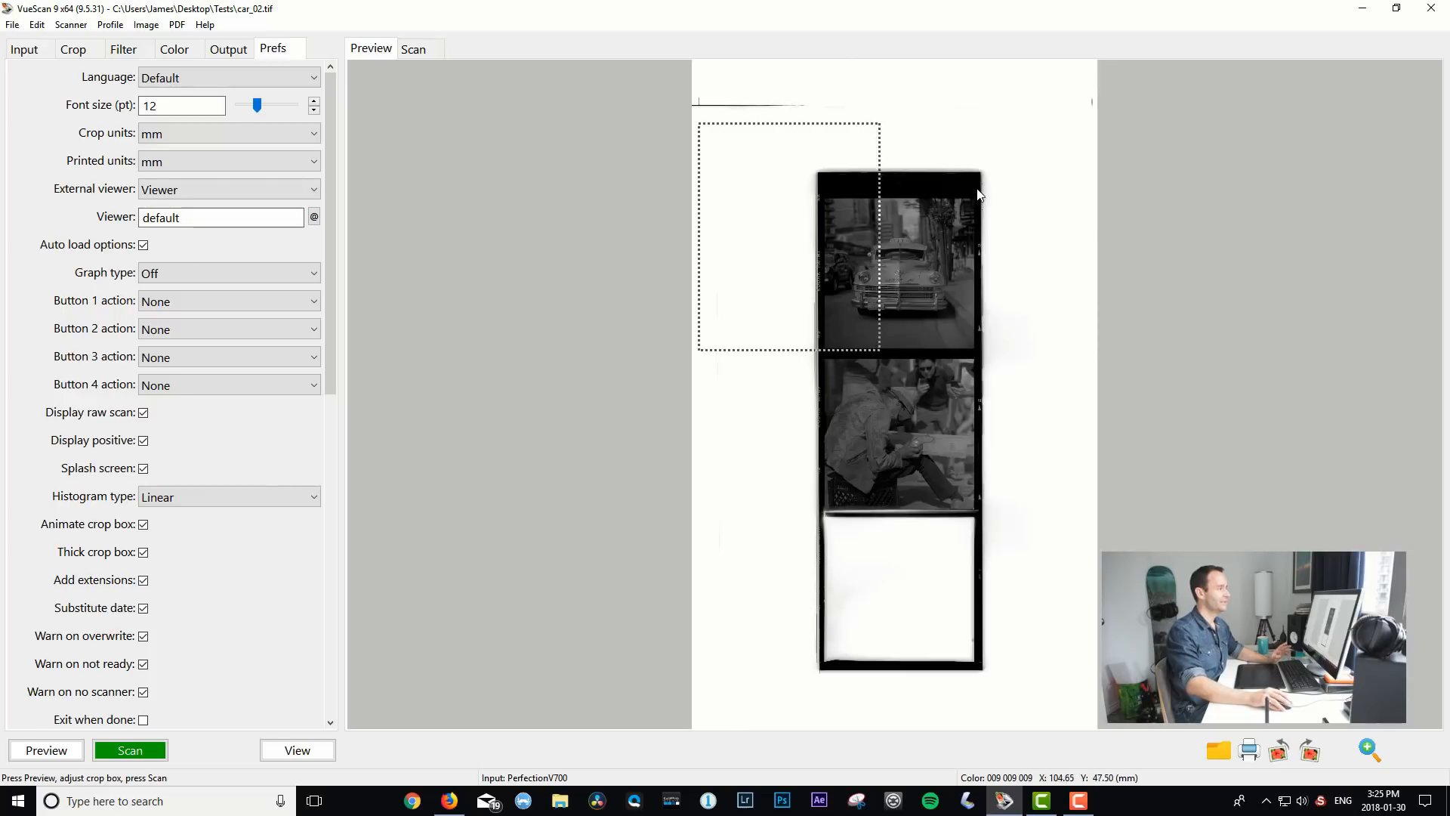
mouse_move(979, 202)
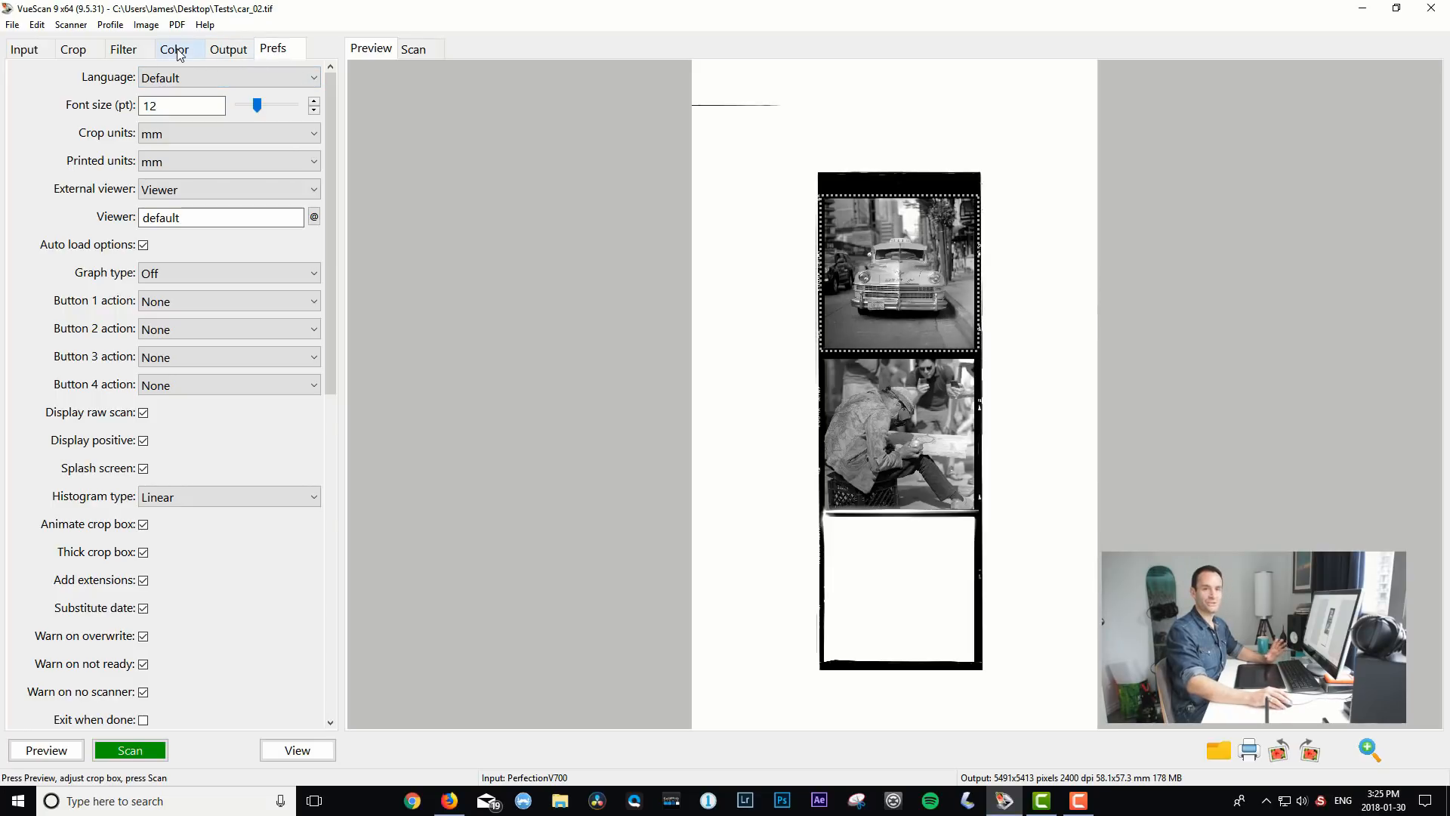
Set colour balance to None and enter 0.001 for the curve low and high values
left_click(174, 49)
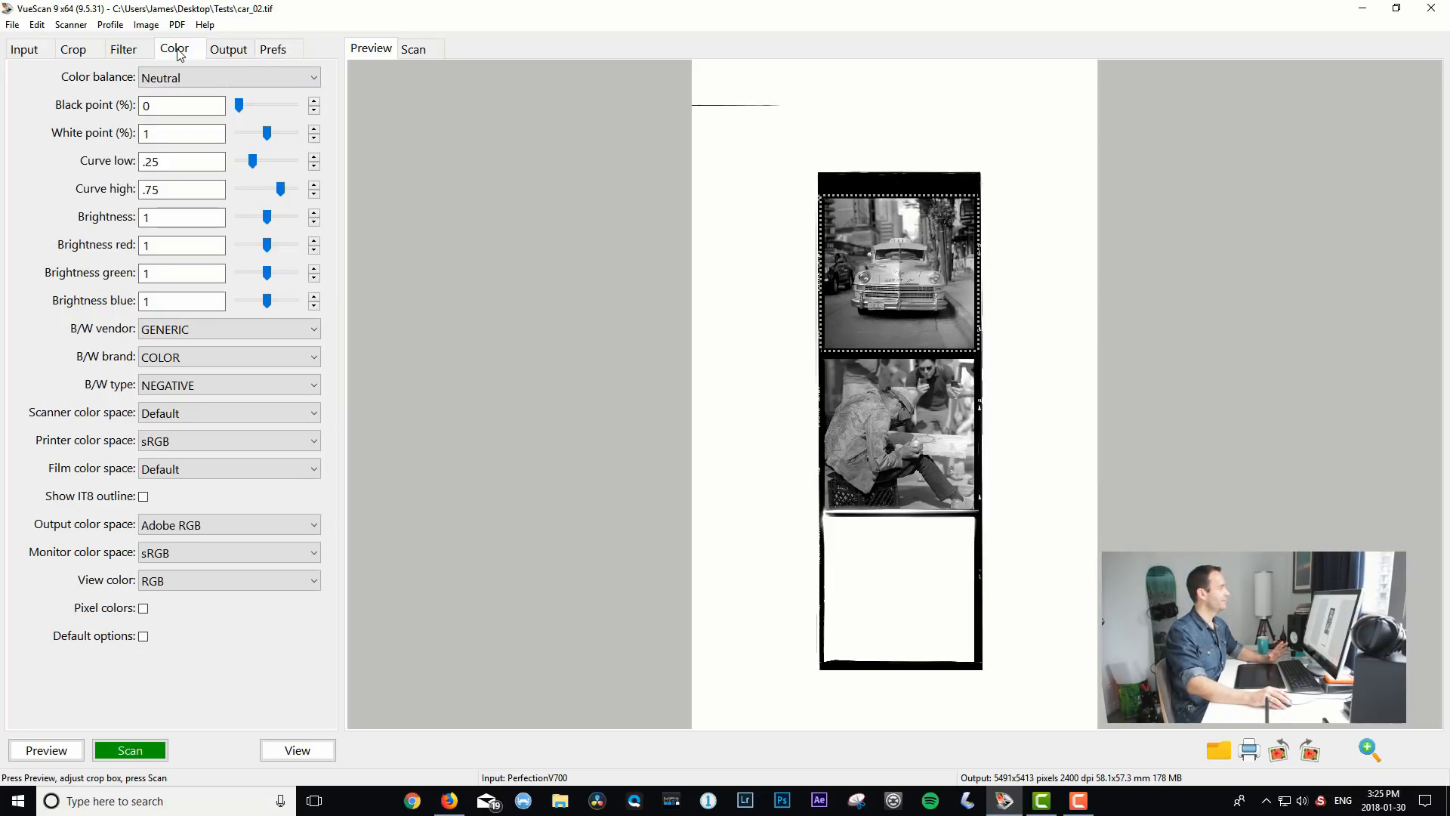
left_click(227, 77)
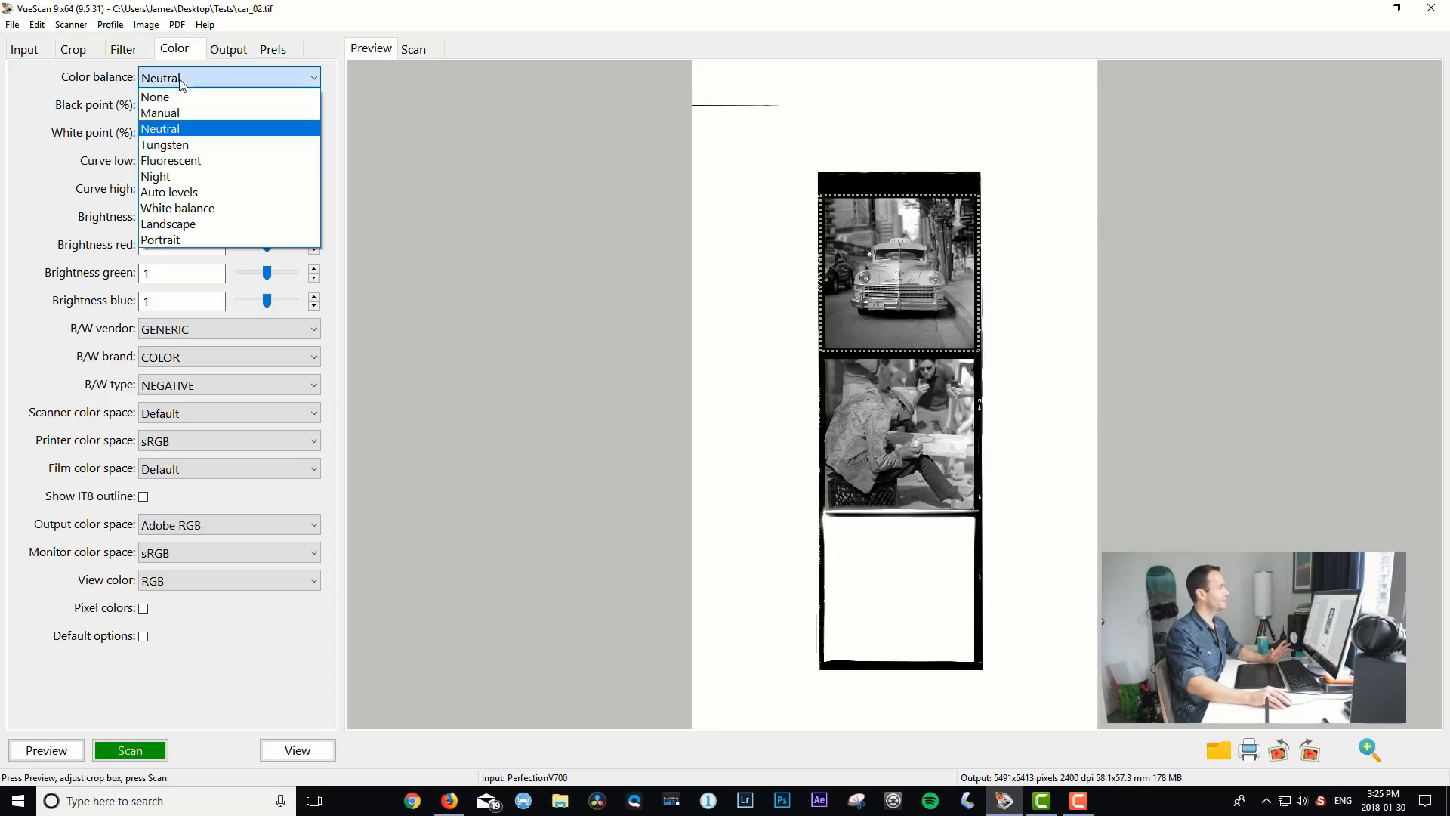
mouse_move(155, 96)
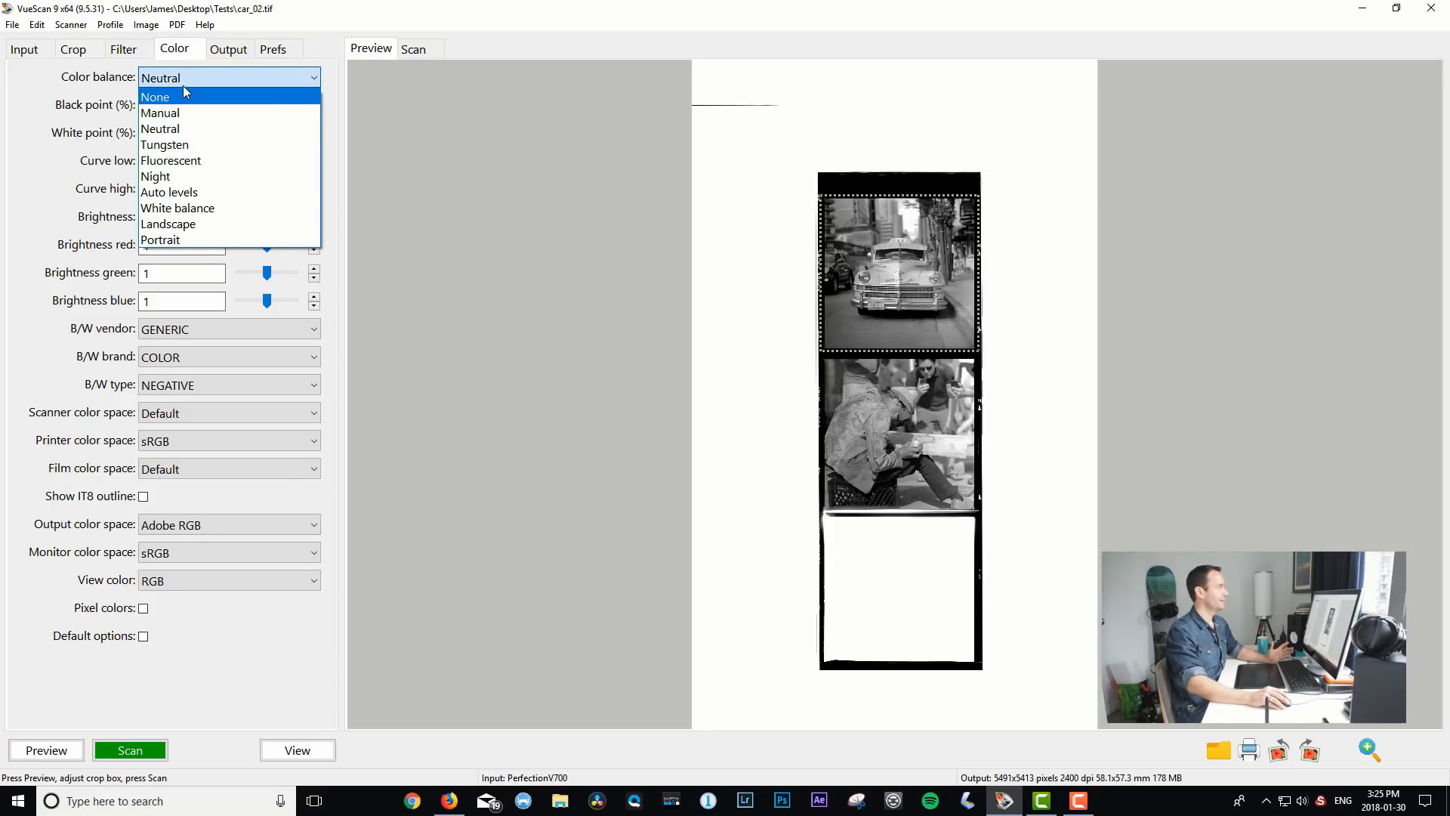
left_click(156, 96)
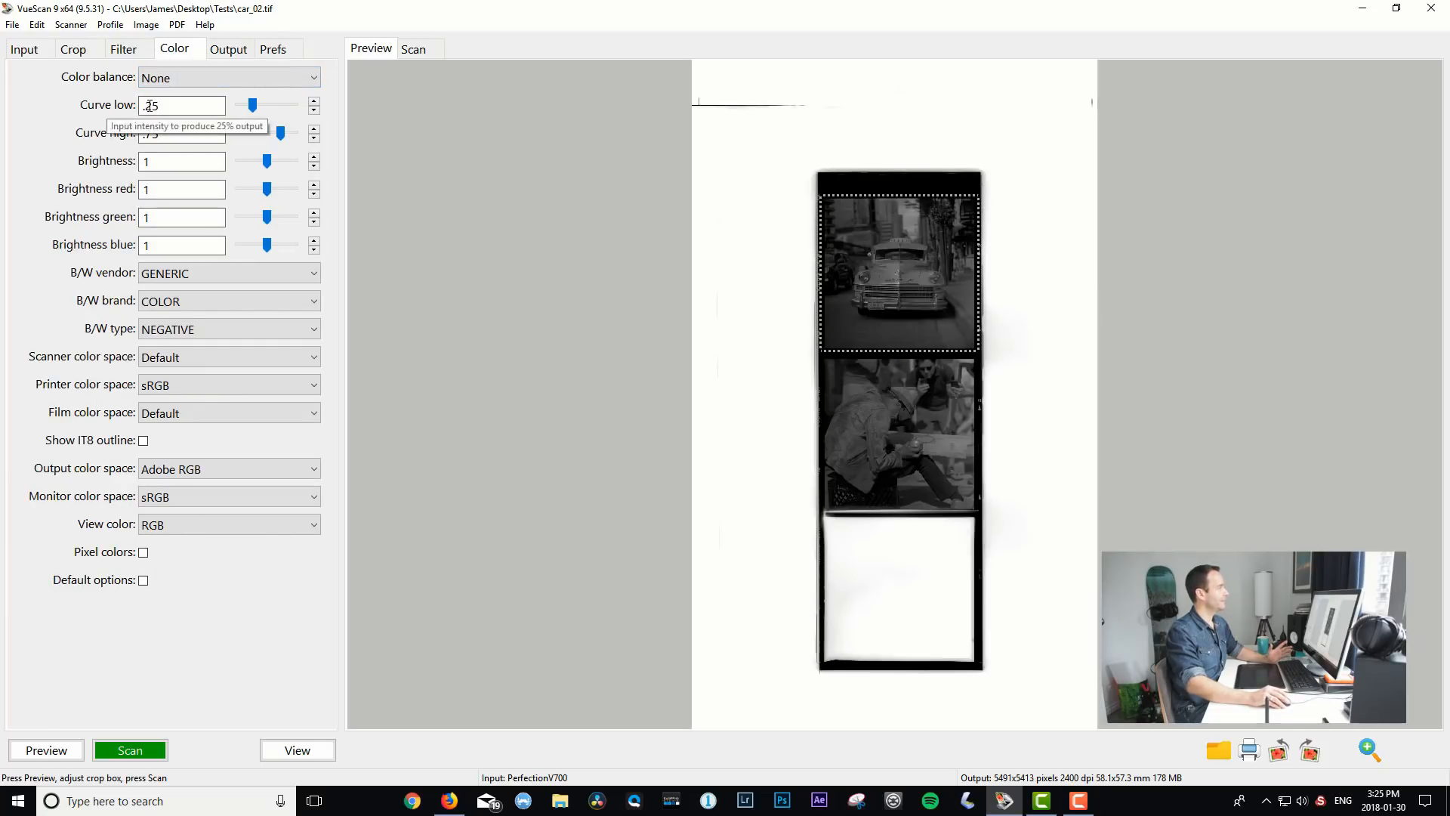
type("0.001")
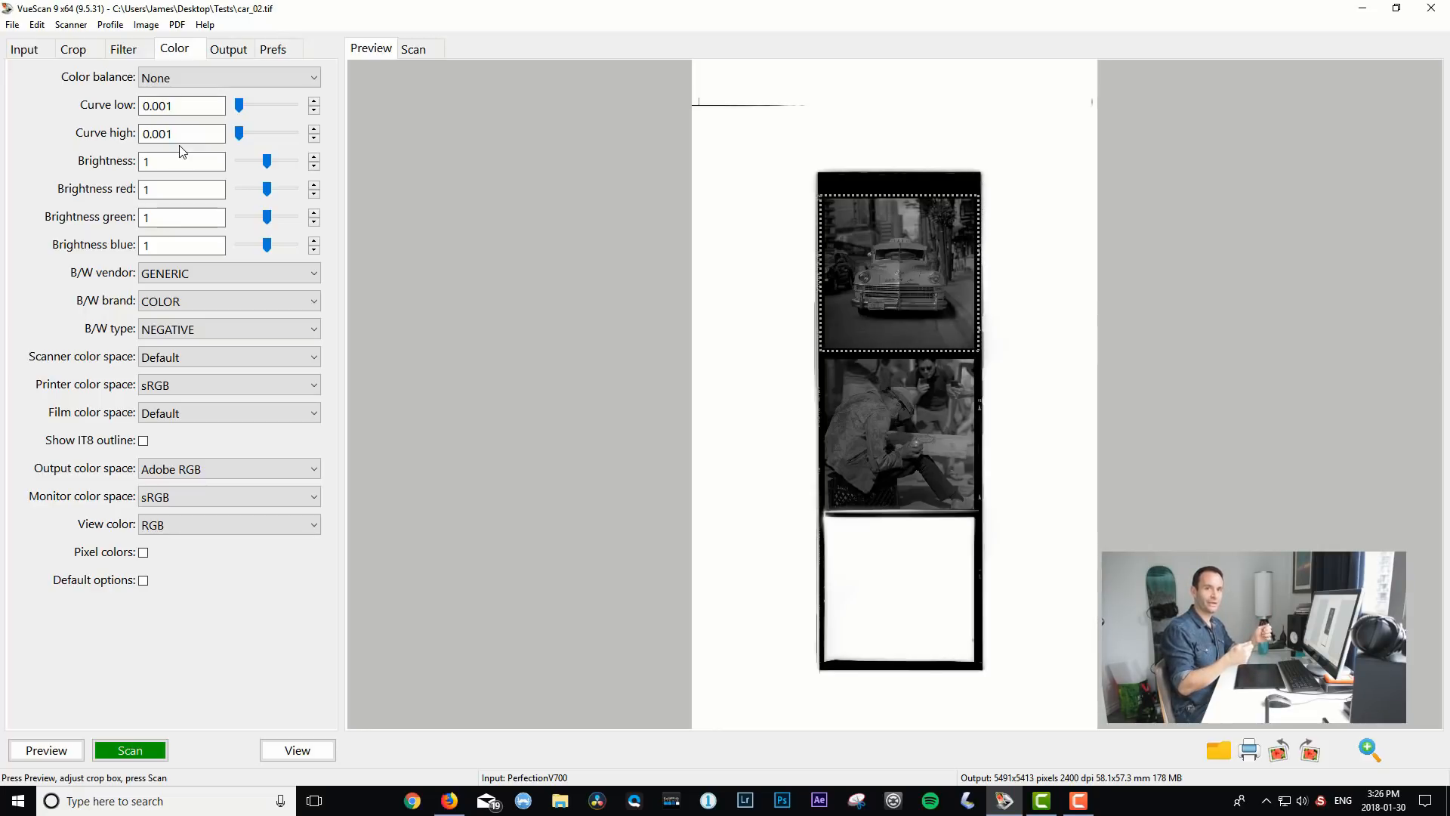
mouse_move(267, 183)
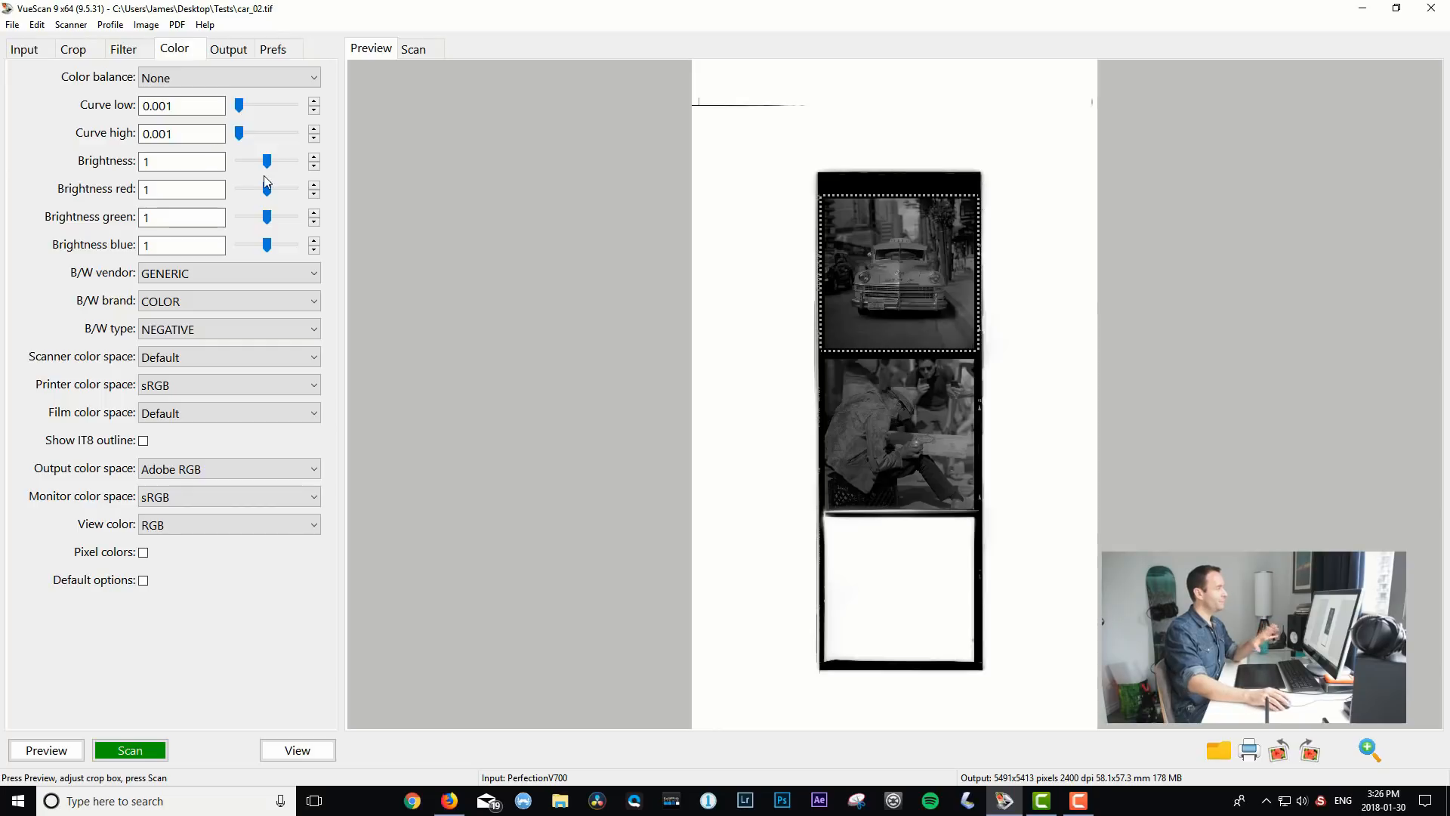
mouse_move(481, 181)
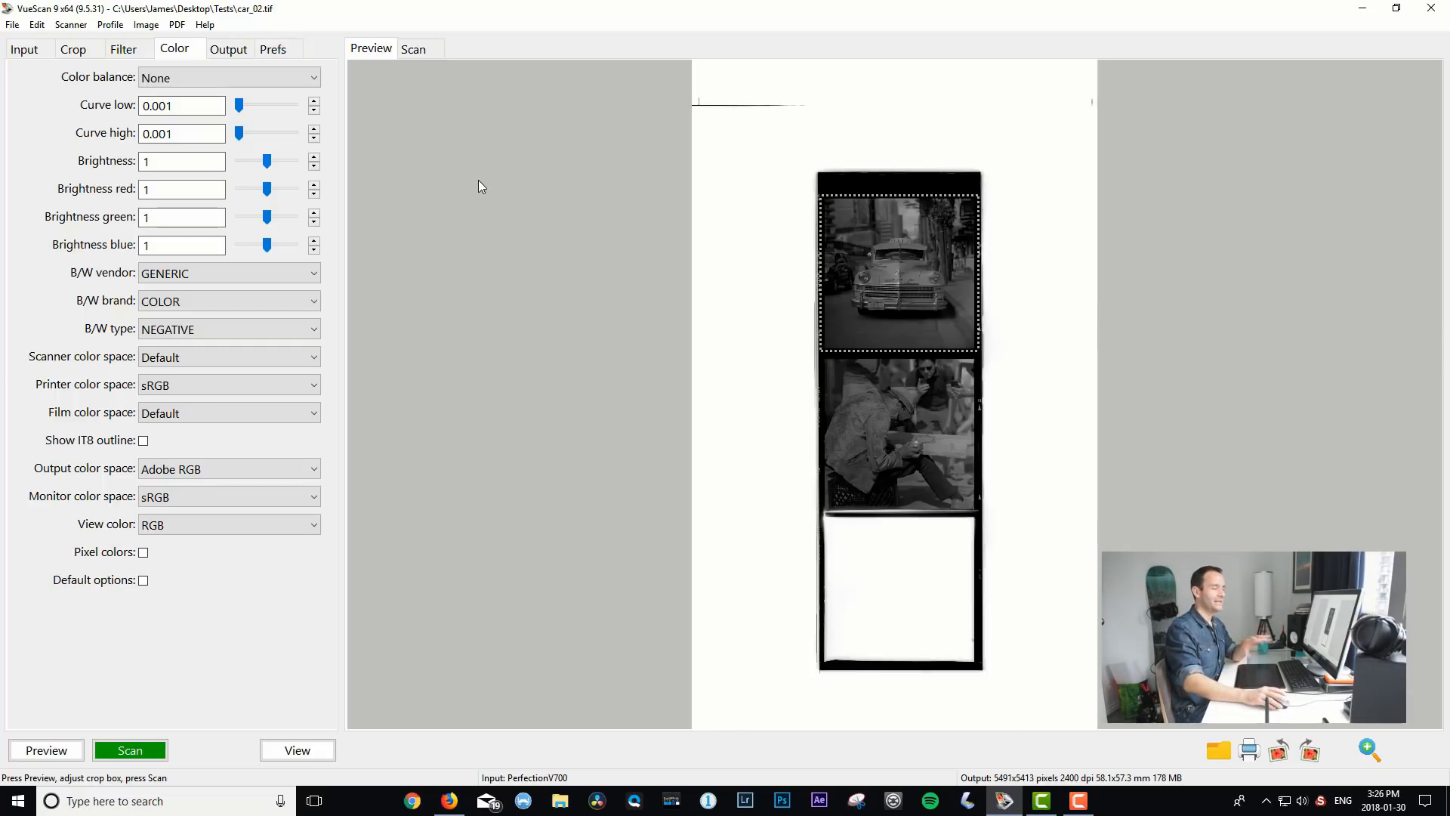
mouse_move(274, 123)
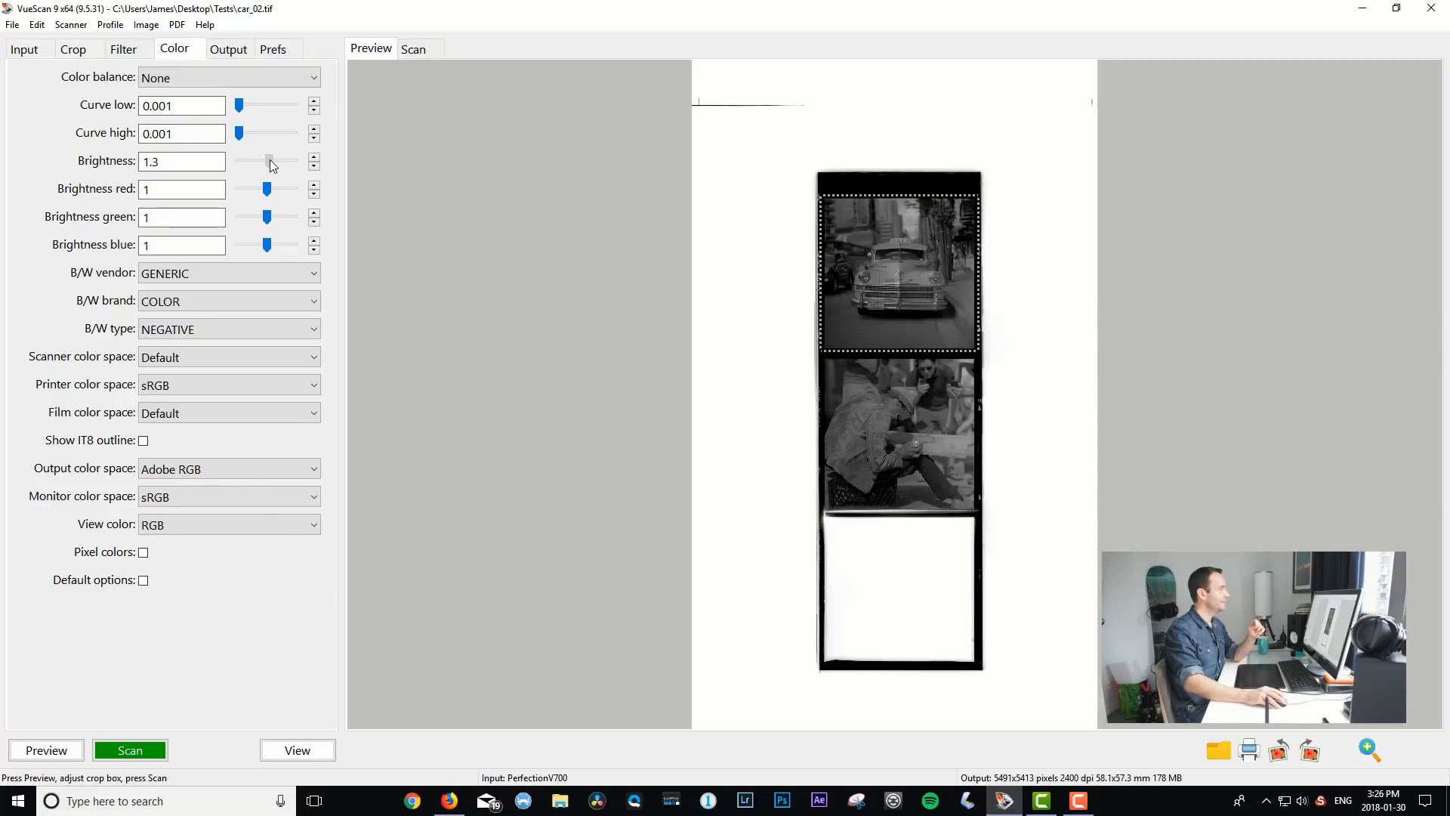
Raise the brightness slider from 1.3 to 1.36
left_click(271, 161)
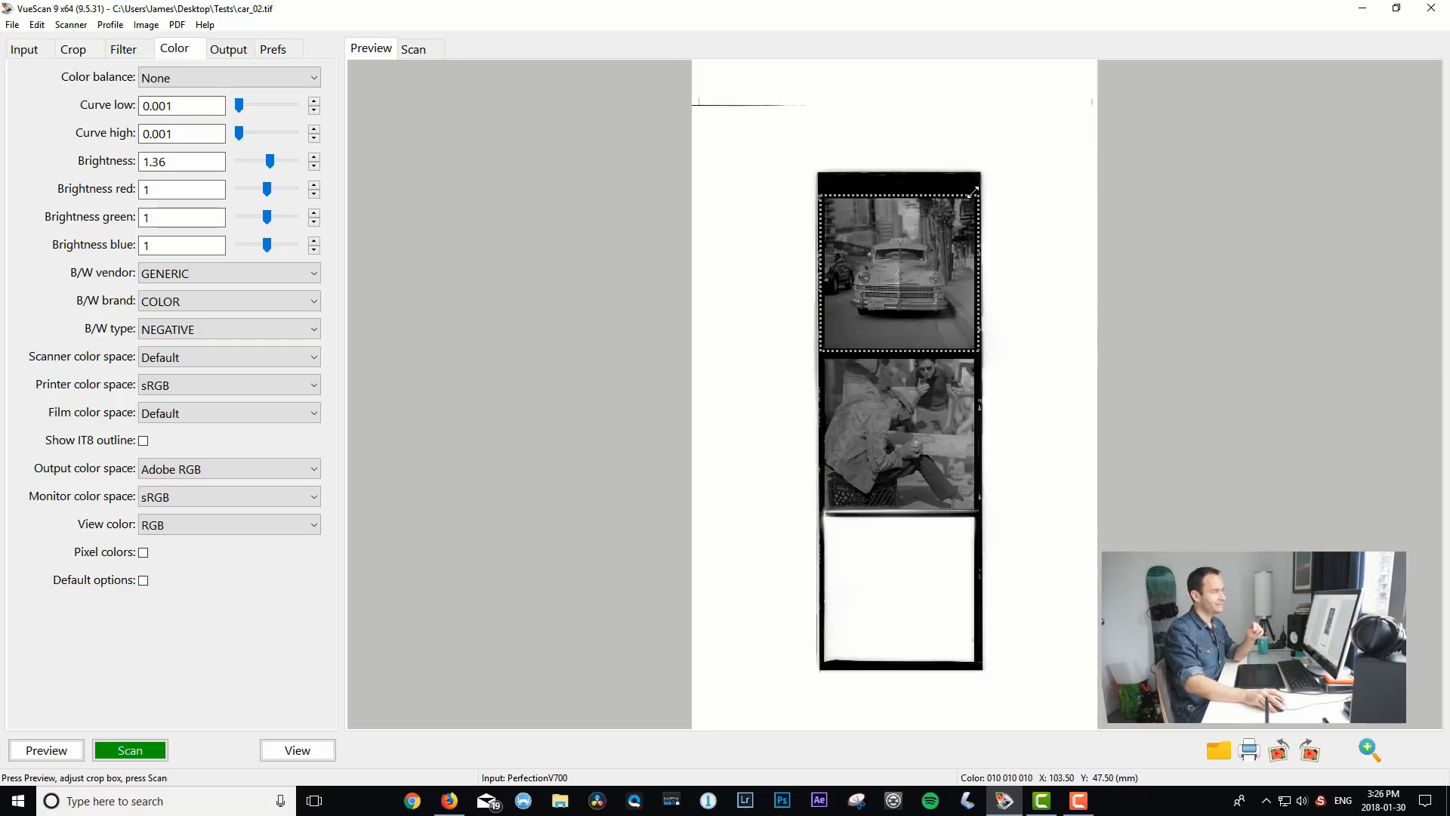
mouse_move(886, 214)
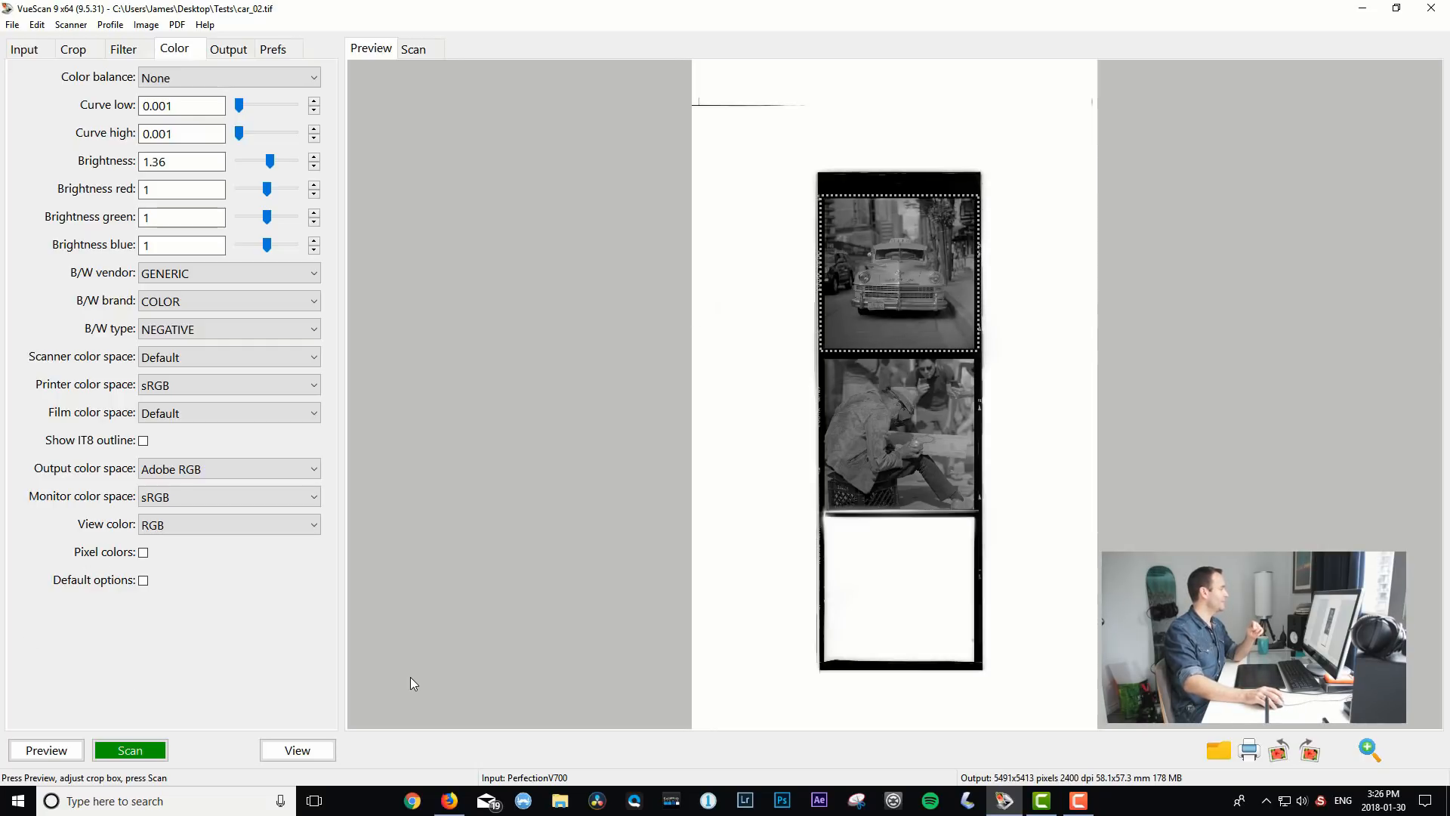
left_click(226, 525)
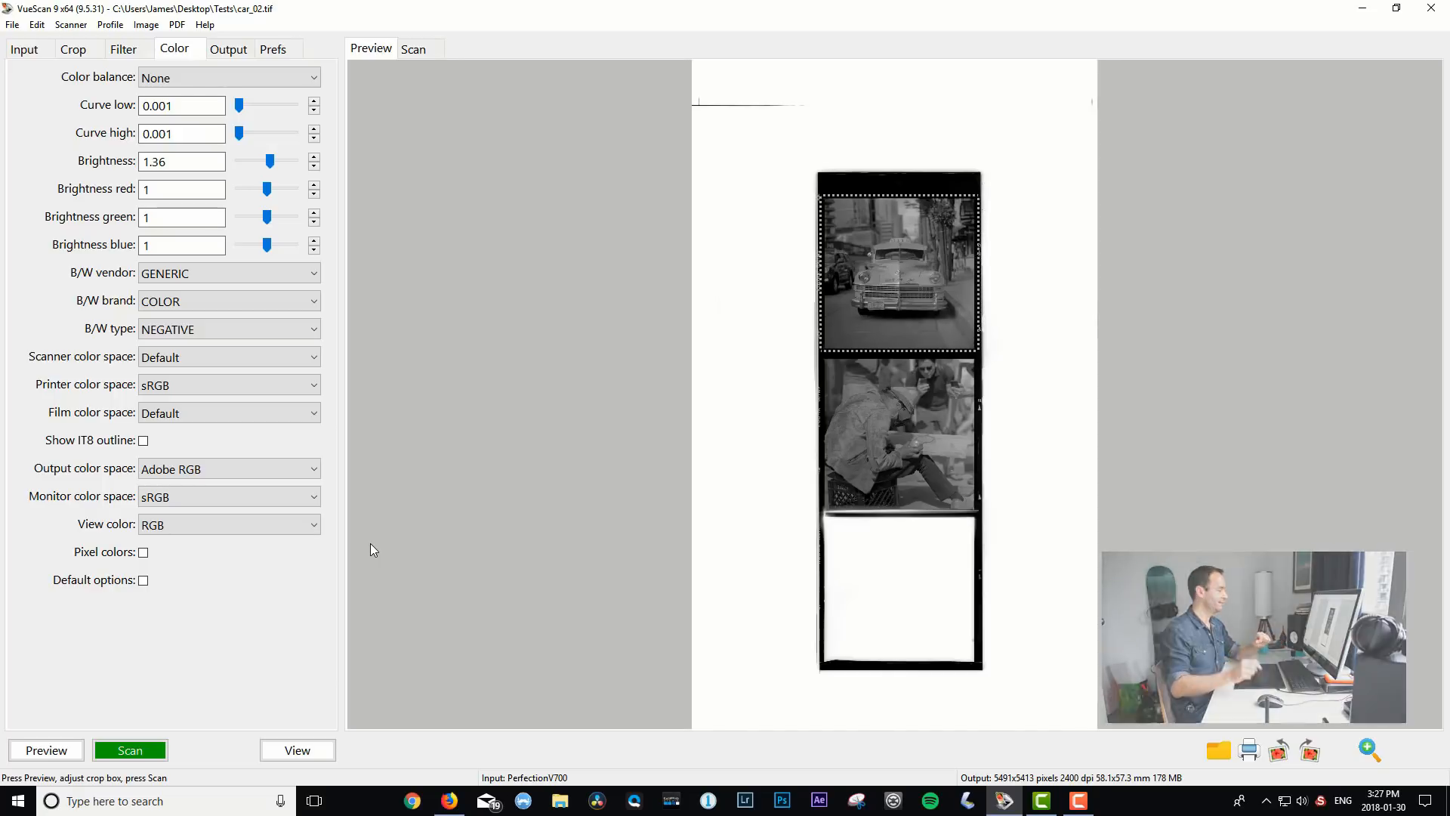
left_click(297, 750)
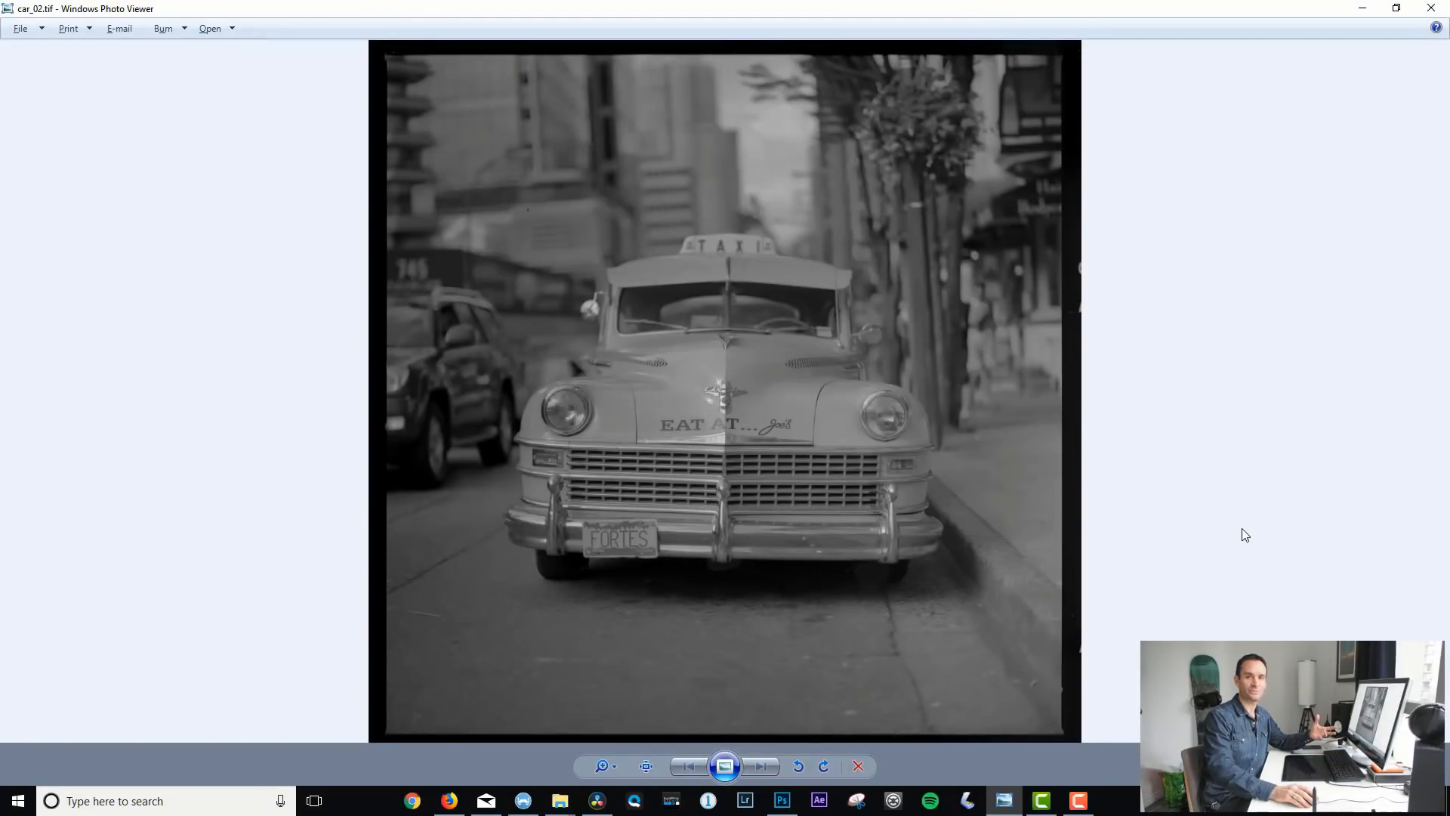
mouse_move(988, 516)
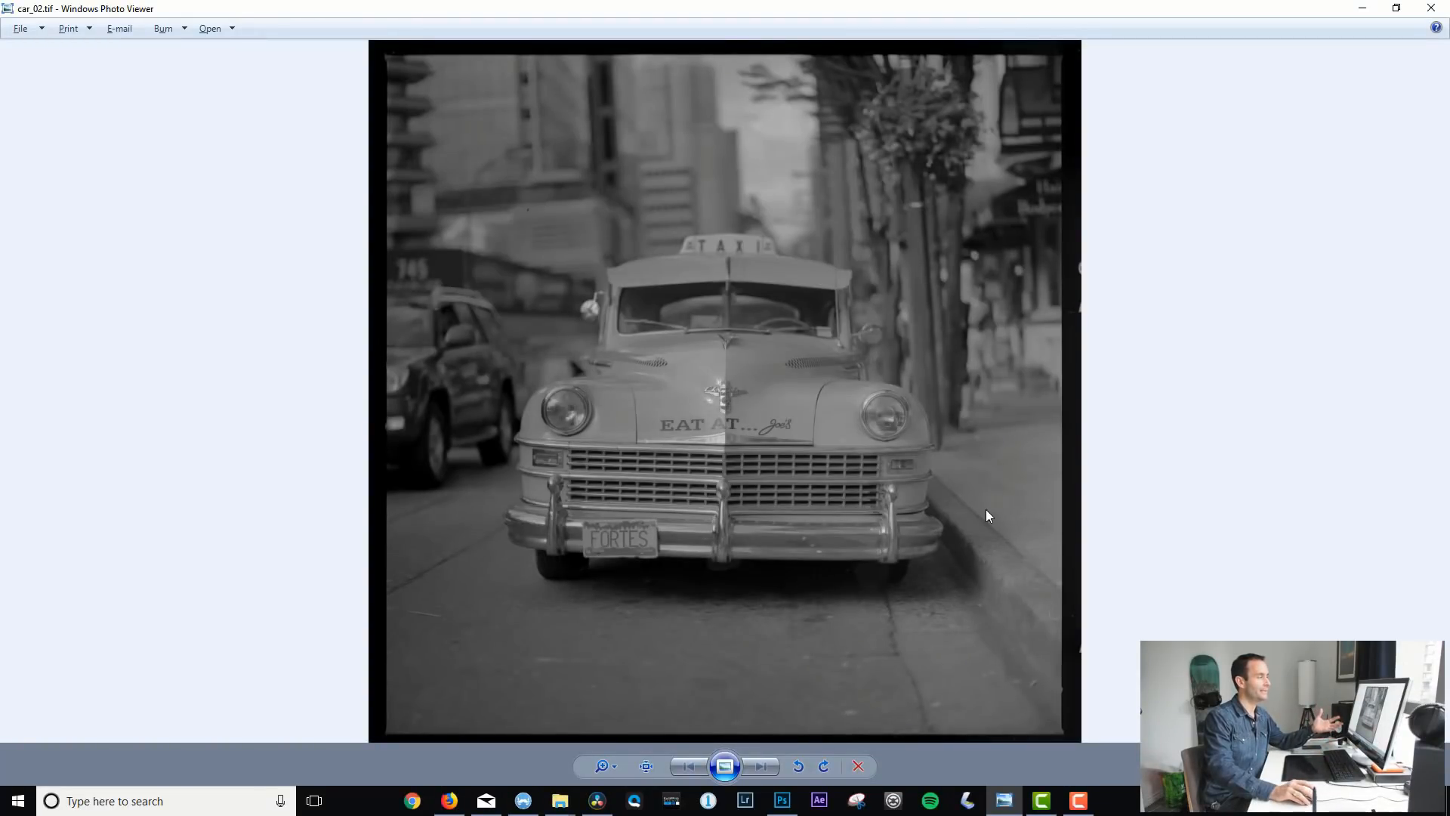
mouse_move(837, 327)
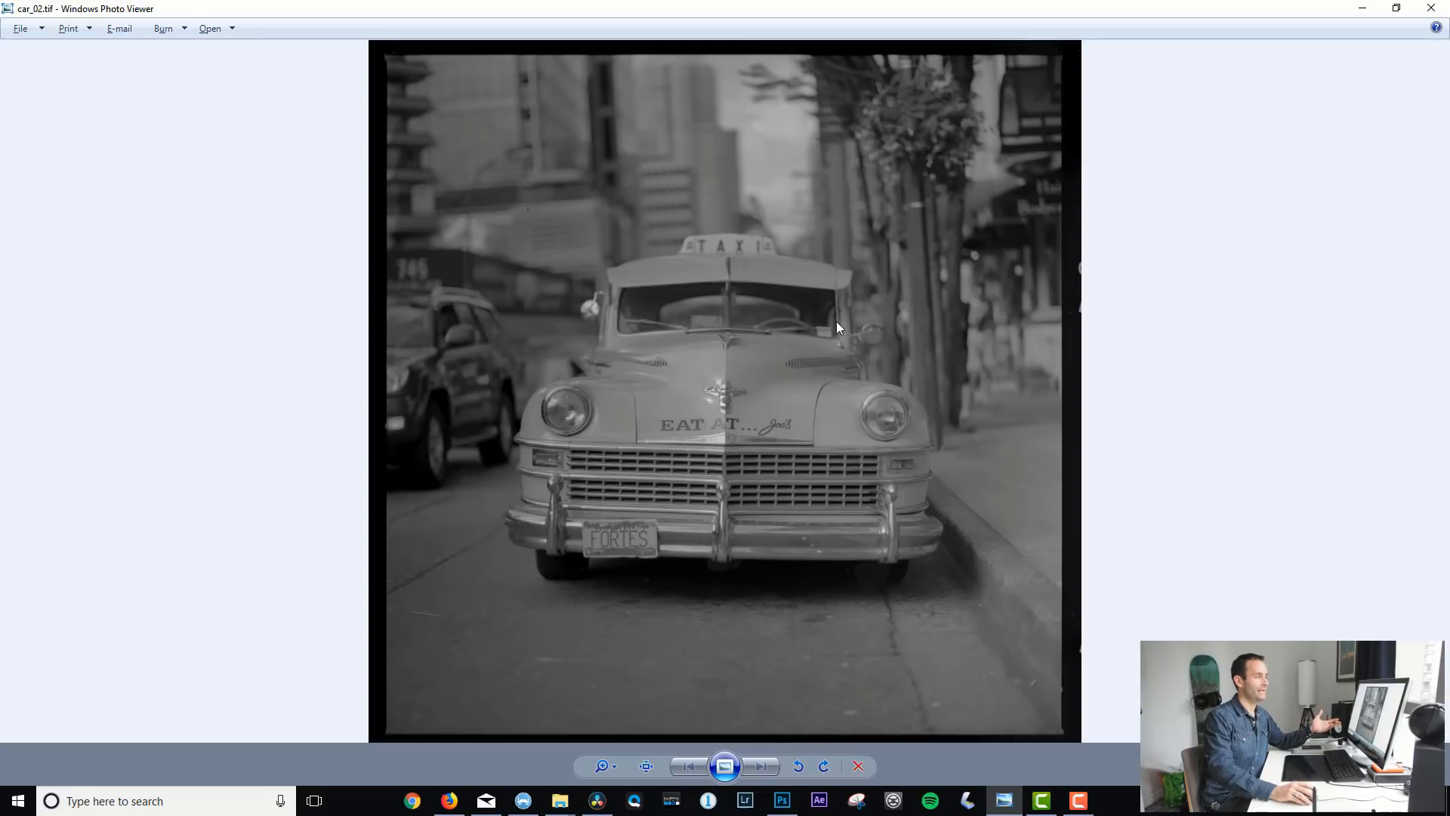
Open the taxi scan car_02.tif in Adobe Photoshop CC 2018 via Open With
right_click(837, 328)
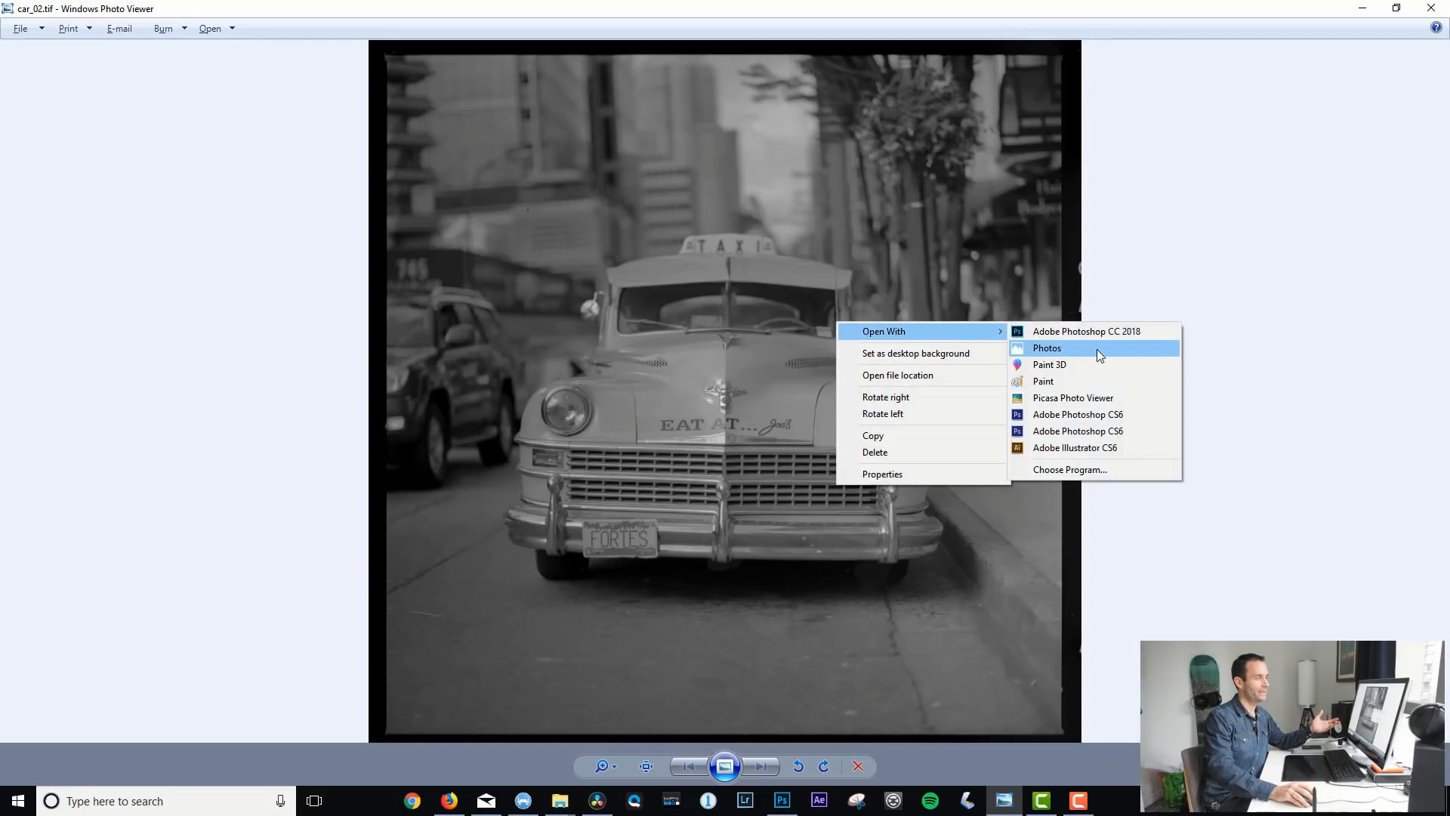
left_click(1088, 331)
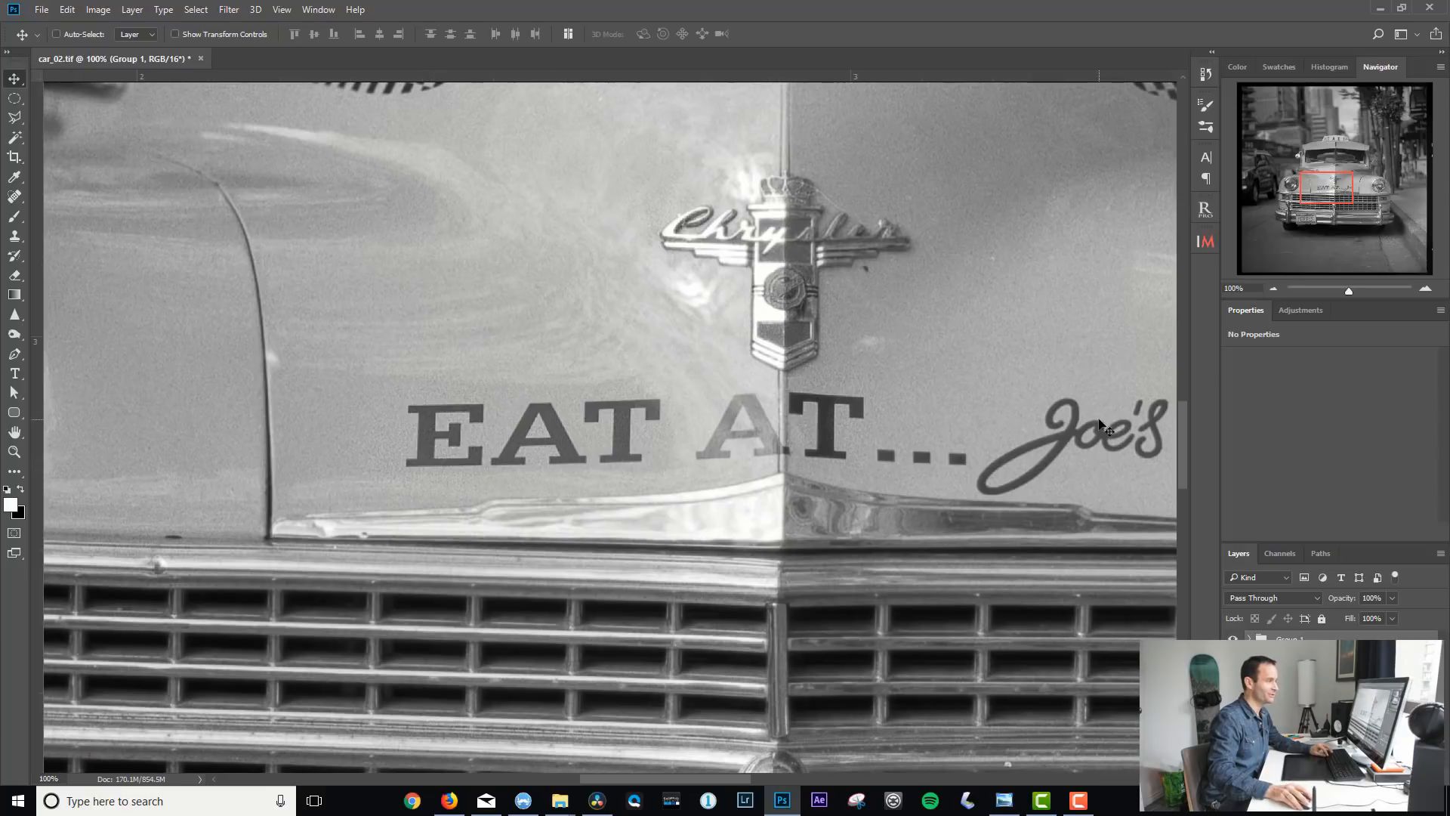
mouse_move(688, 264)
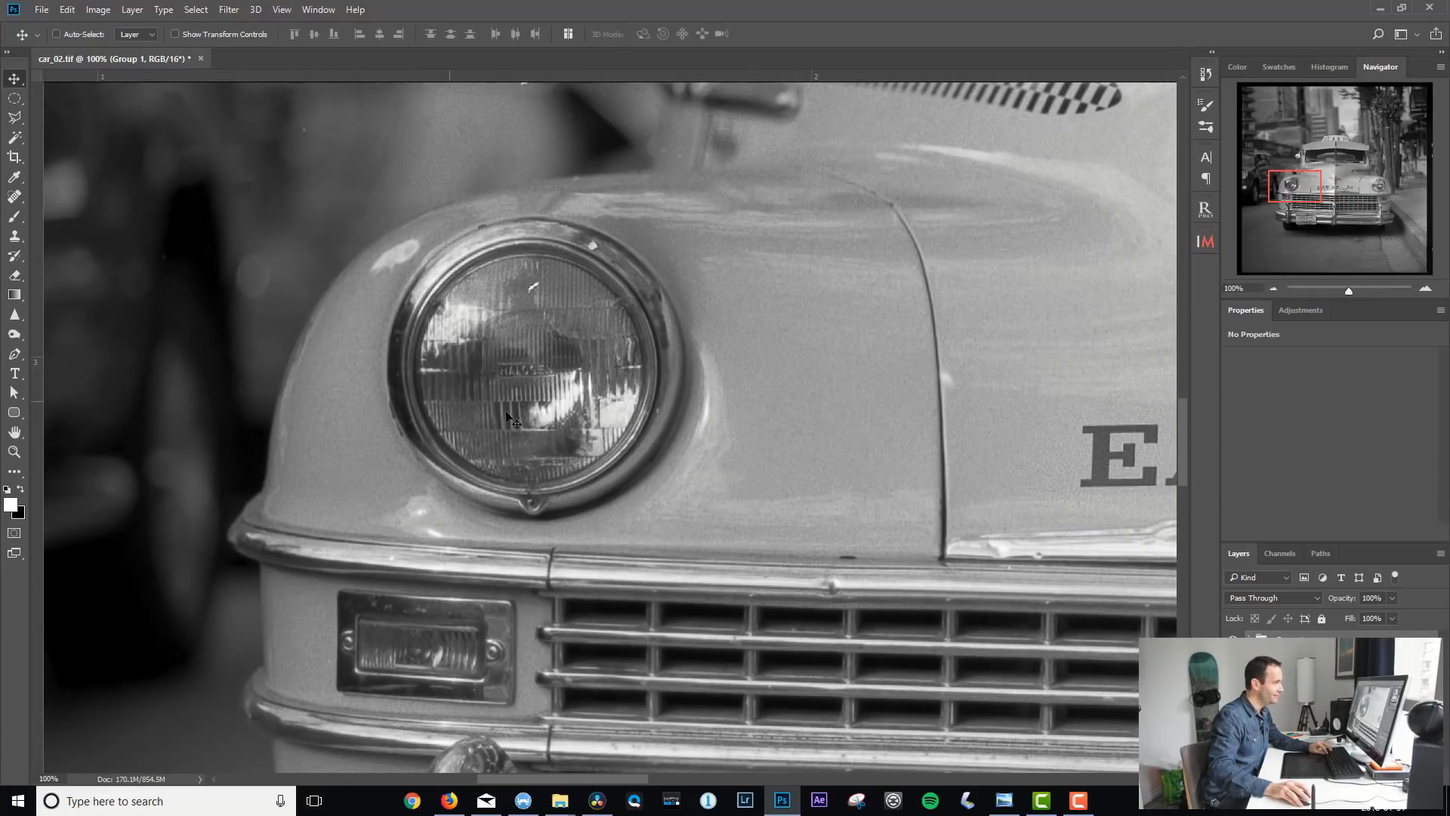
mouse_move(416, 312)
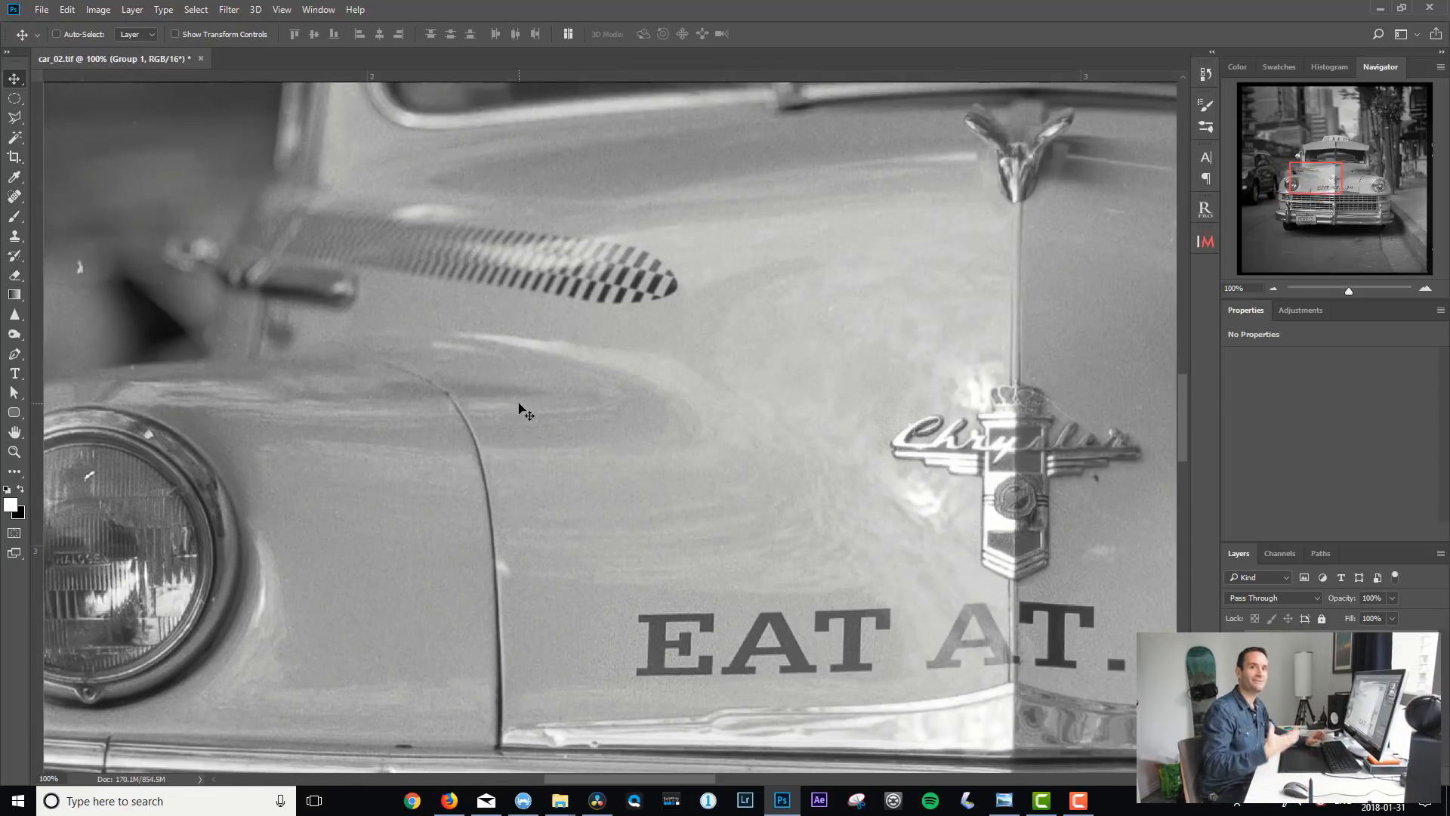
mouse_move(512, 426)
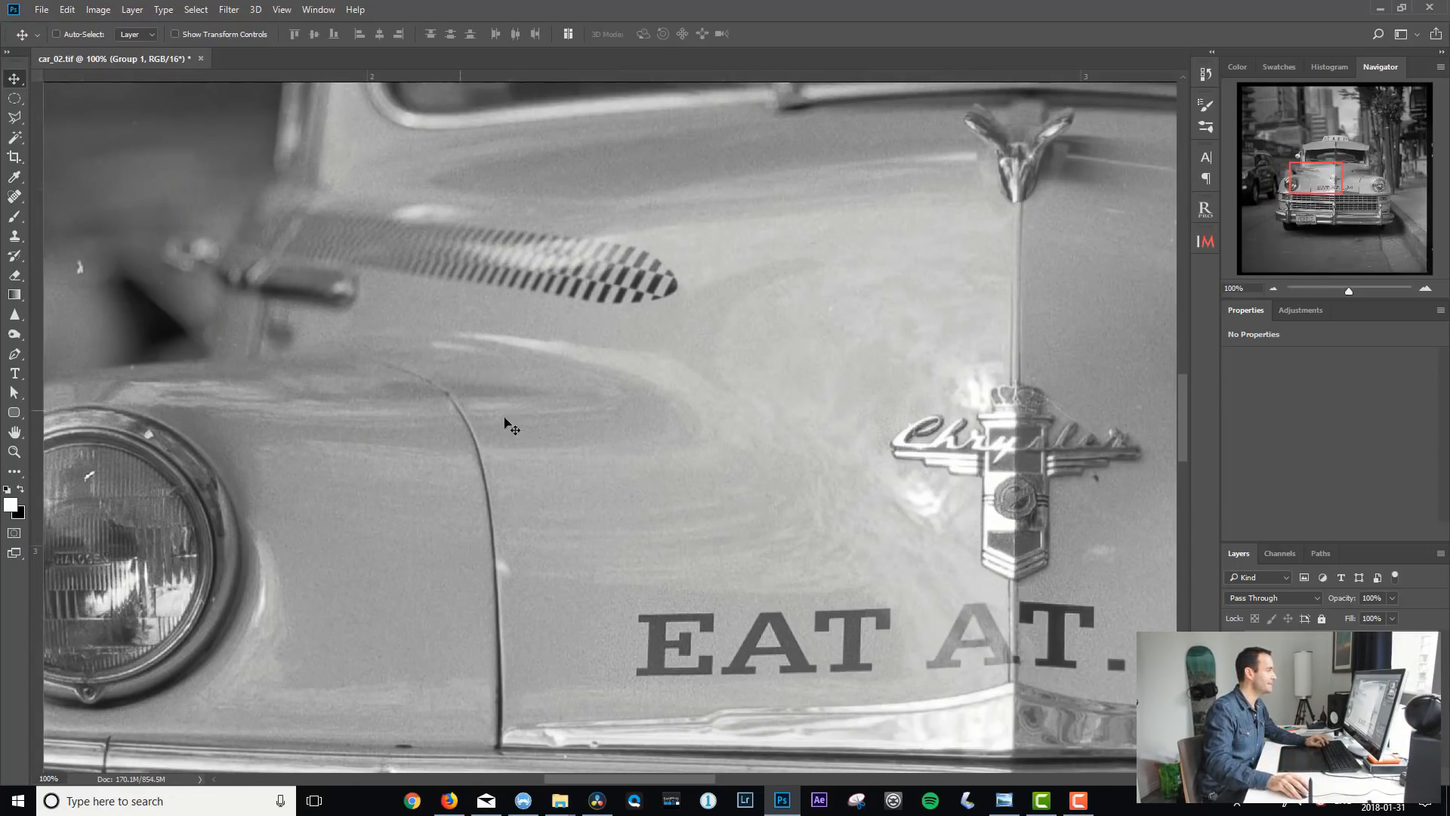
mouse_move(606, 418)
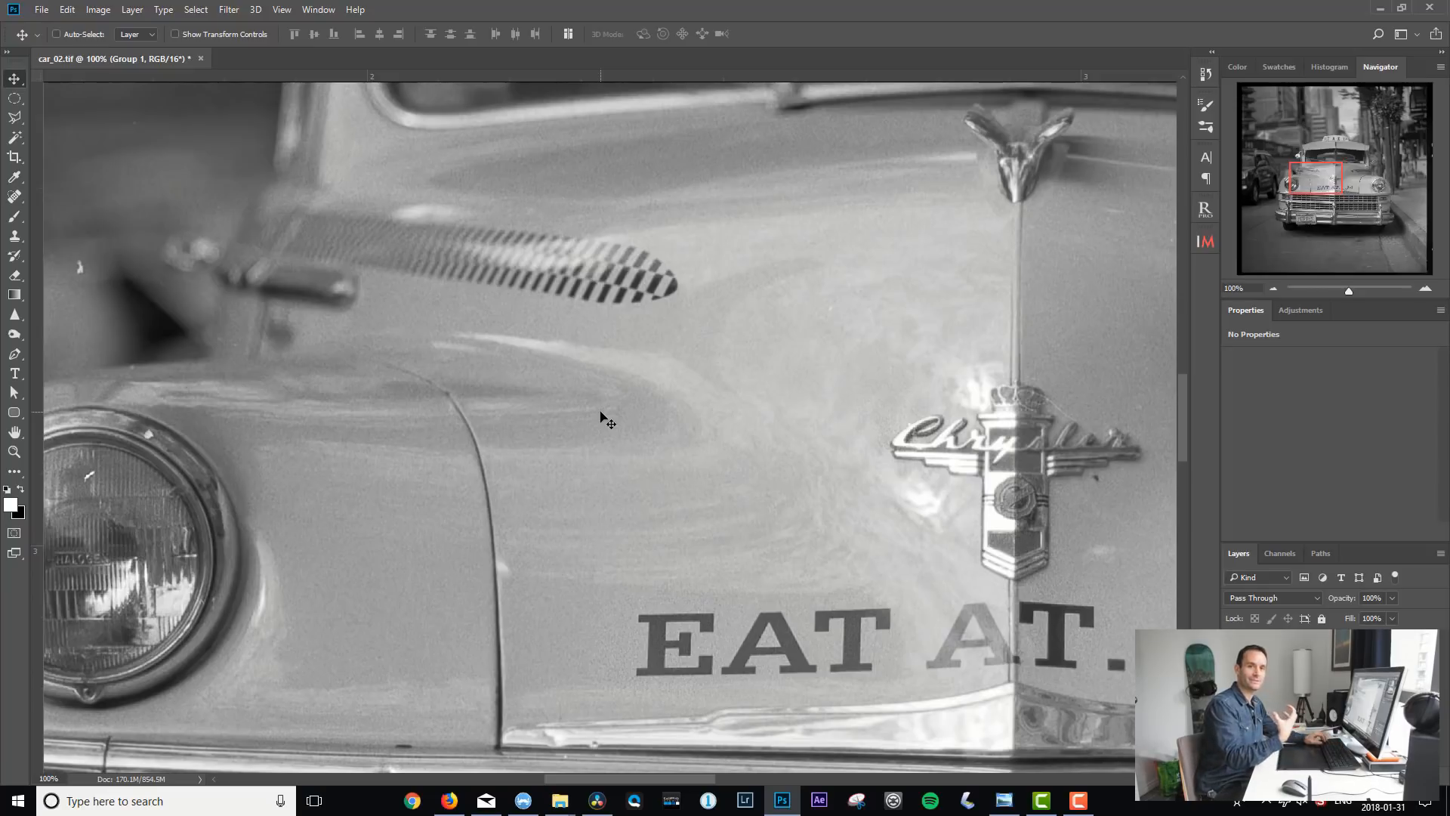
Fit the whole car_02.tif scan on screen at 16.67% with Ctrl+0
key("ctrl+0")
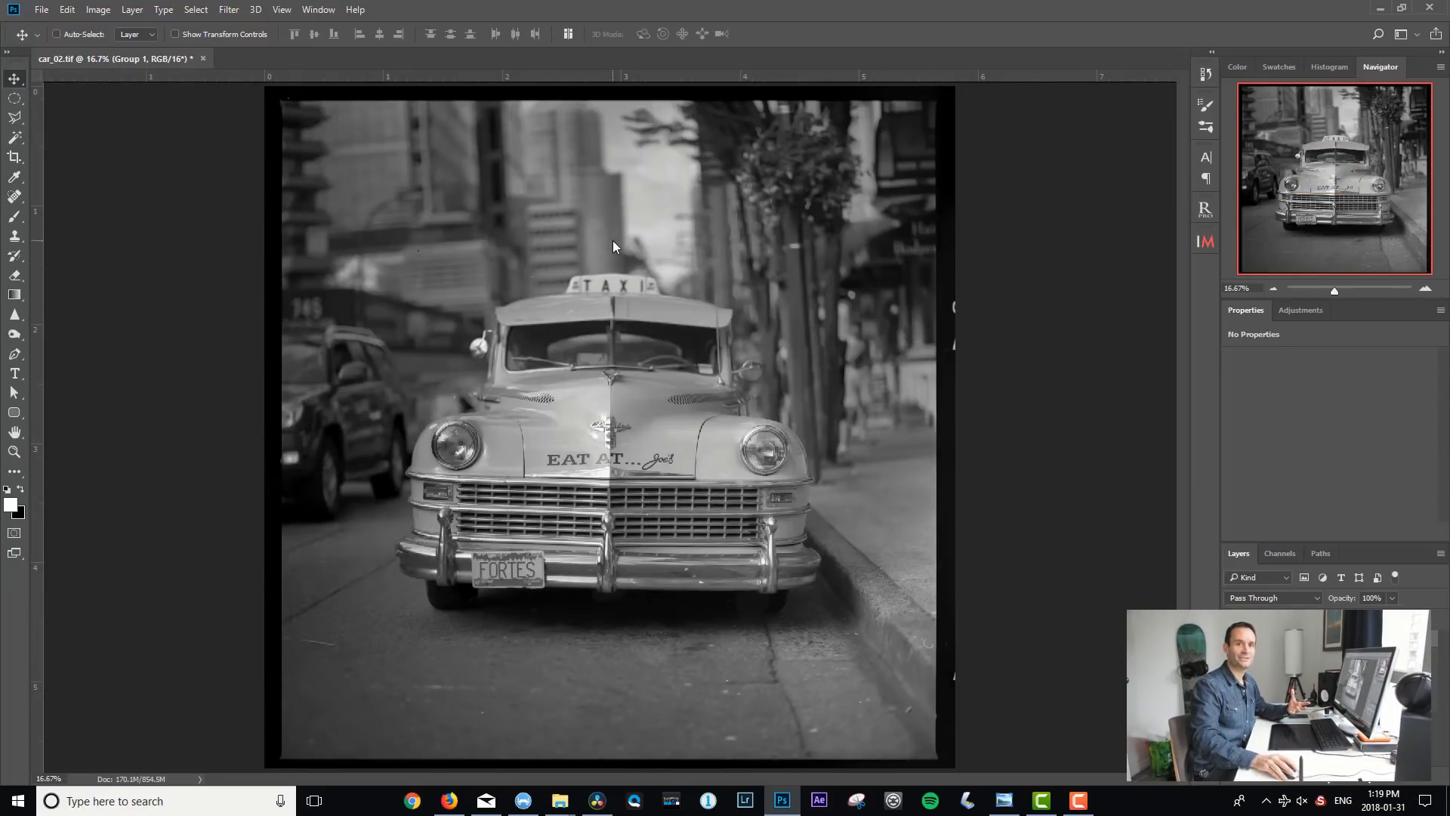
mouse_move(557, 238)
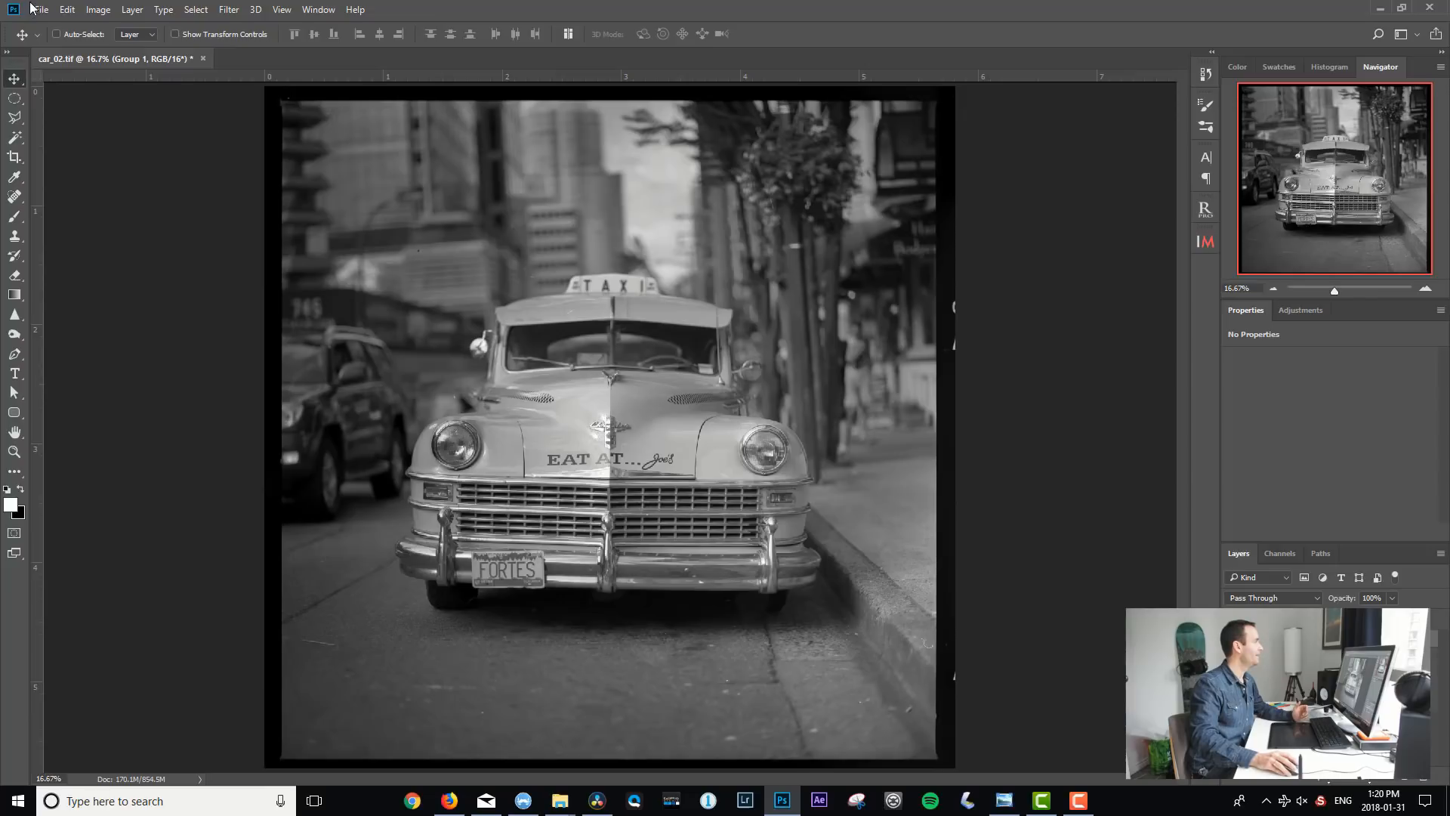
left_click(40, 9)
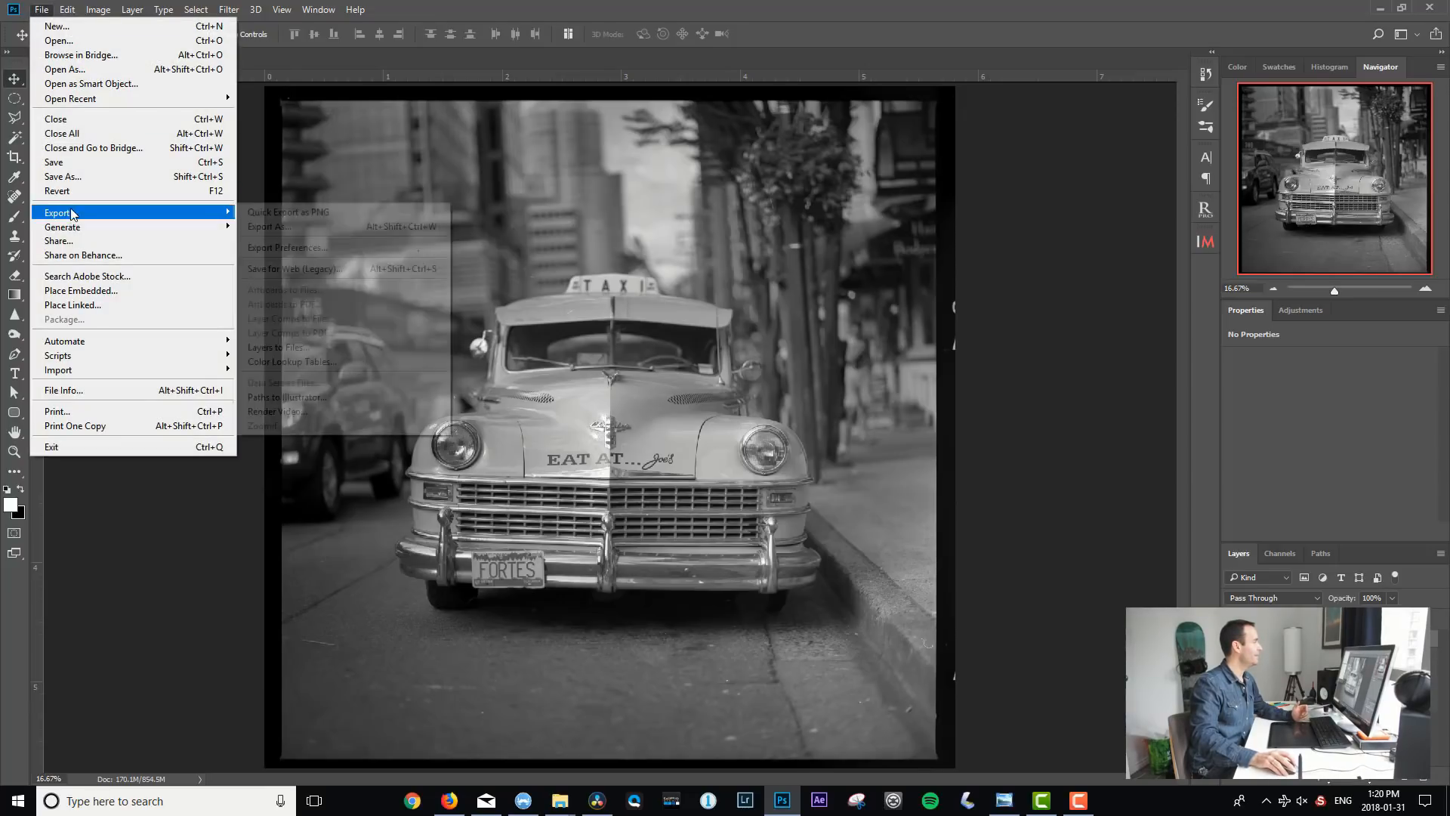
mouse_move(309, 268)
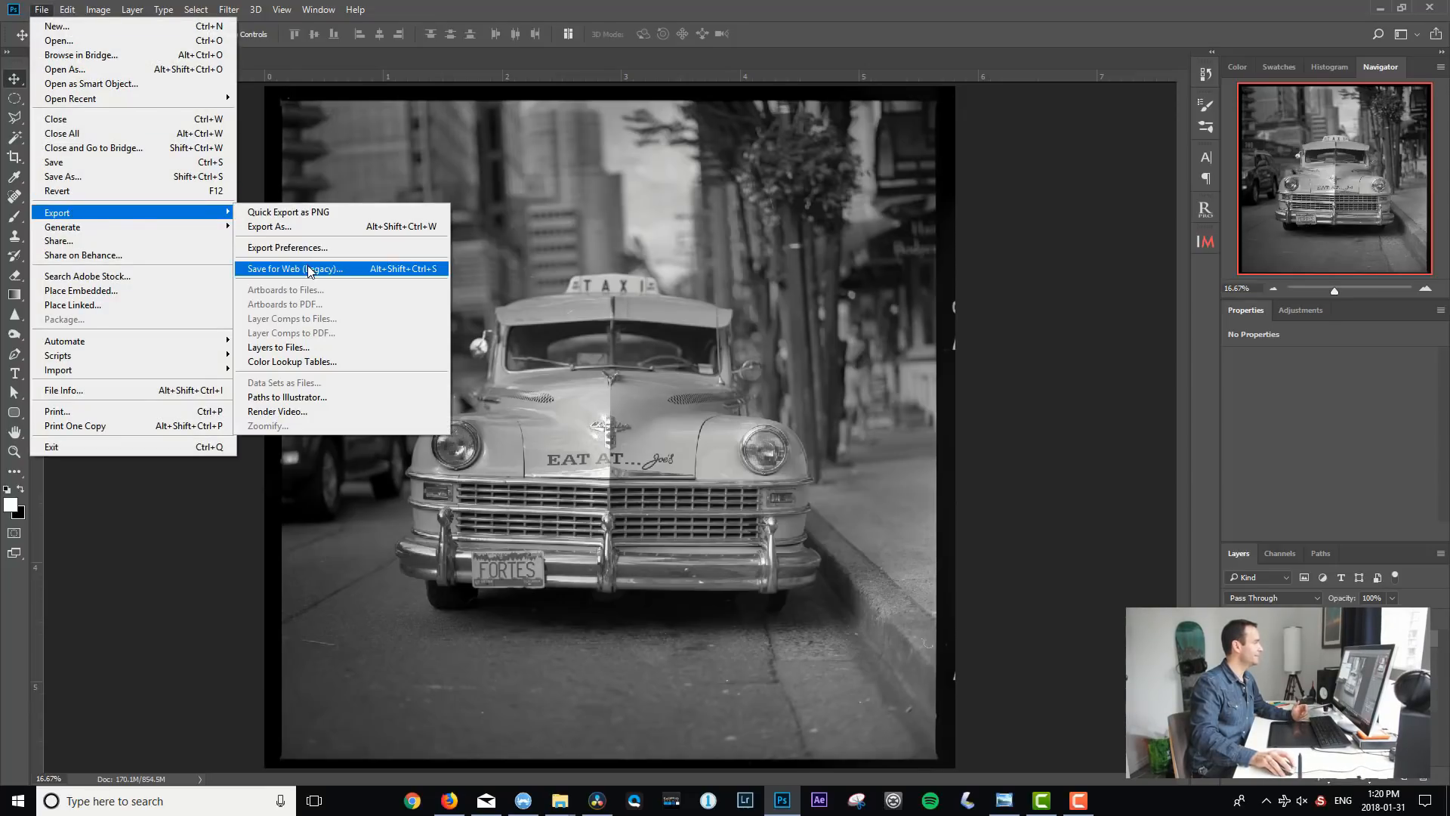
left_click(296, 268)
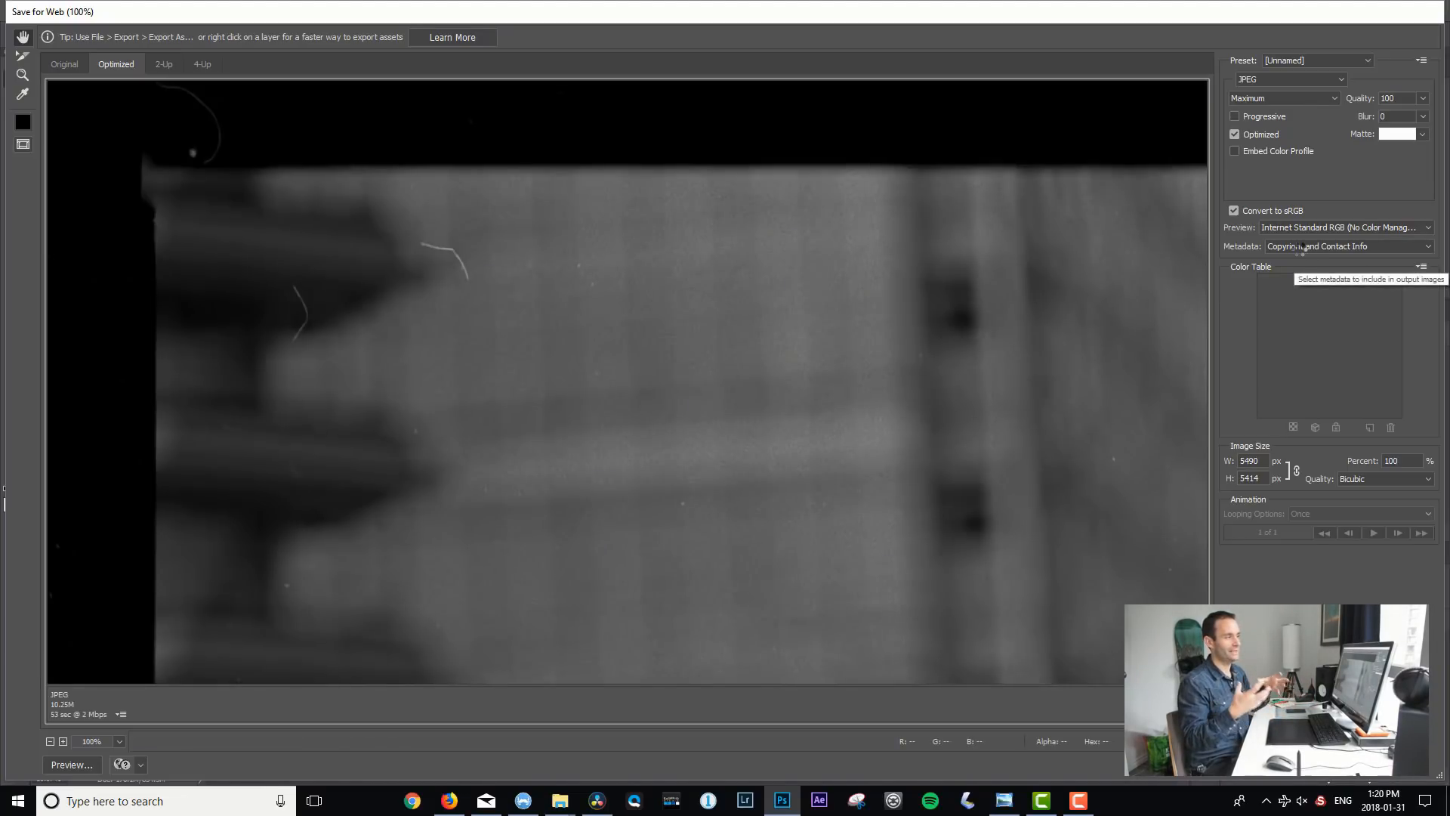
mouse_move(1233, 210)
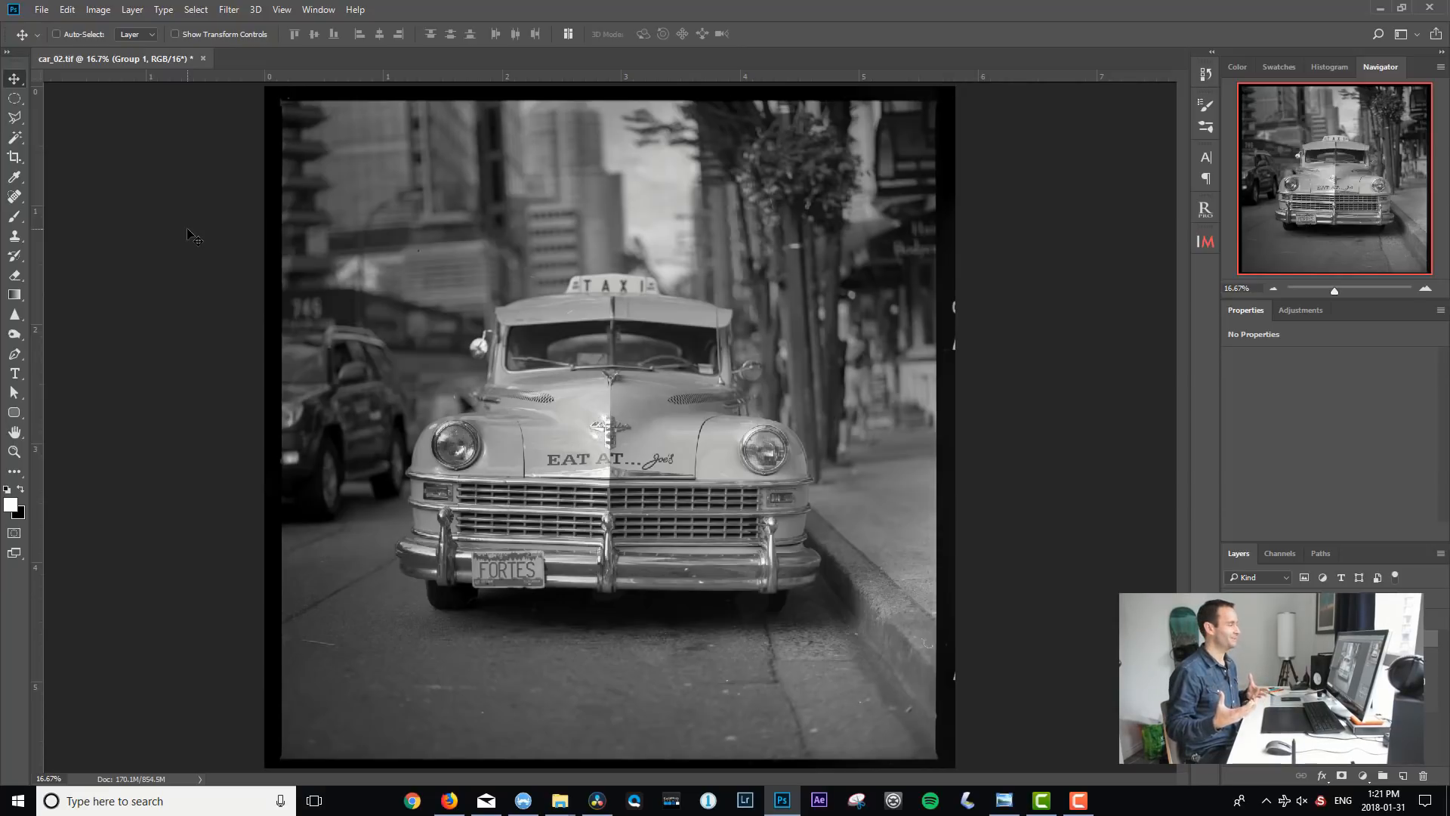
mouse_move(225, 333)
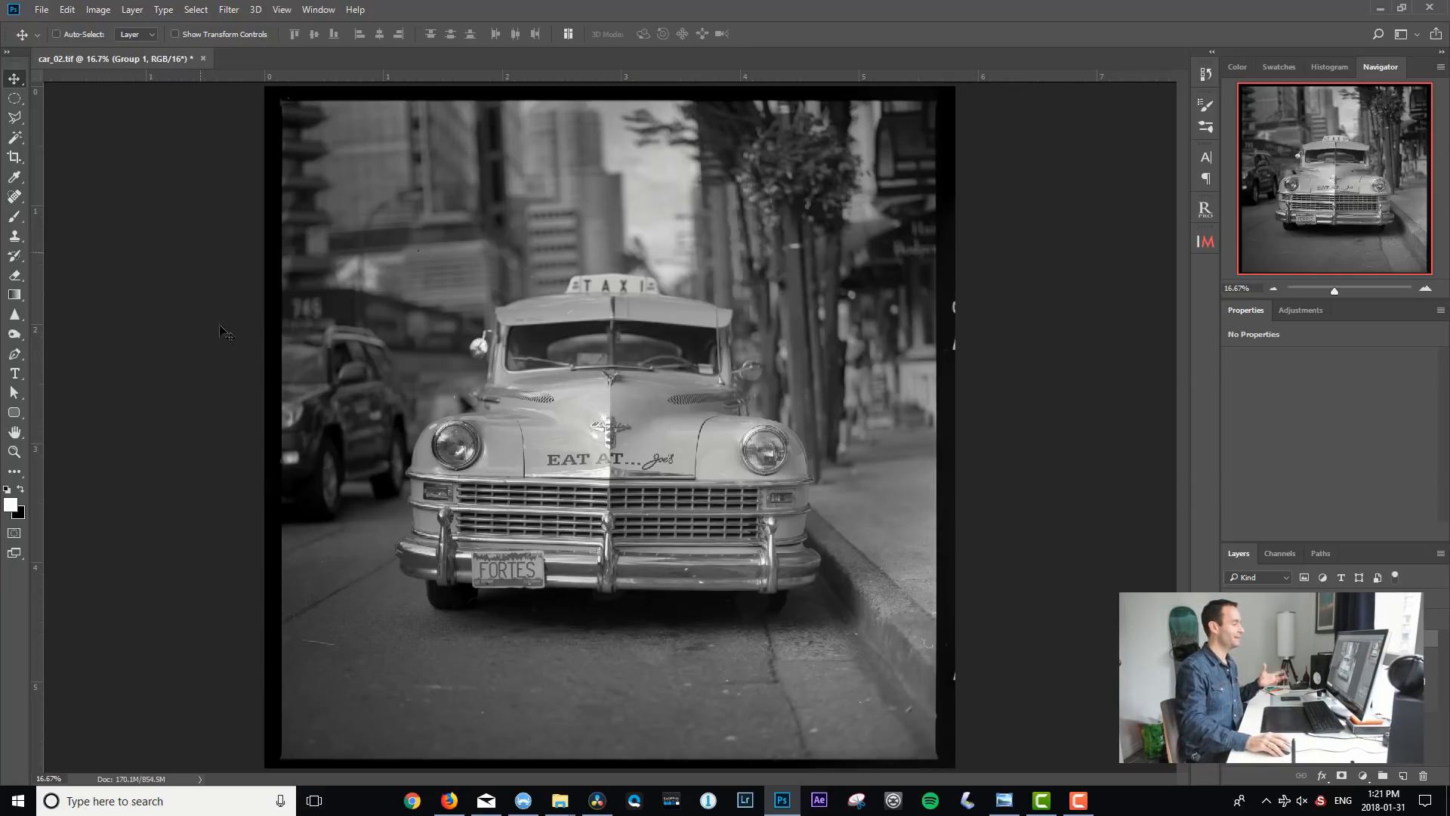
mouse_move(412, 800)
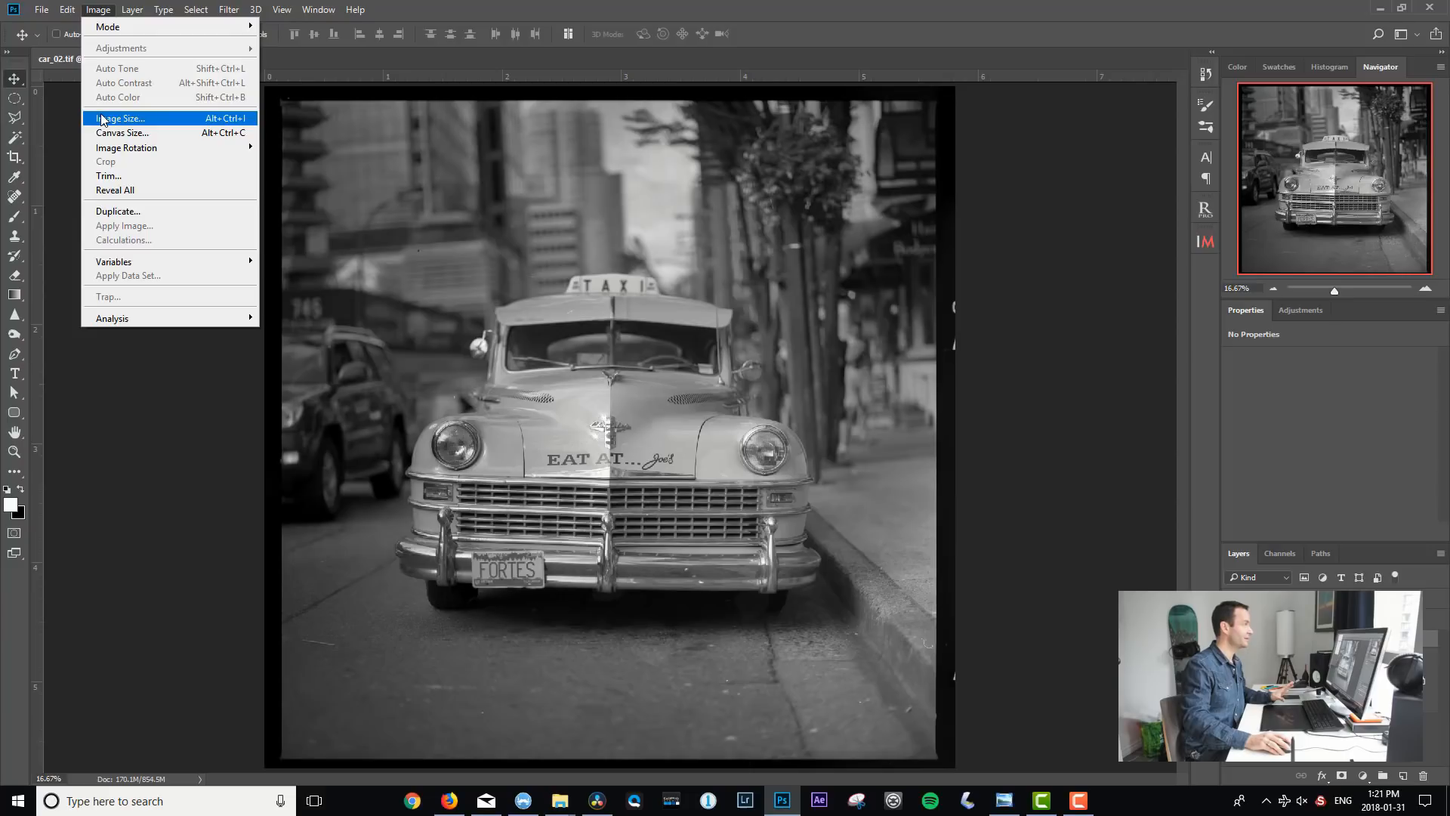
left_click(121, 118)
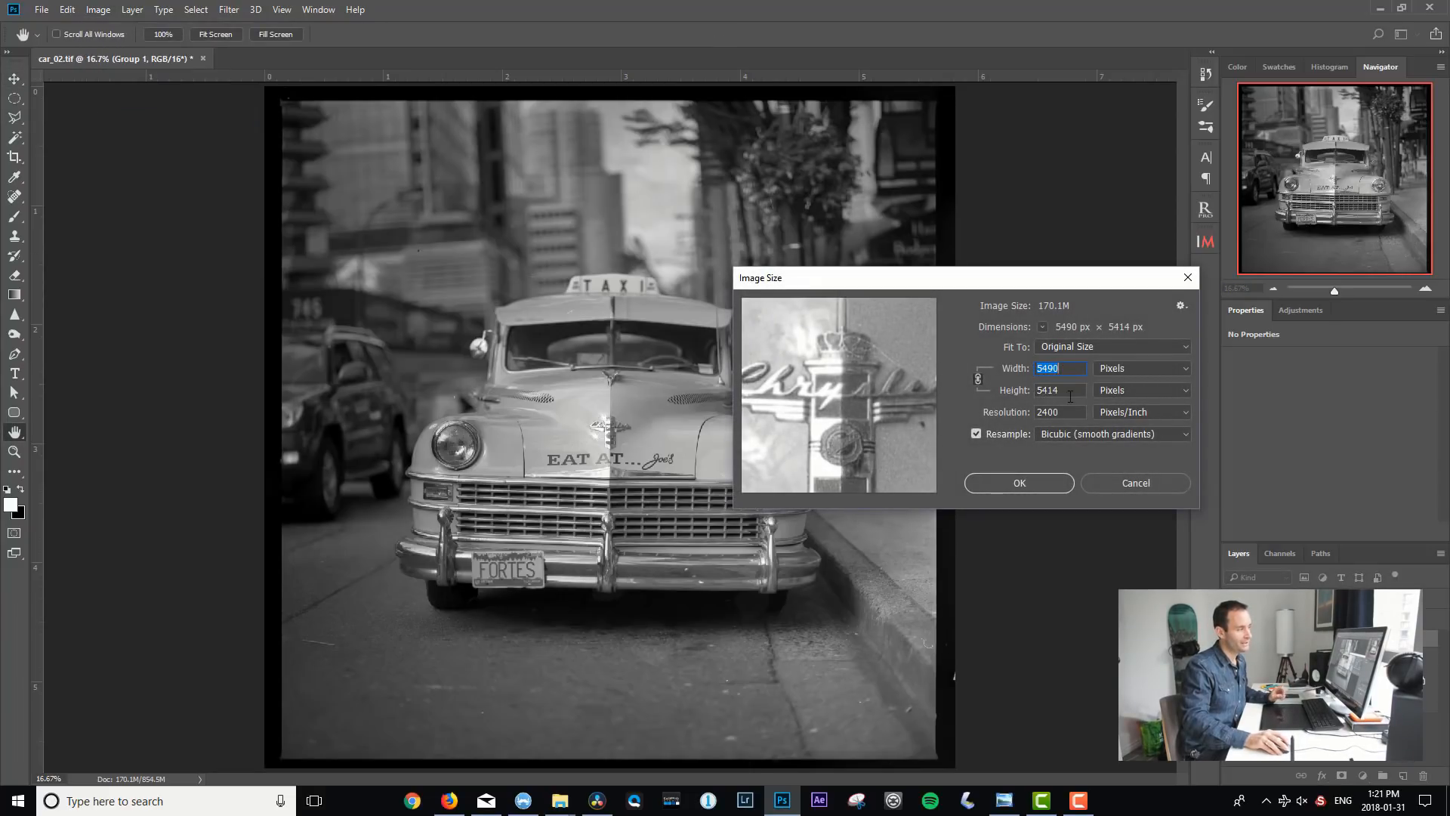
mouse_move(1101, 433)
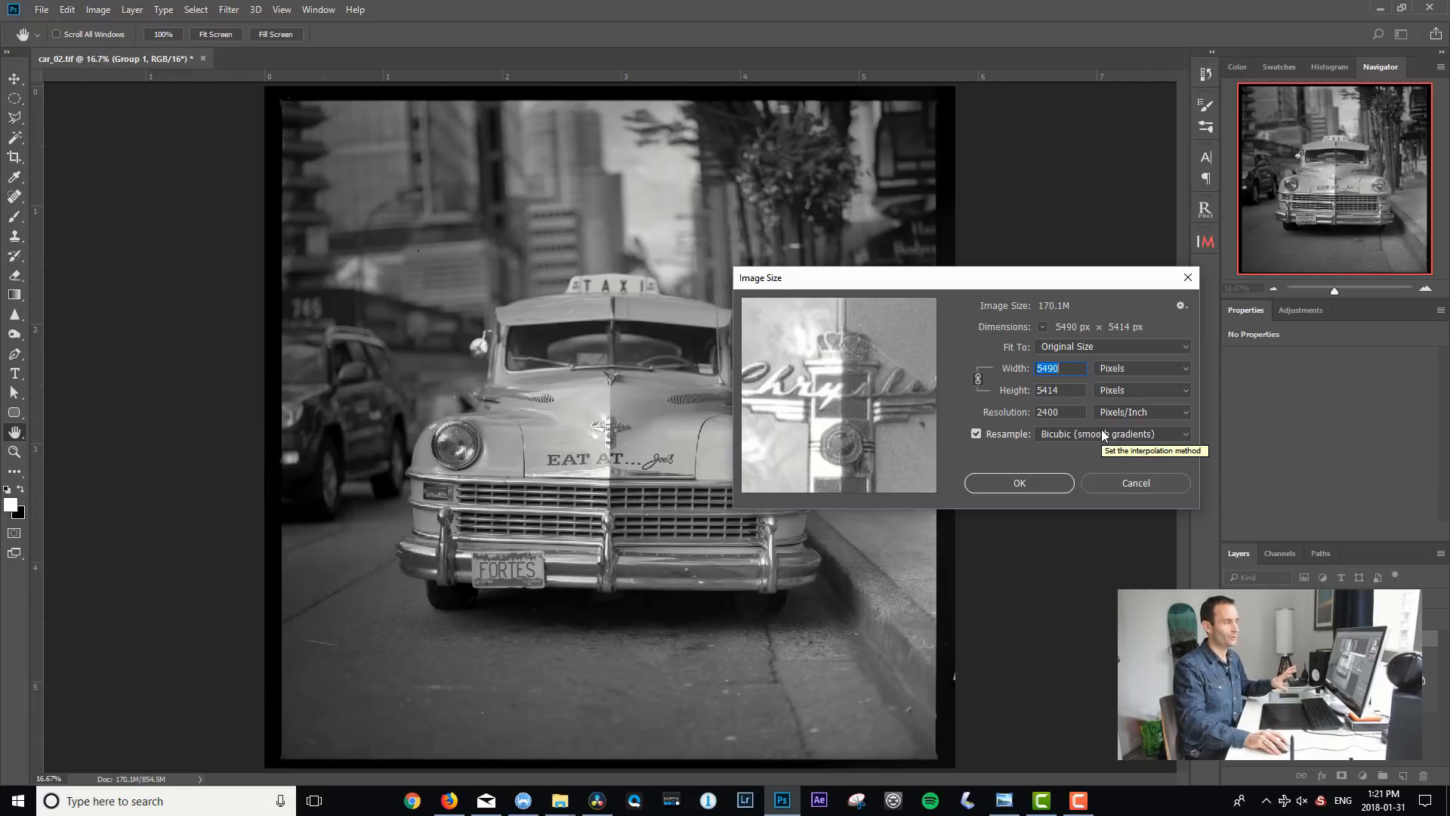
mouse_move(893, 425)
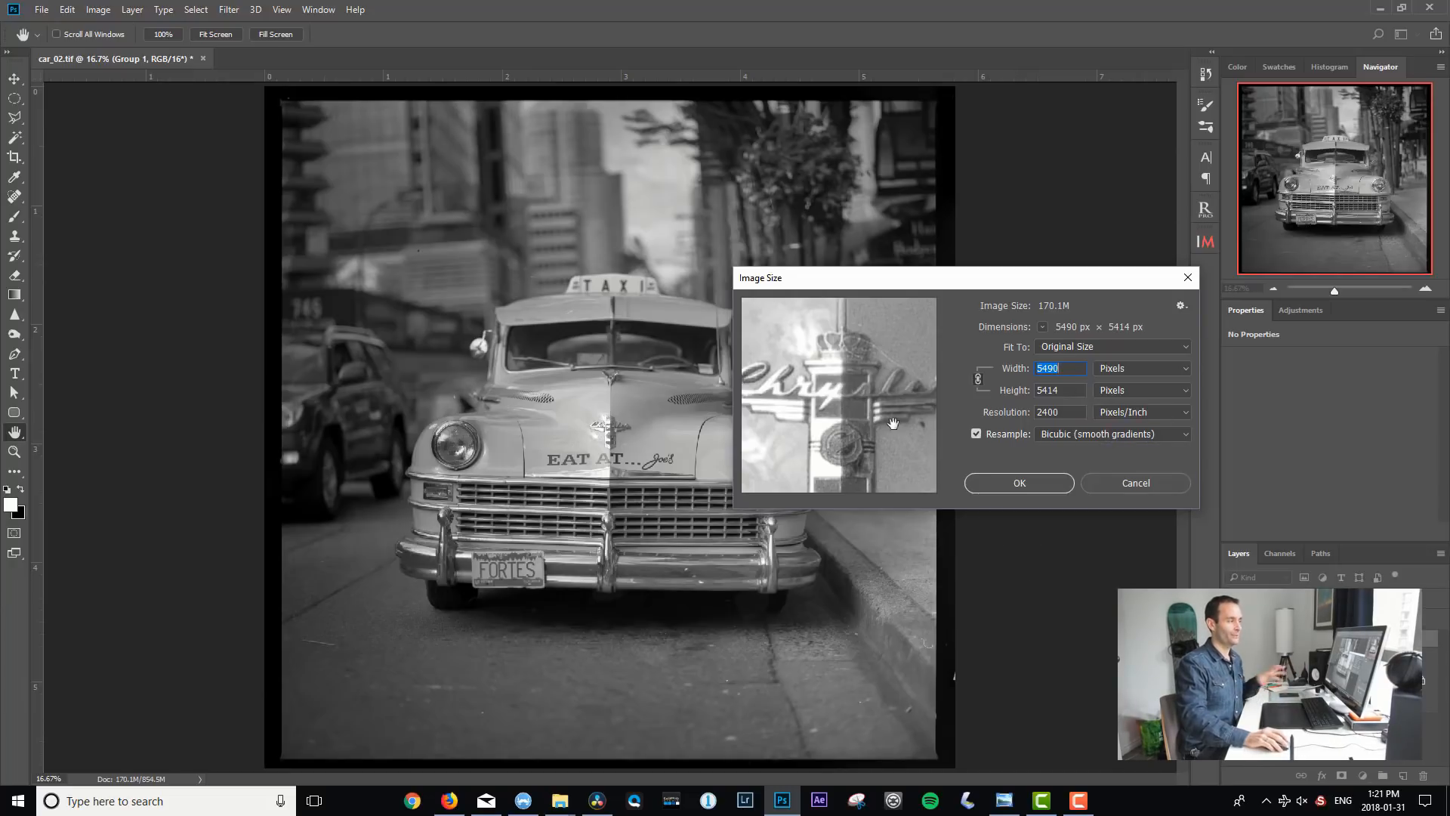
mouse_move(1062, 405)
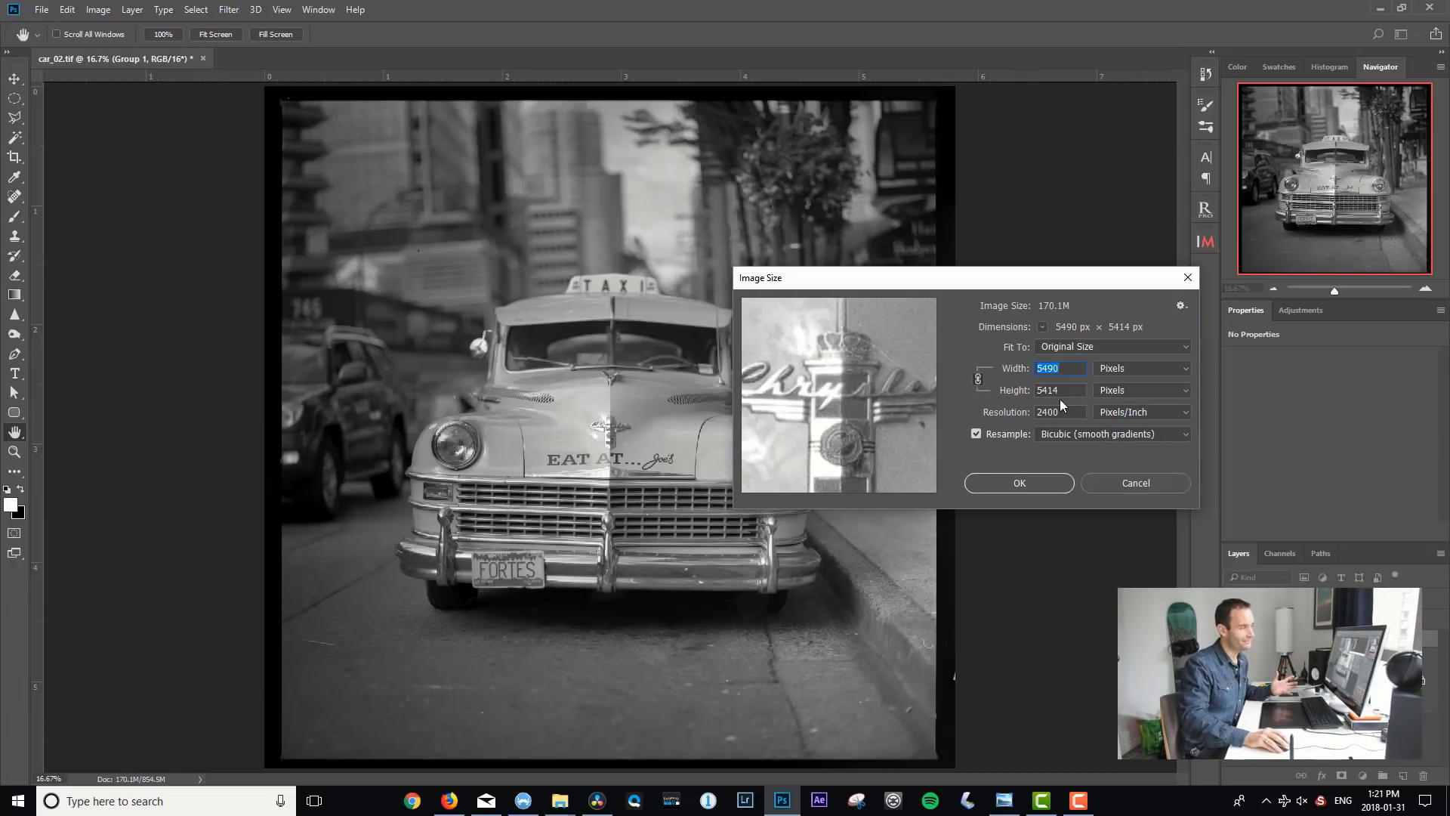
left_click(1018, 481)
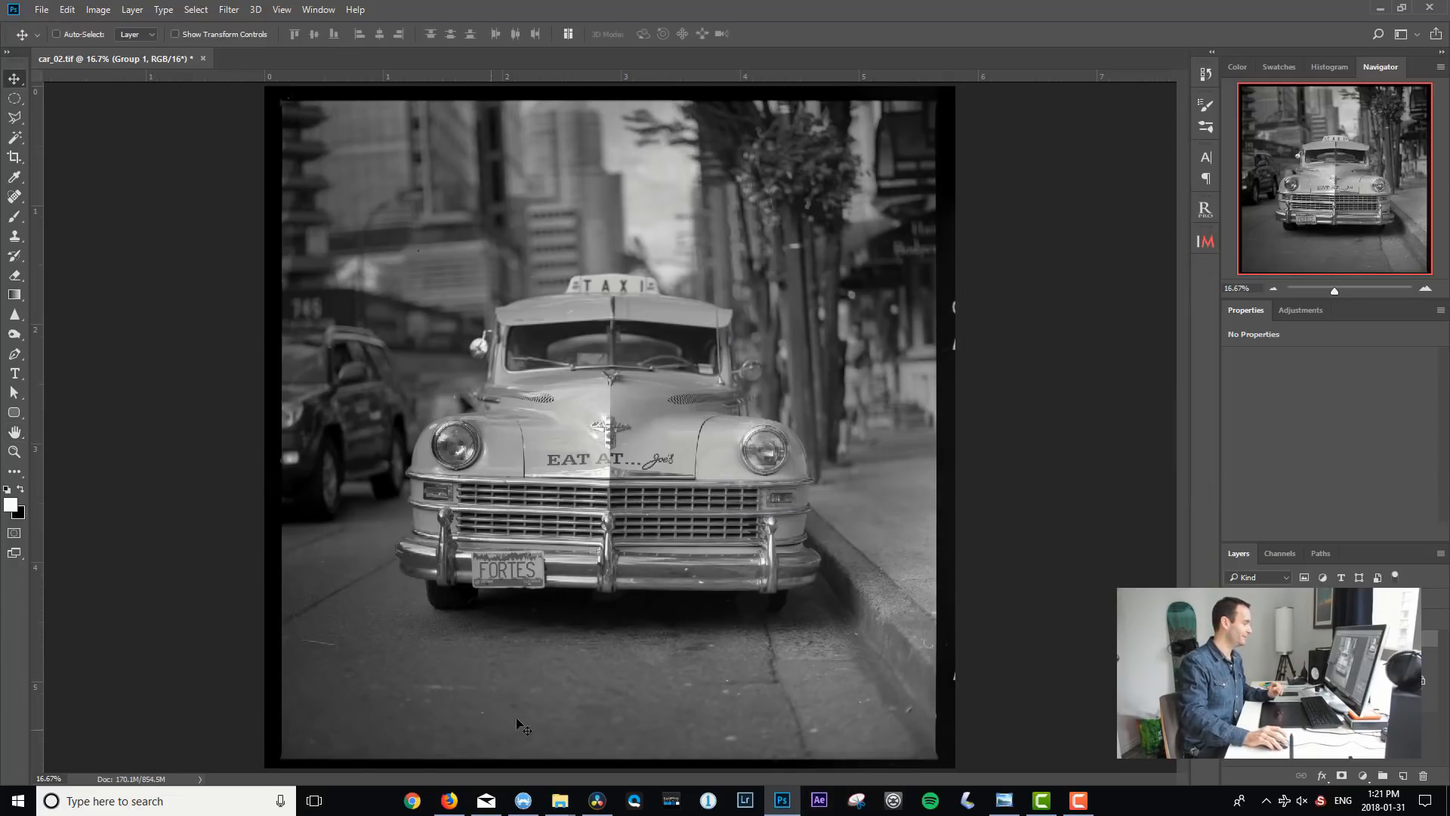
left_click(449, 801)
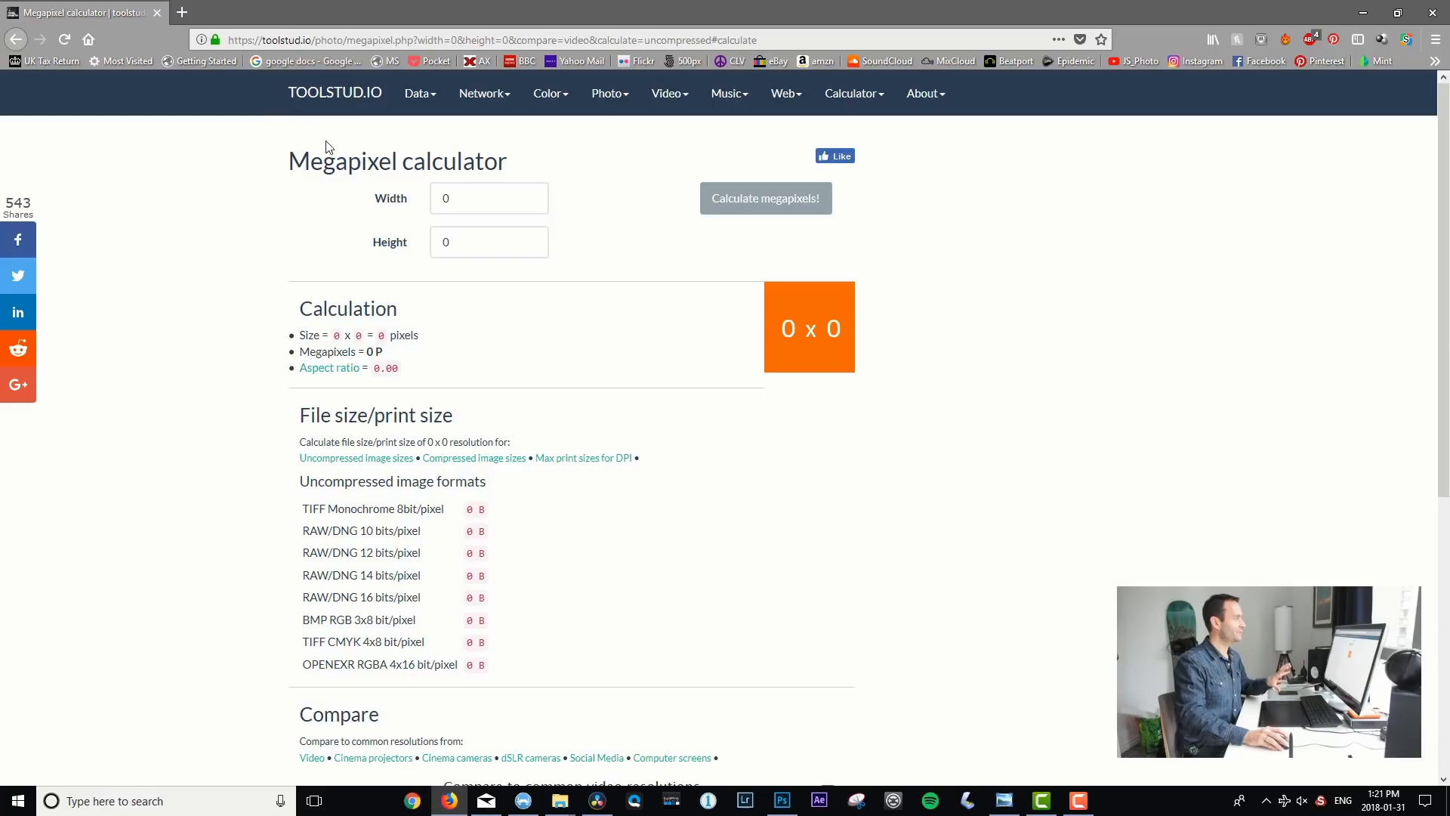
mouse_move(549, 173)
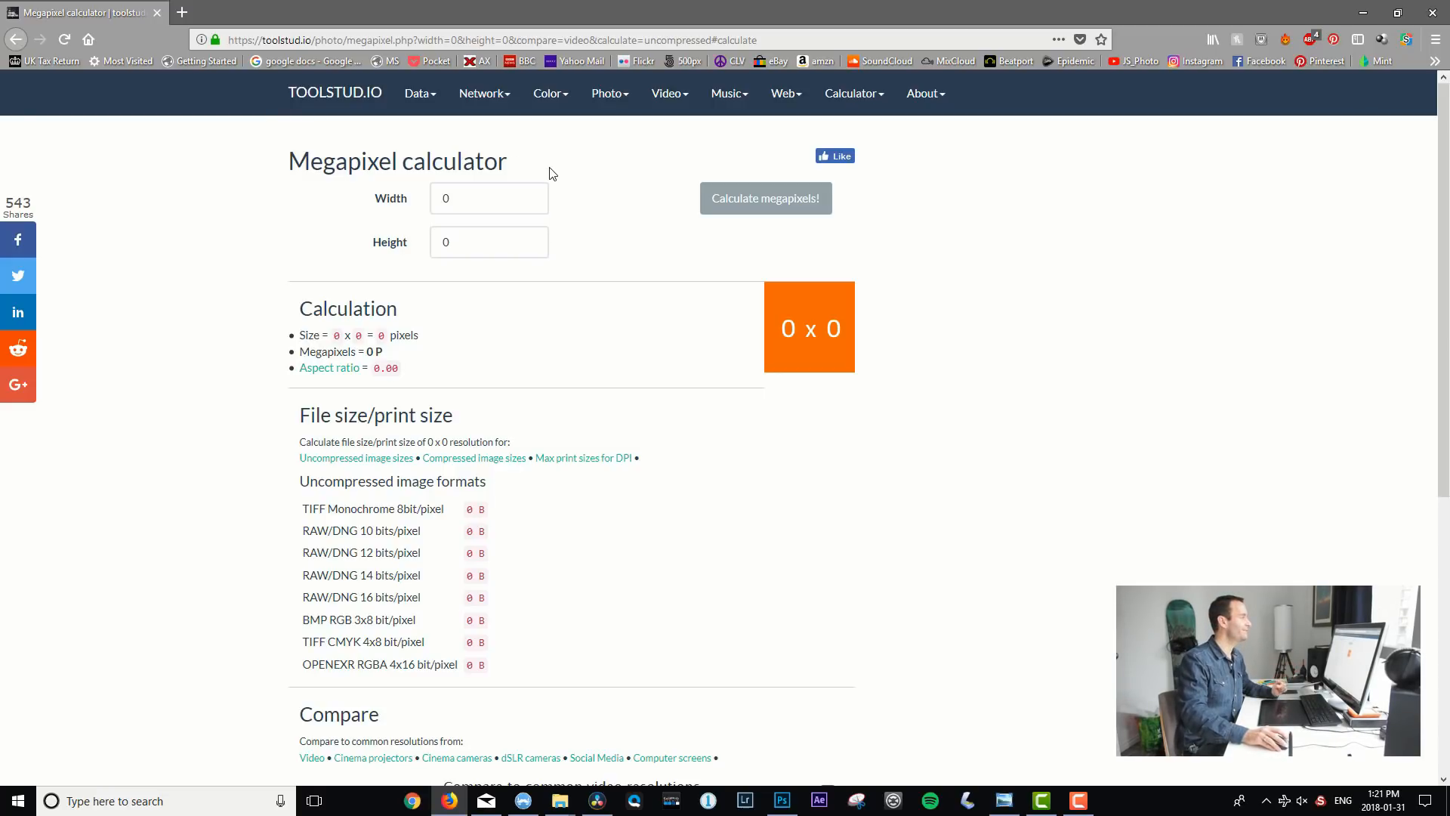
Calculate megapixels for a 5450 × 5450 image, giving 29.7 MP
type("5")
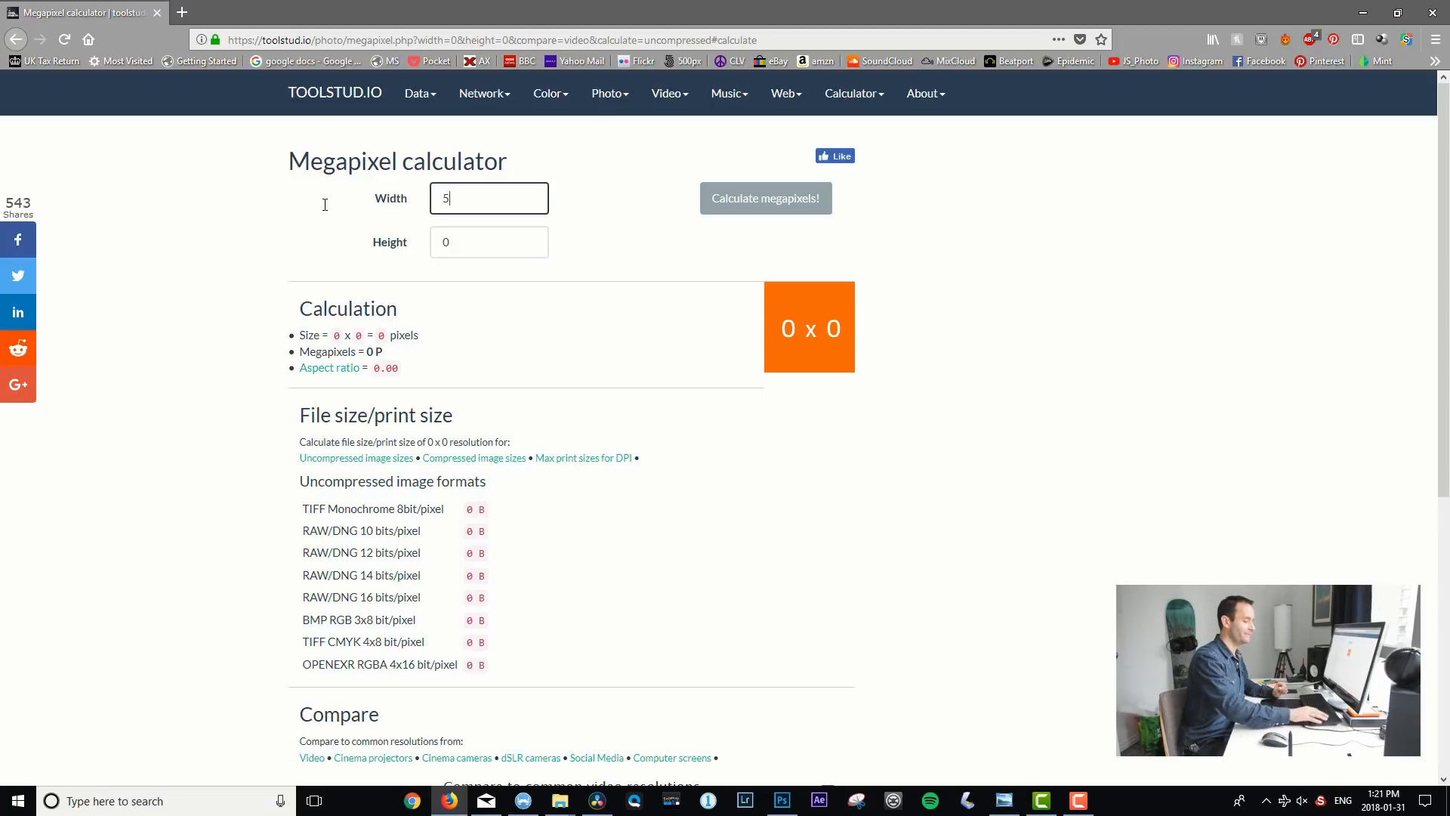
type("450")
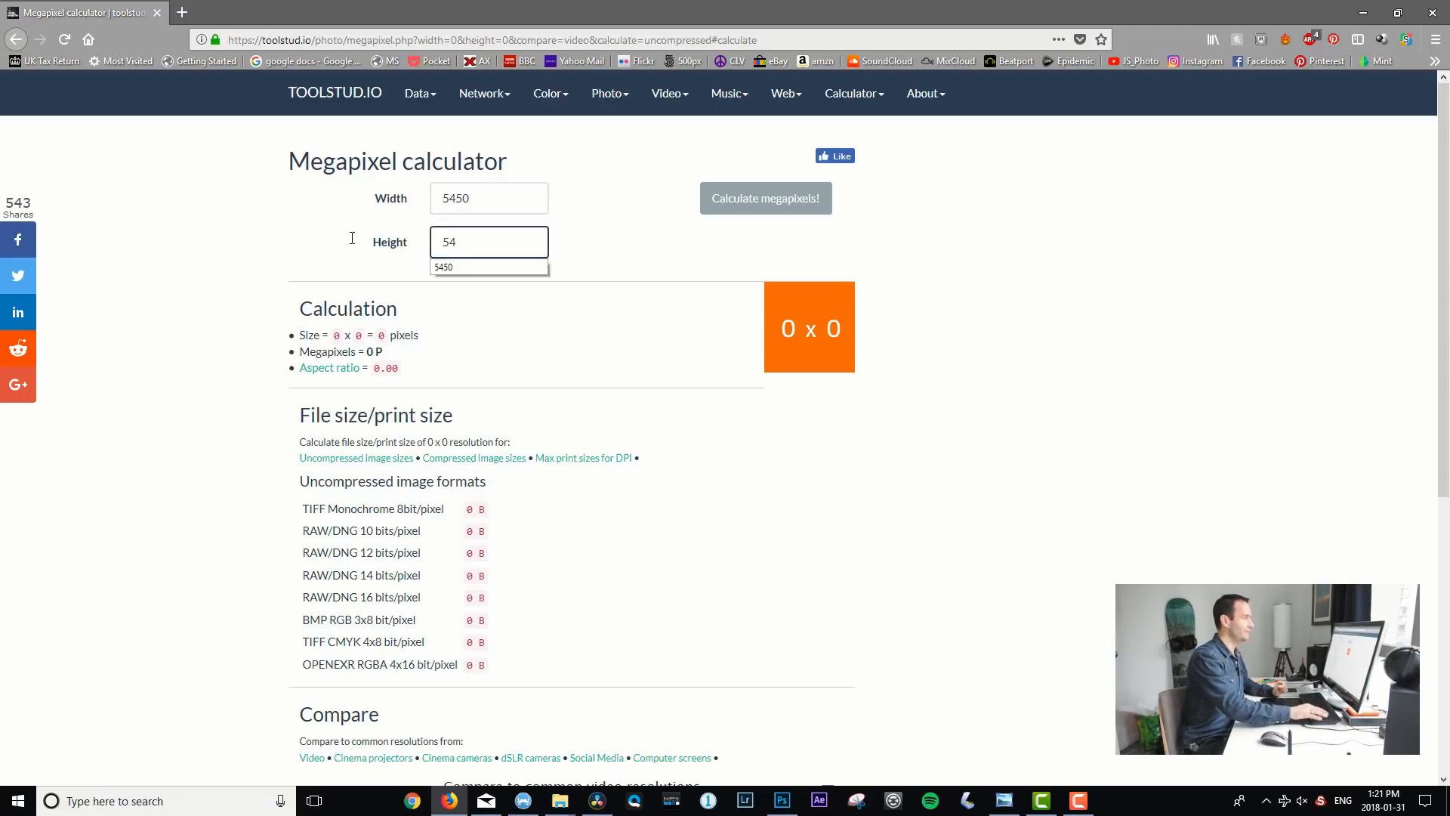
left_click(766, 198)
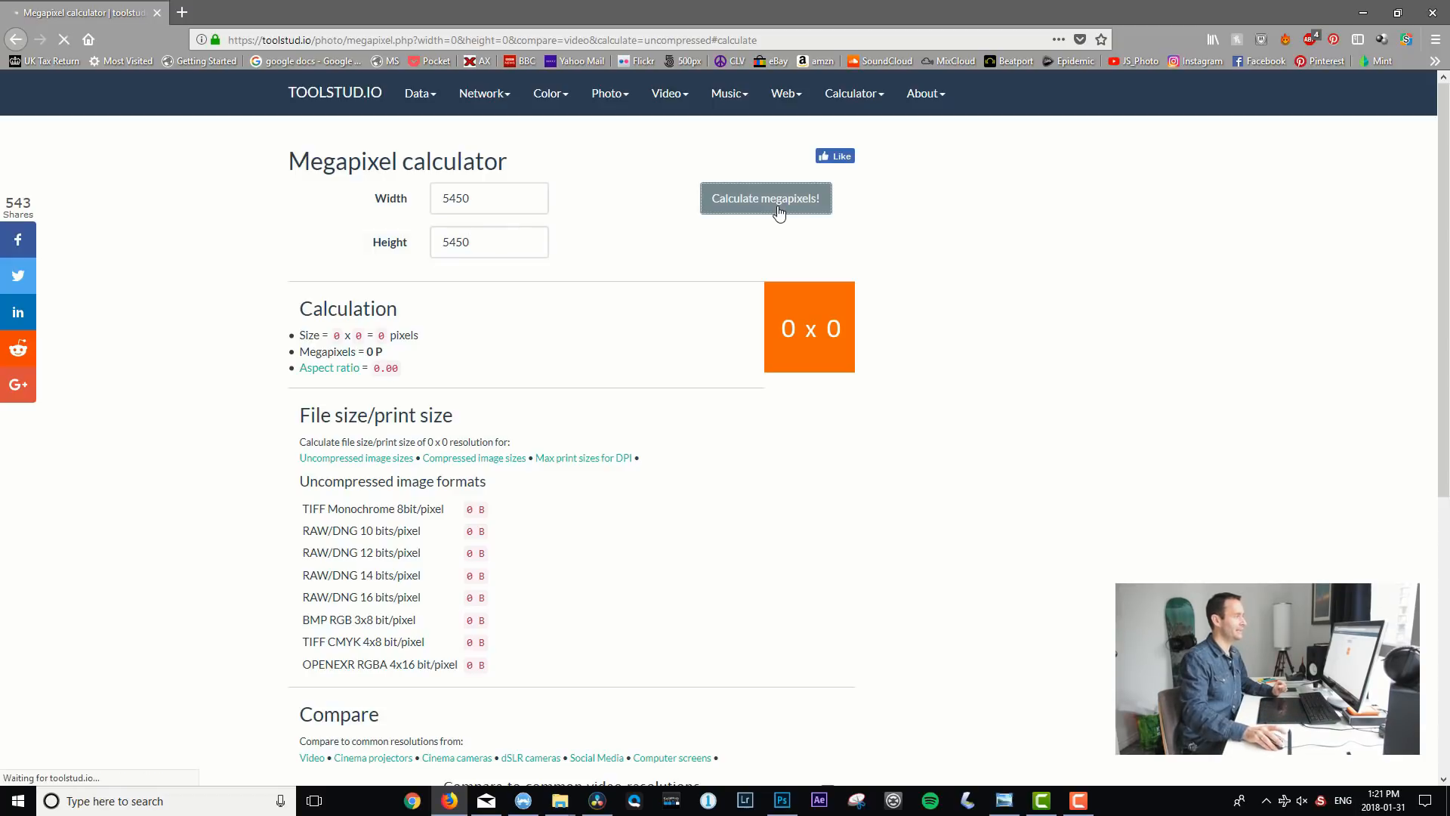
left_click(766, 198)
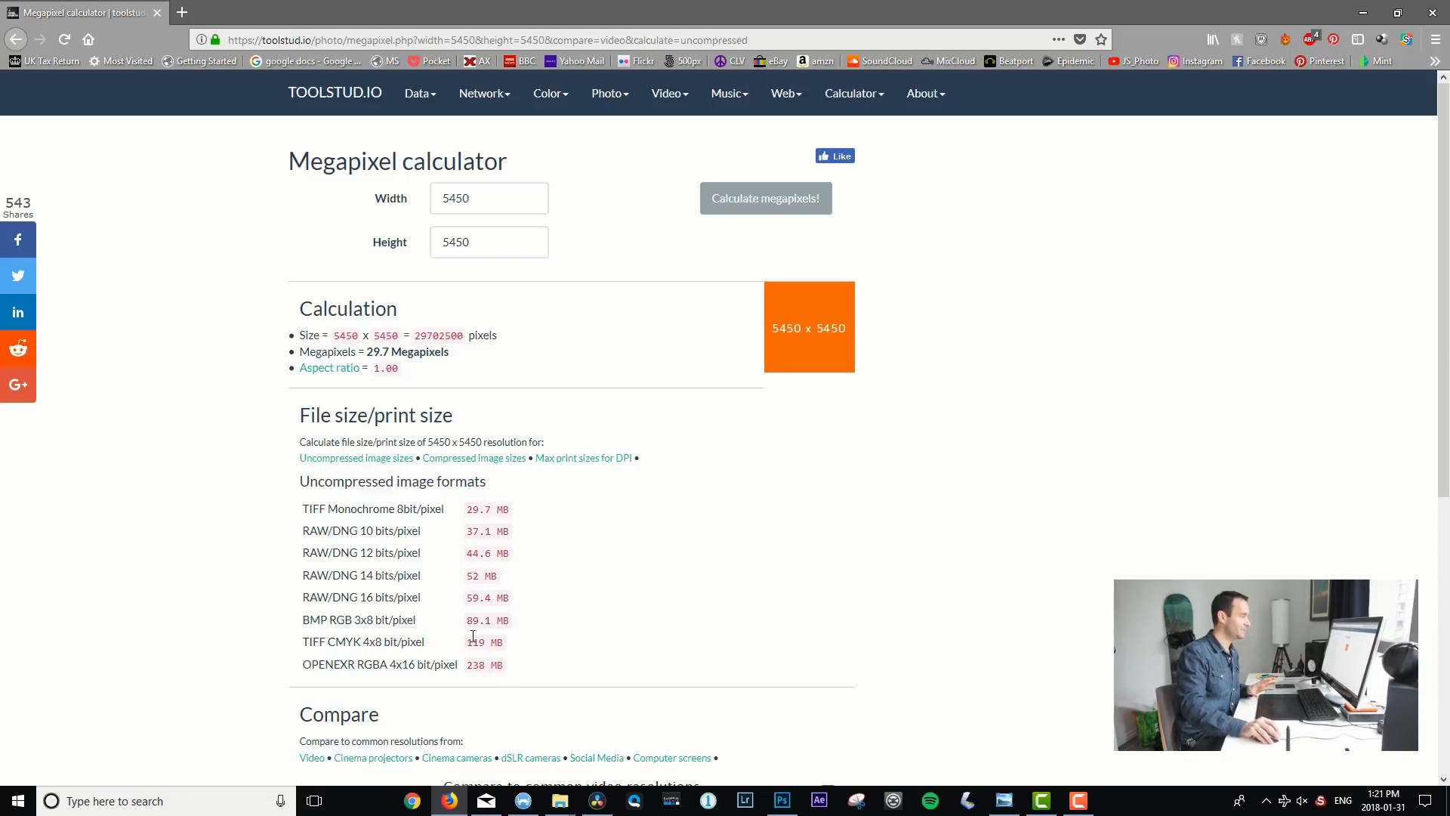
mouse_move(540, 482)
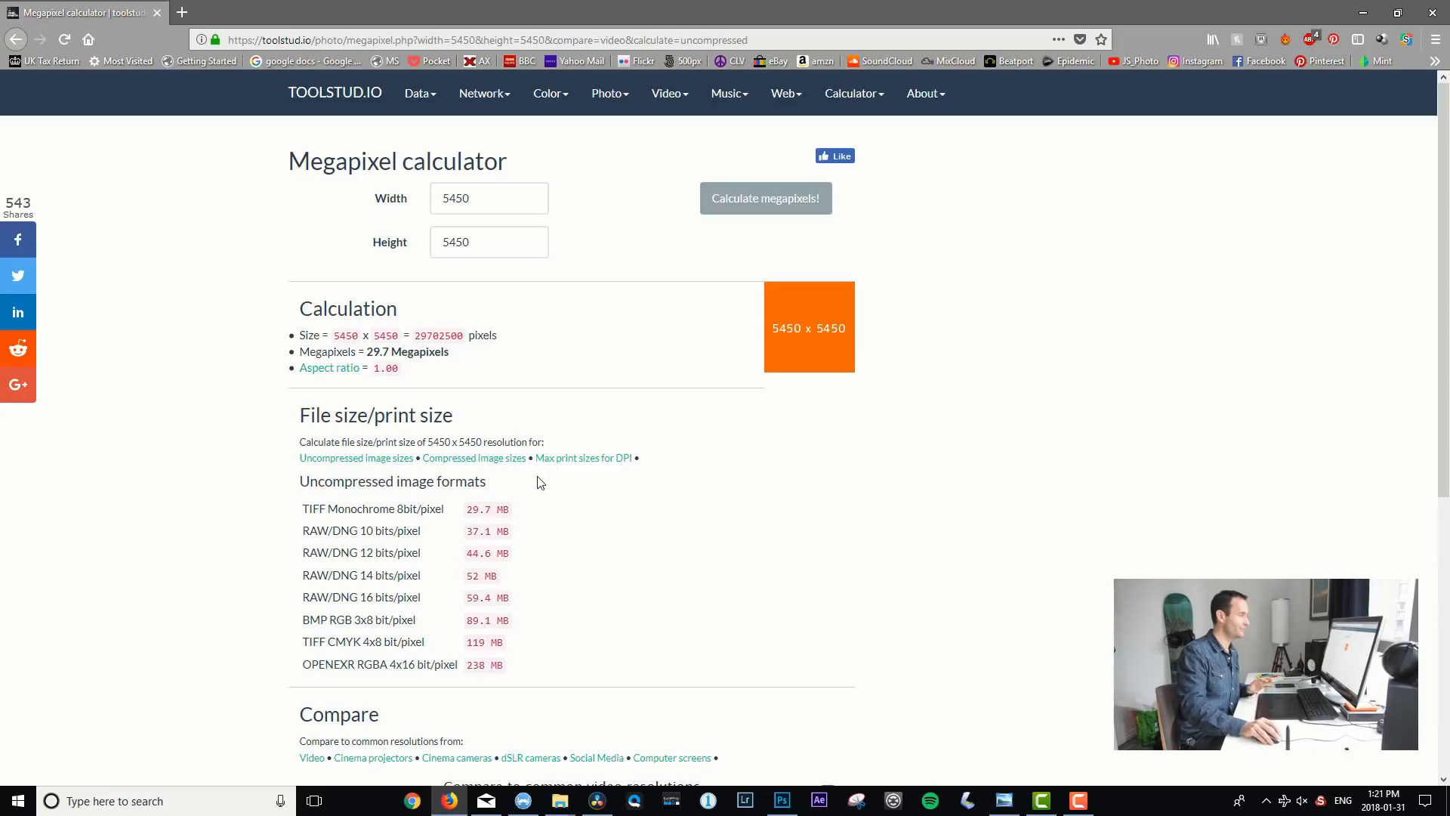
mouse_move(583, 457)
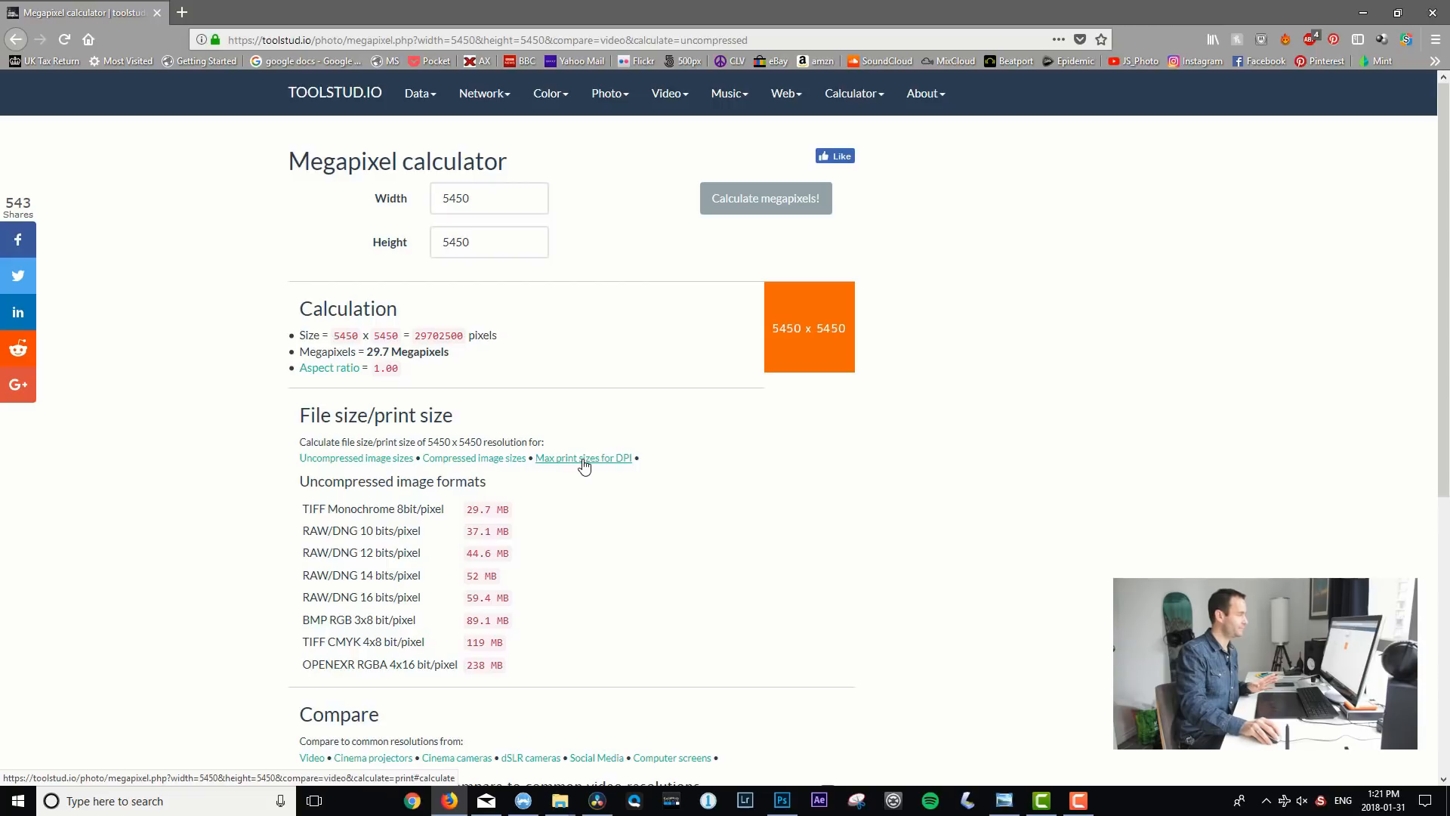
Show the max print sizes per dpi for 5450 × 5450, e.g. 46.1 cm at 300 dpi
left_click(582, 458)
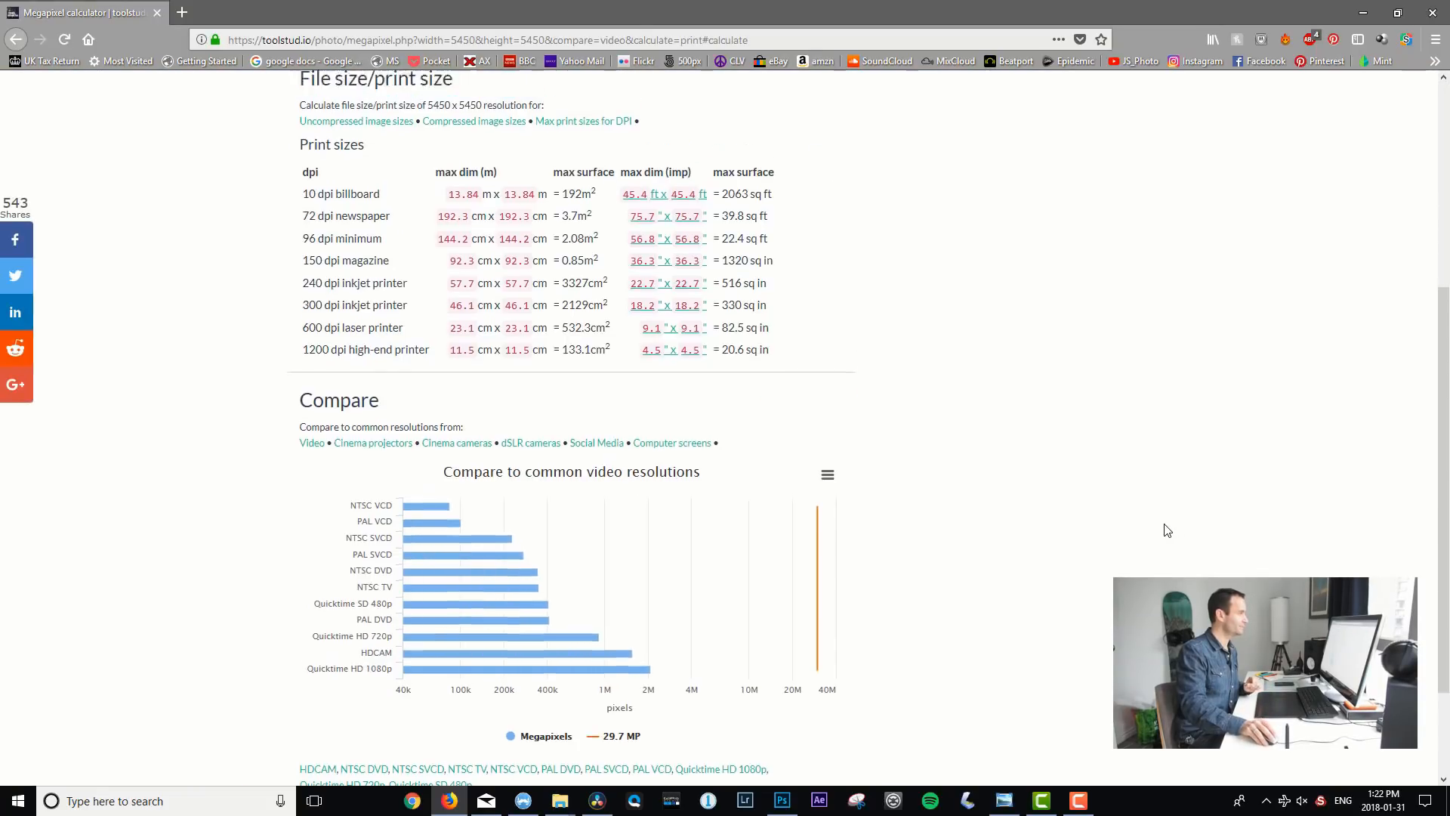
scroll("up", 3)
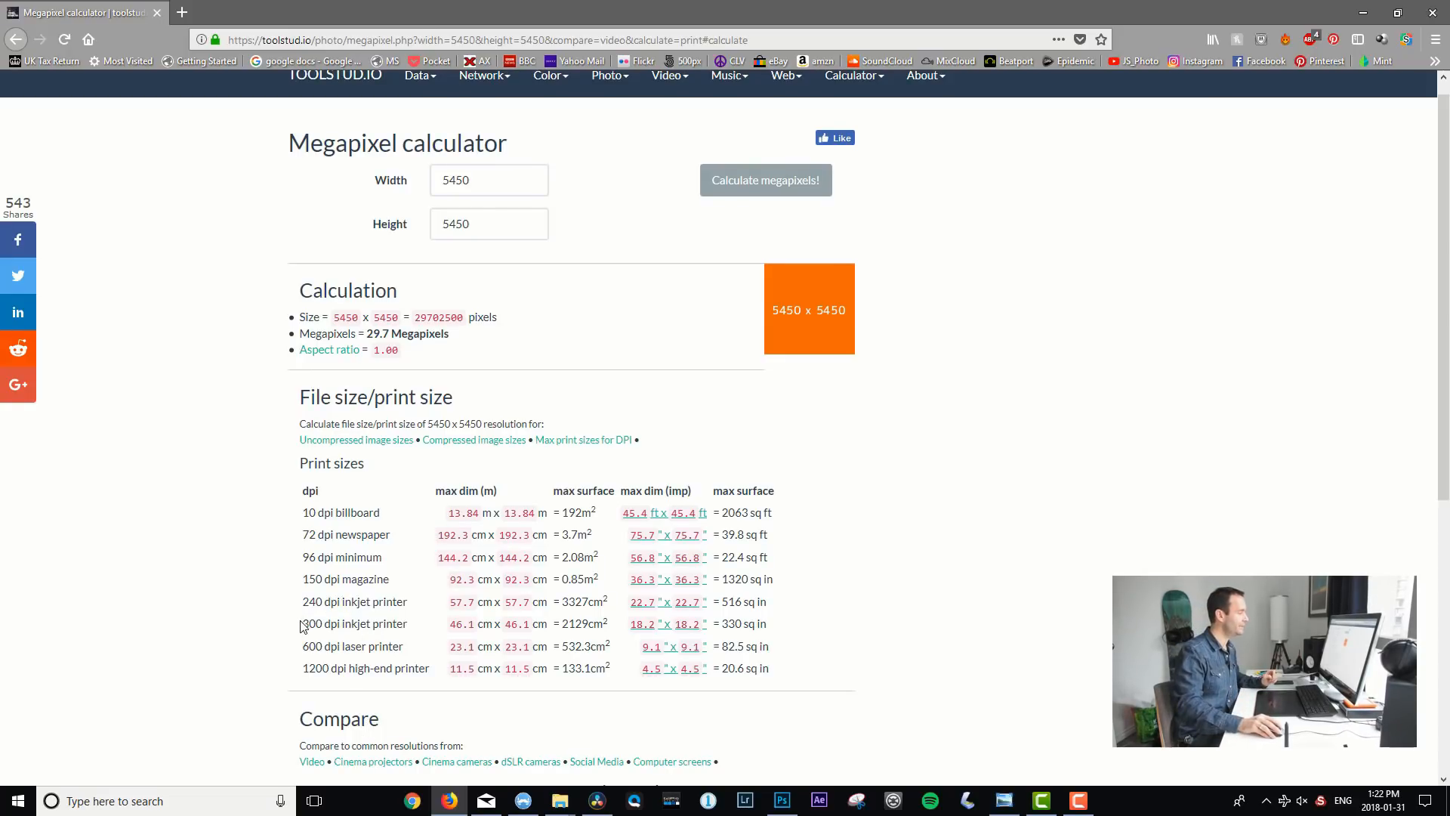
mouse_move(300, 630)
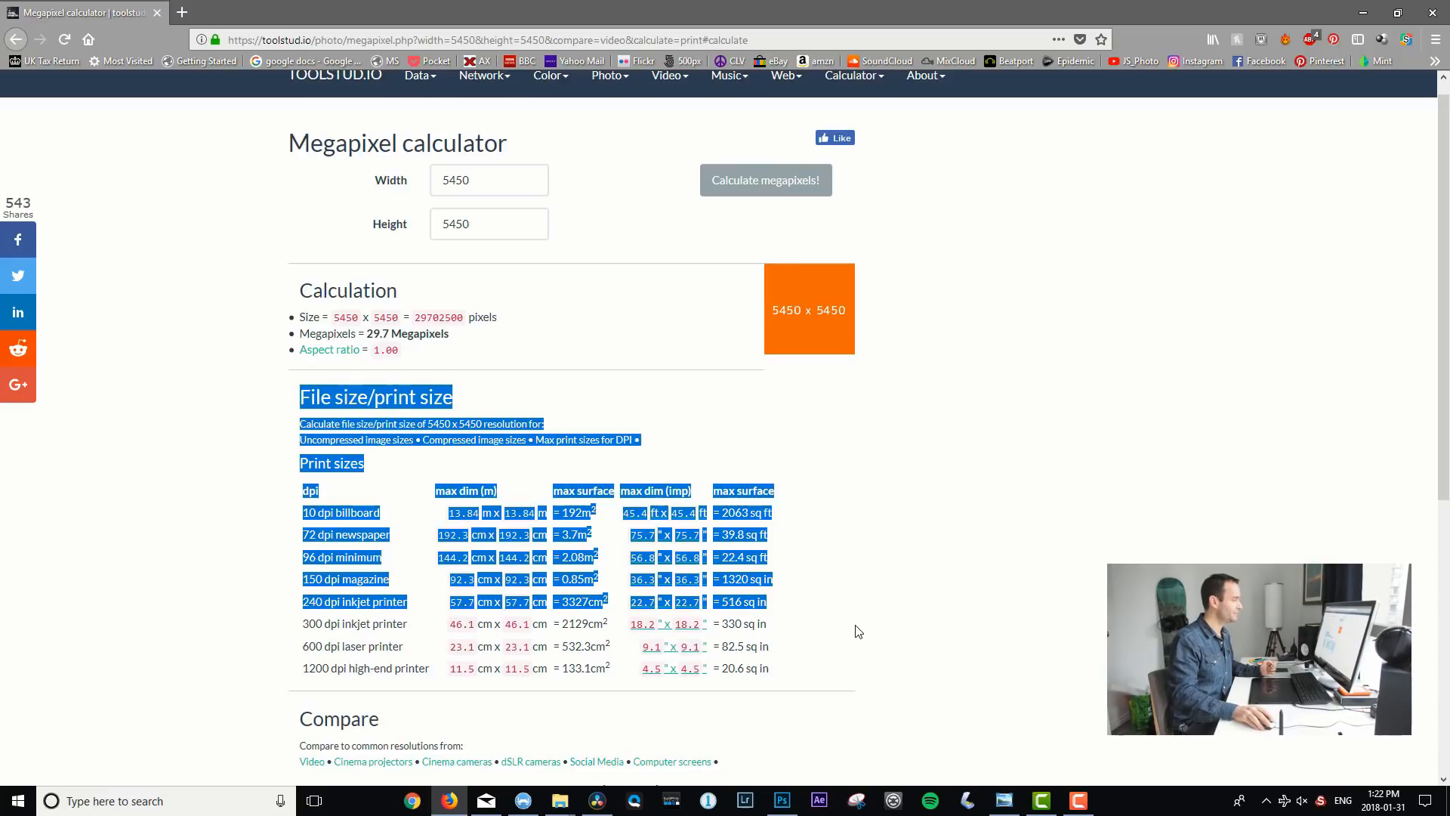
left_click(615, 640)
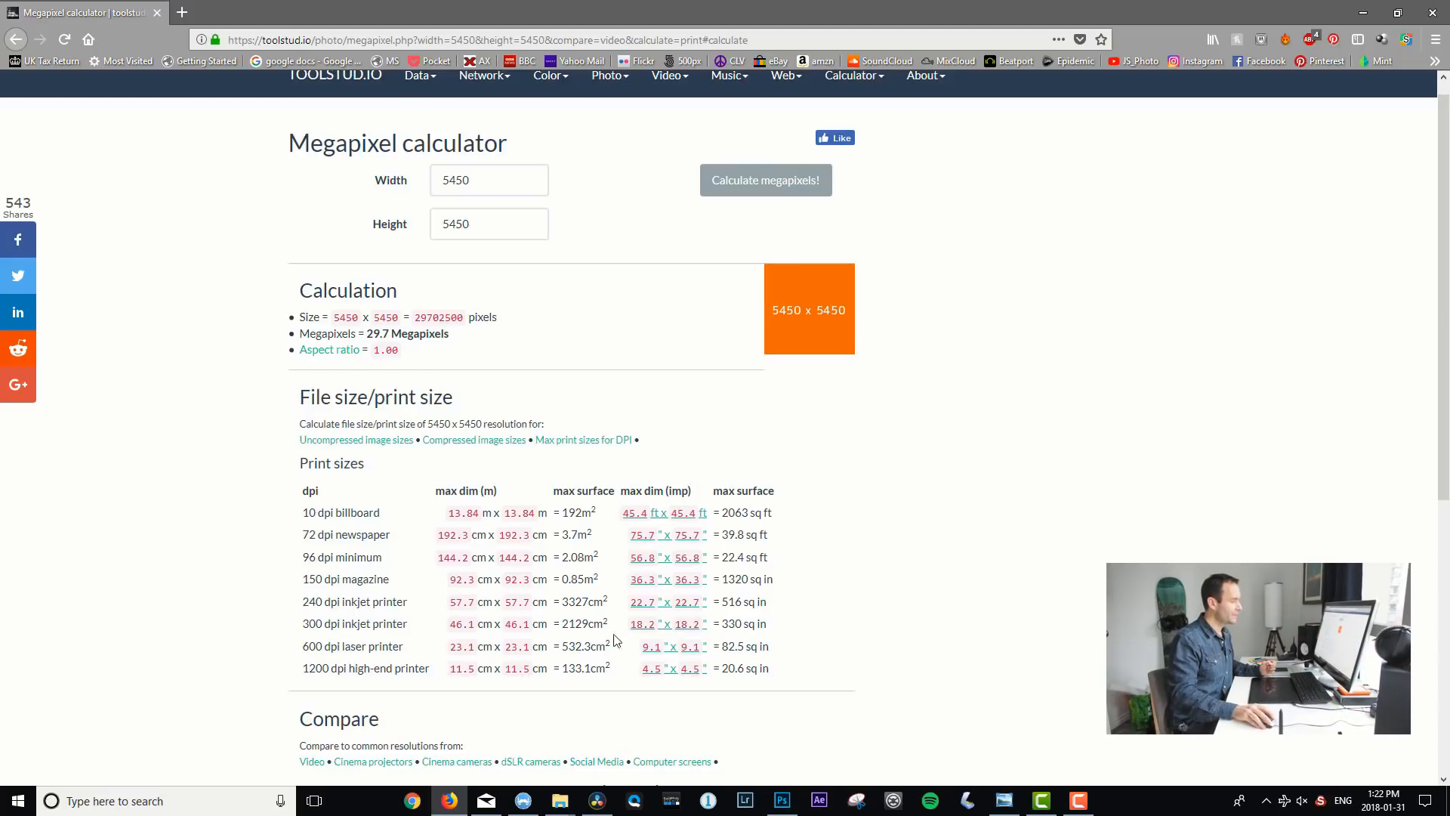
mouse_move(858, 647)
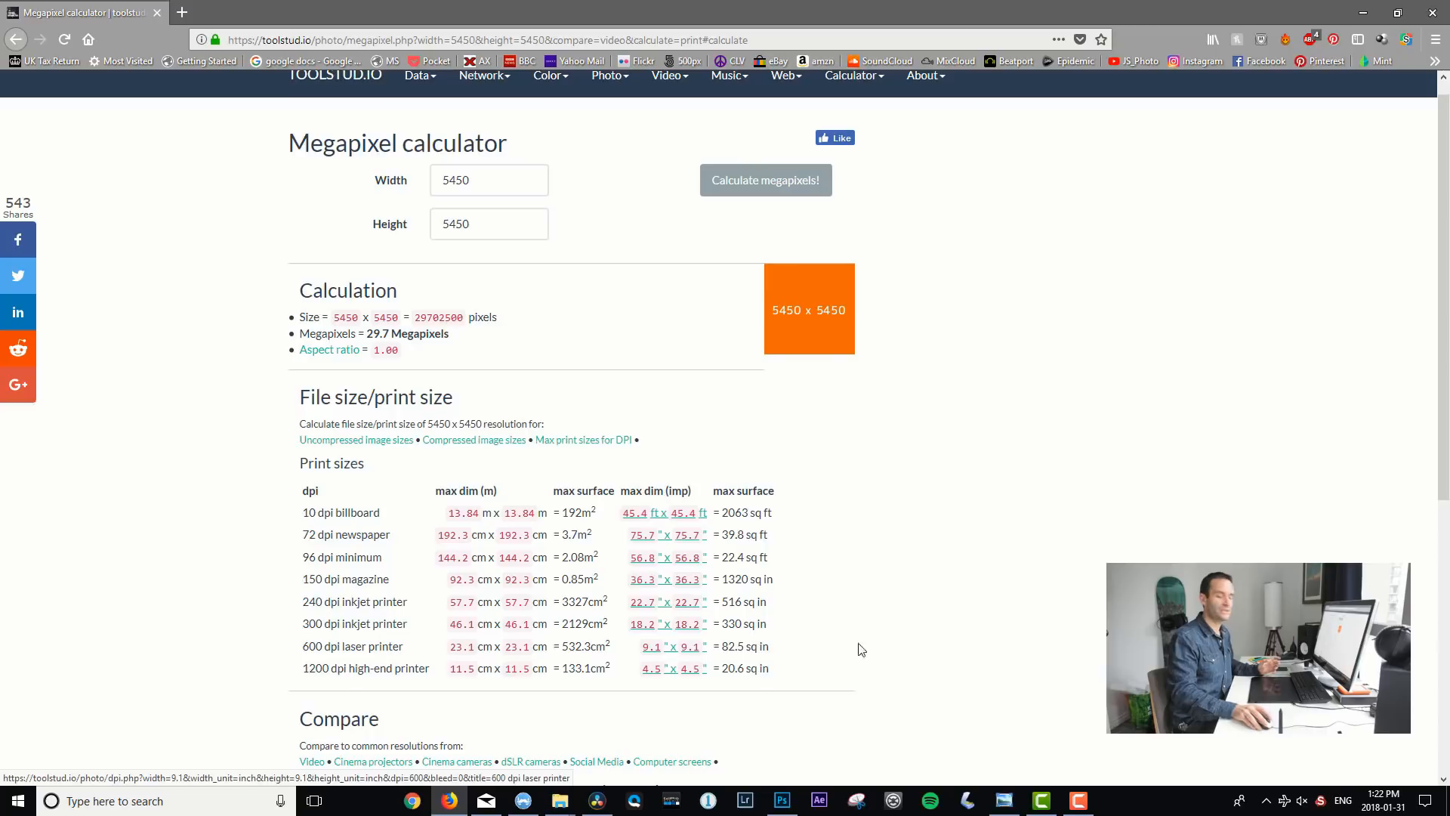
mouse_move(930, 642)
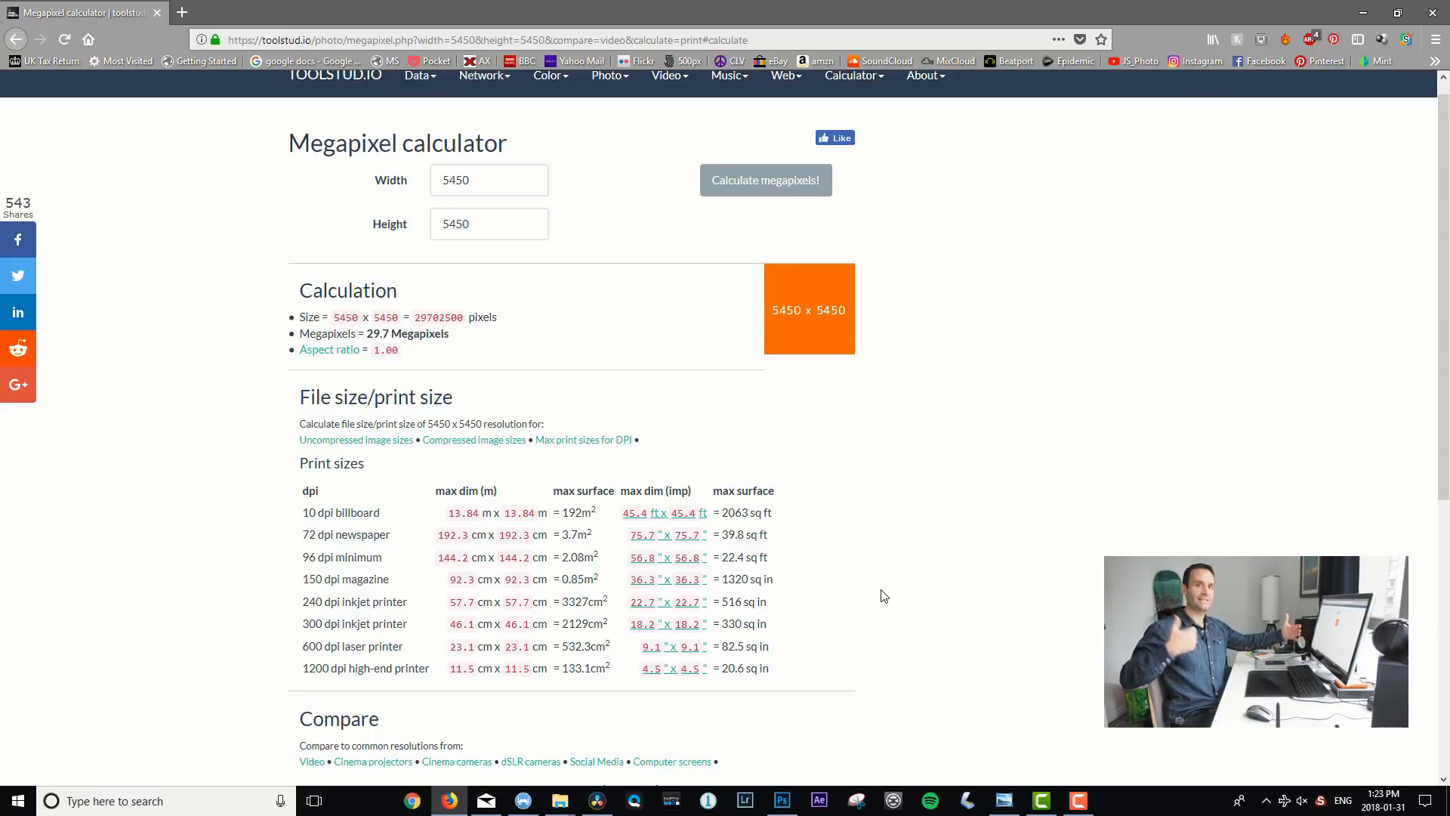
mouse_move(269, 604)
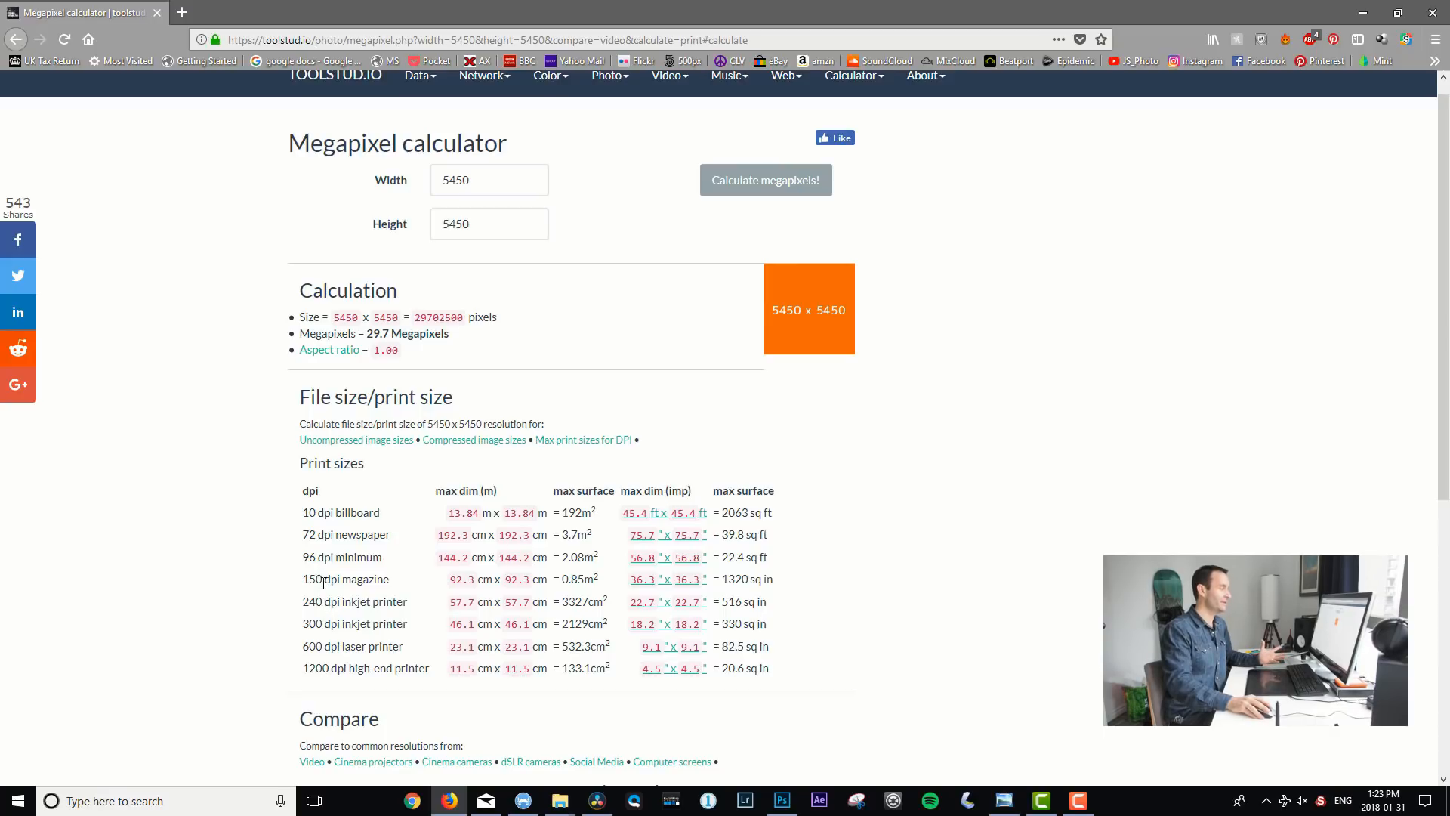
mouse_move(671, 761)
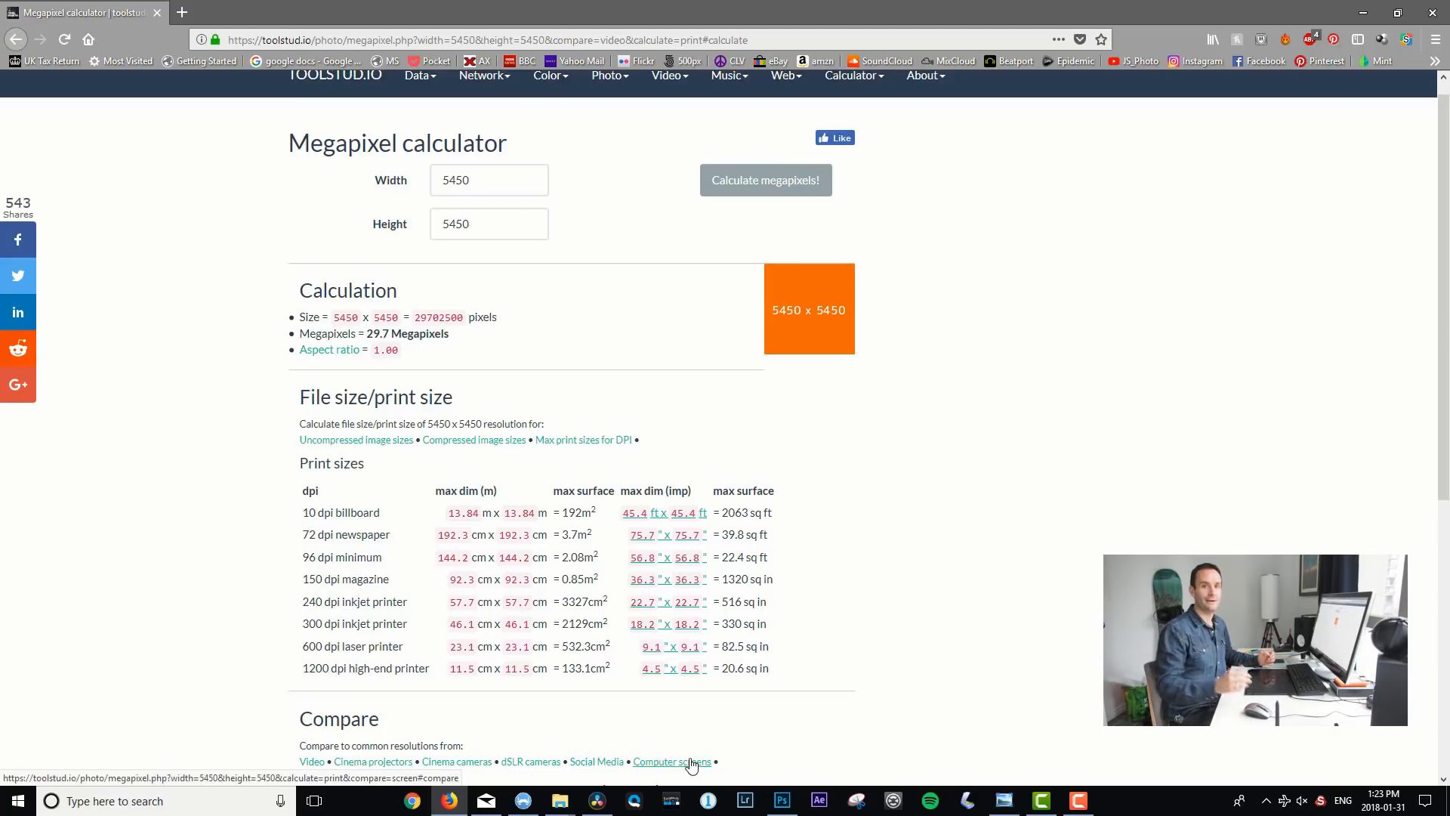